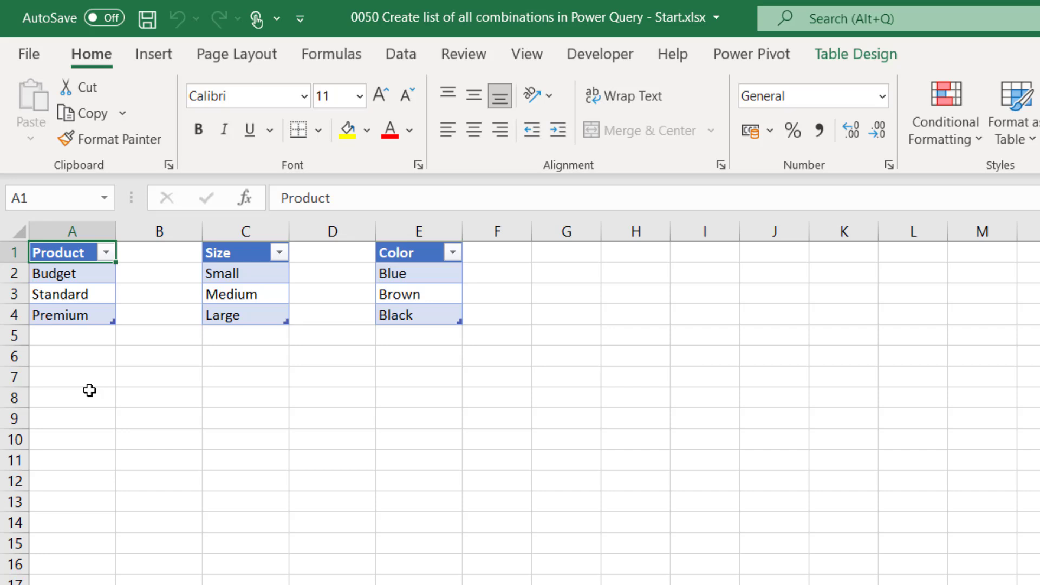
mouse_move(84, 272)
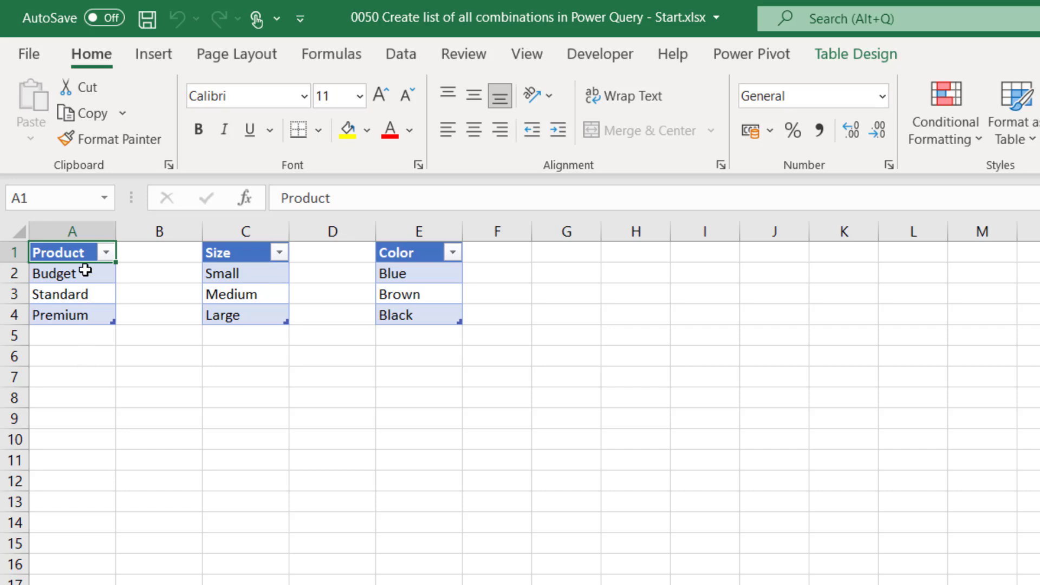
- Load the Product table into the Power Query Editor via Data > From Table/Range
left_click(59, 273)
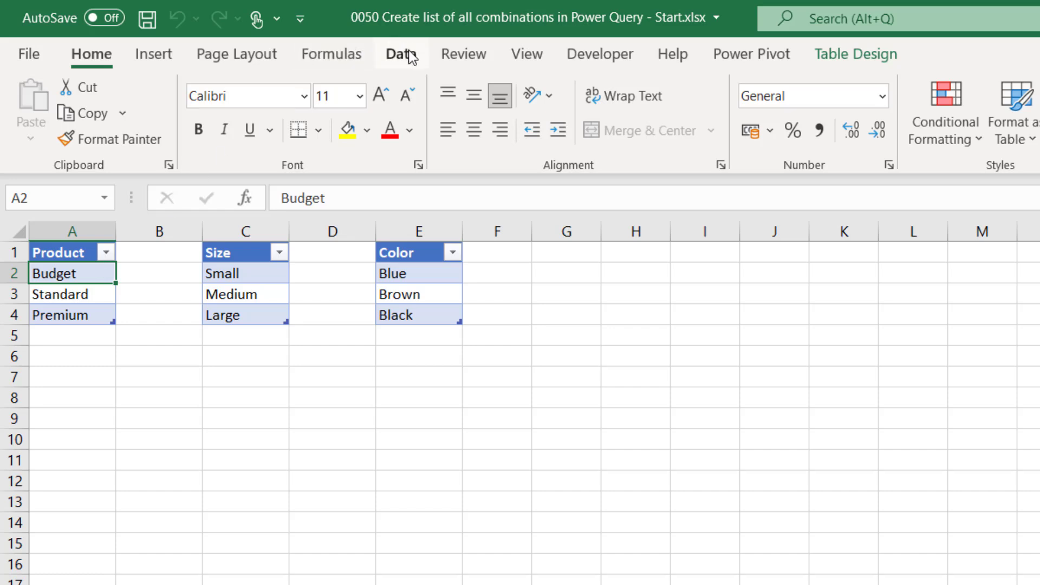
left_click(399, 54)
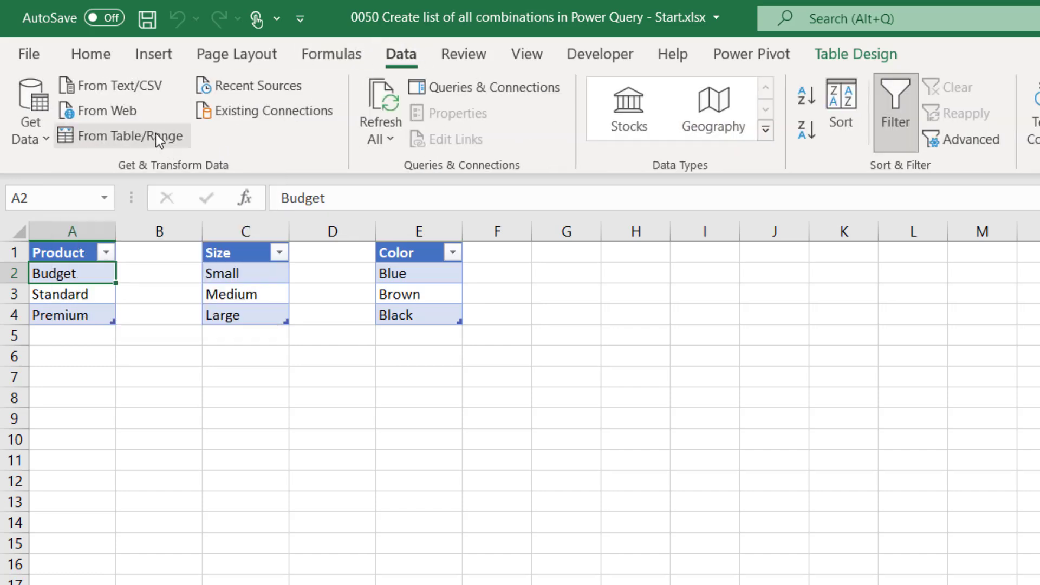
left_click(123, 136)
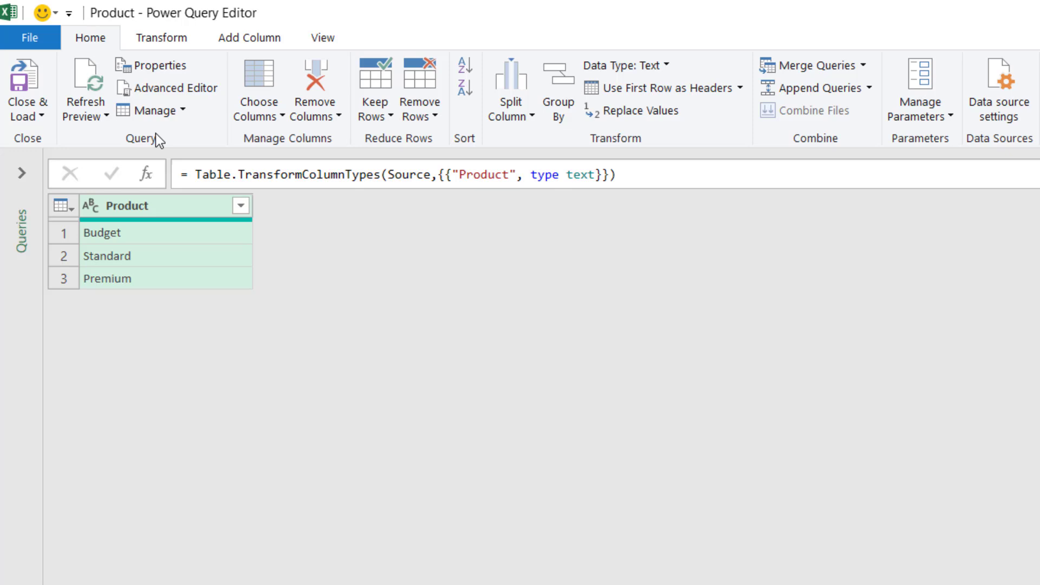
mouse_move(171, 211)
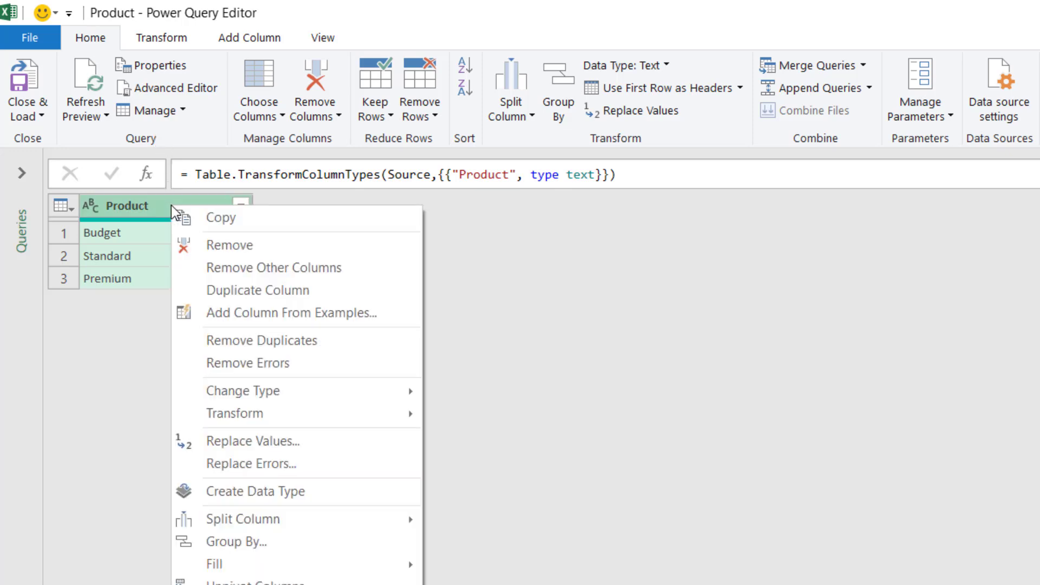
mouse_move(261, 340)
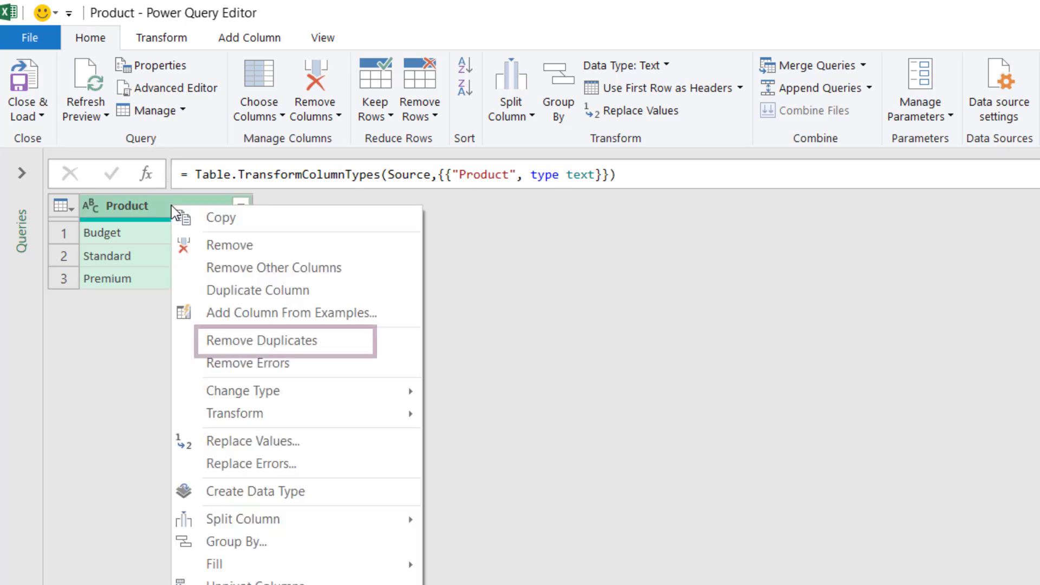
mouse_move(247, 363)
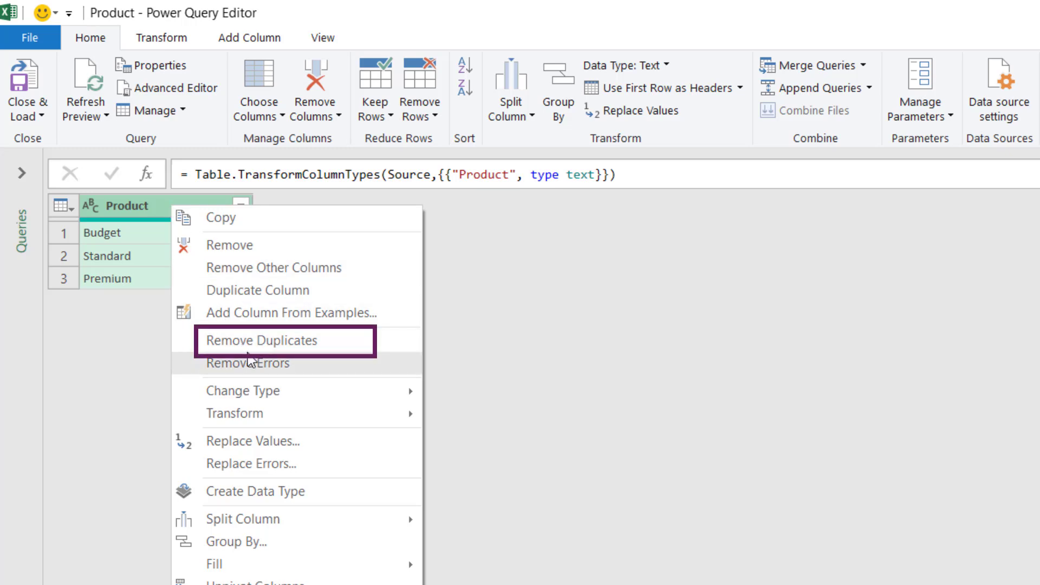
mouse_move(258, 355)
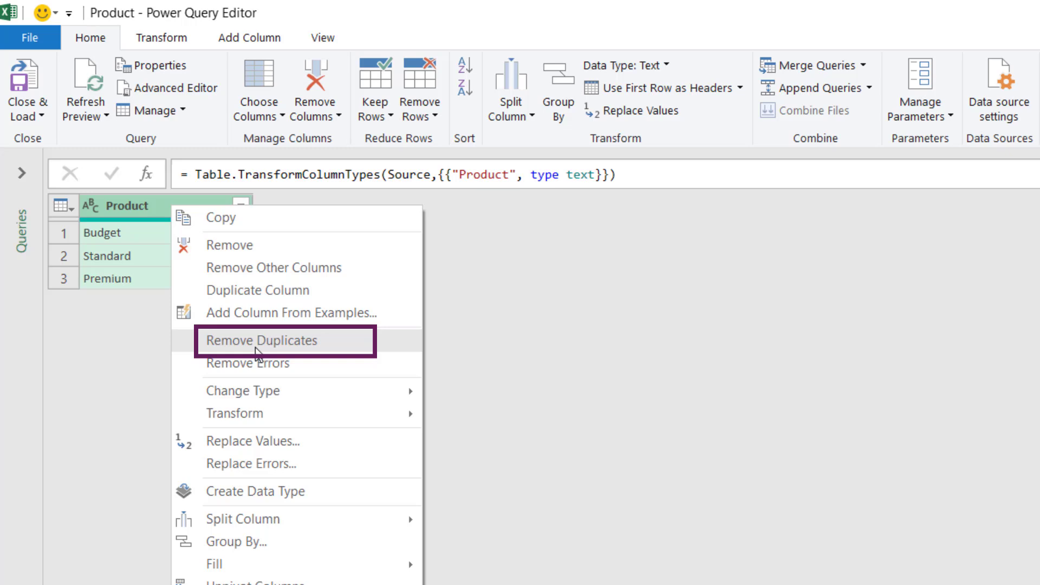
left_click(261, 340)
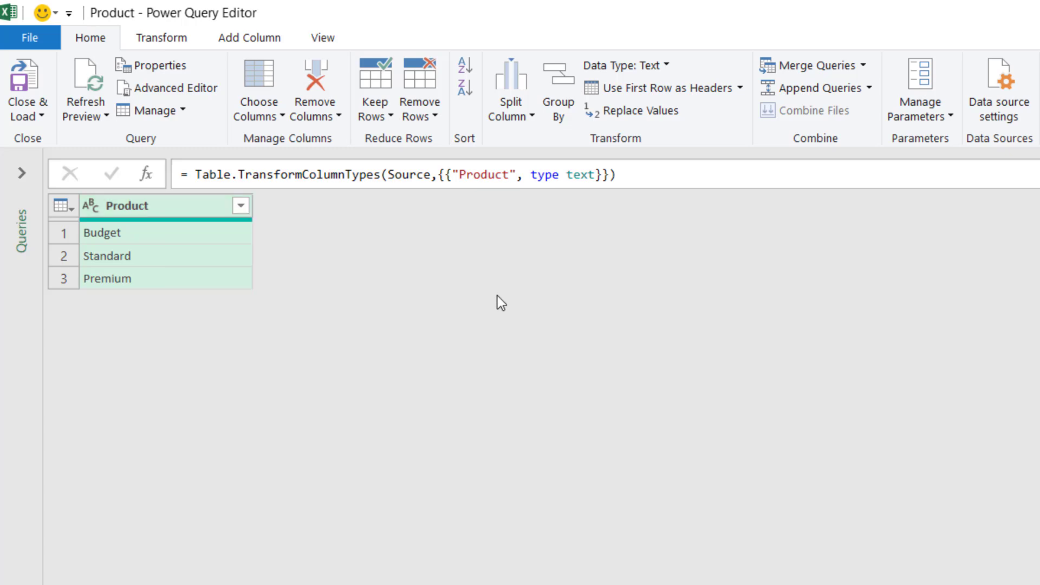
mouse_move(26, 87)
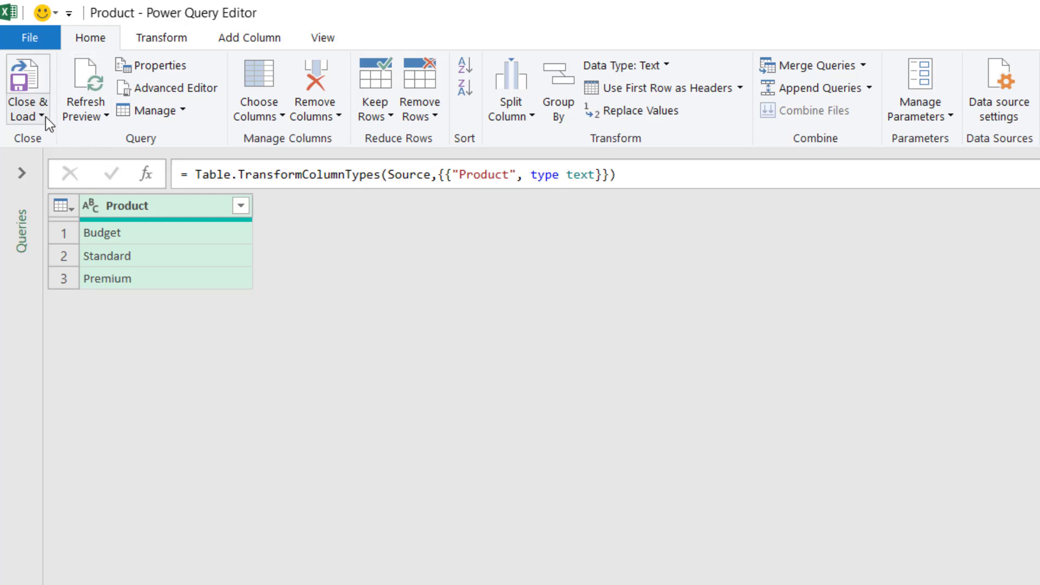
mouse_move(28, 93)
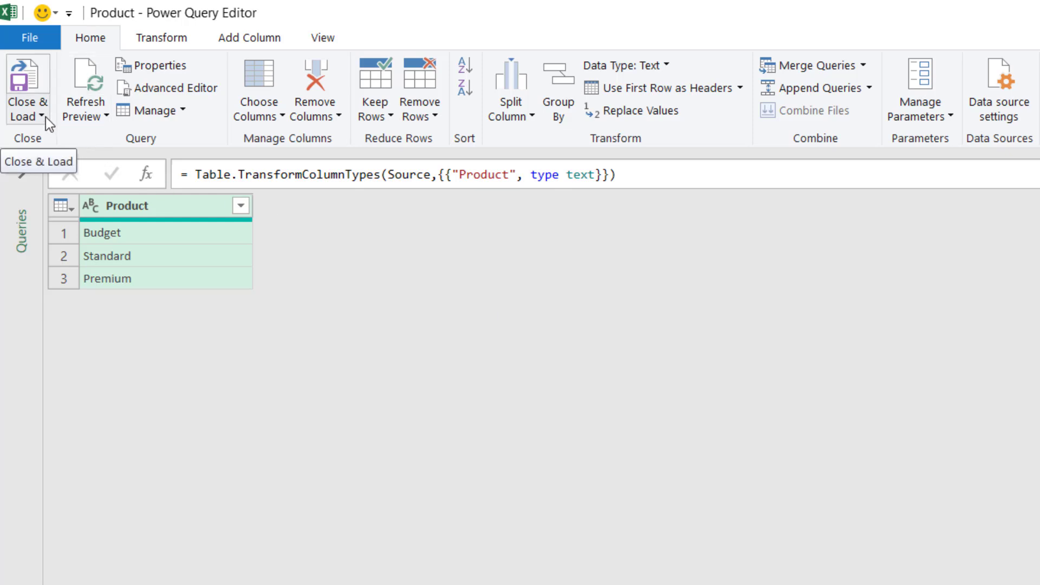
- Close & Load the Product query with Only Create Connection
left_click(26, 109)
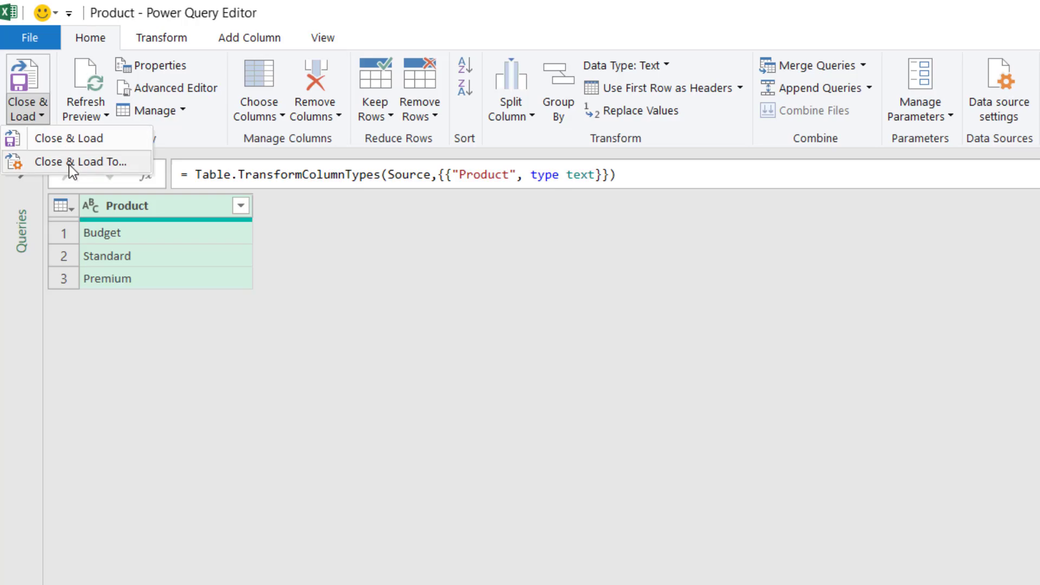
left_click(79, 161)
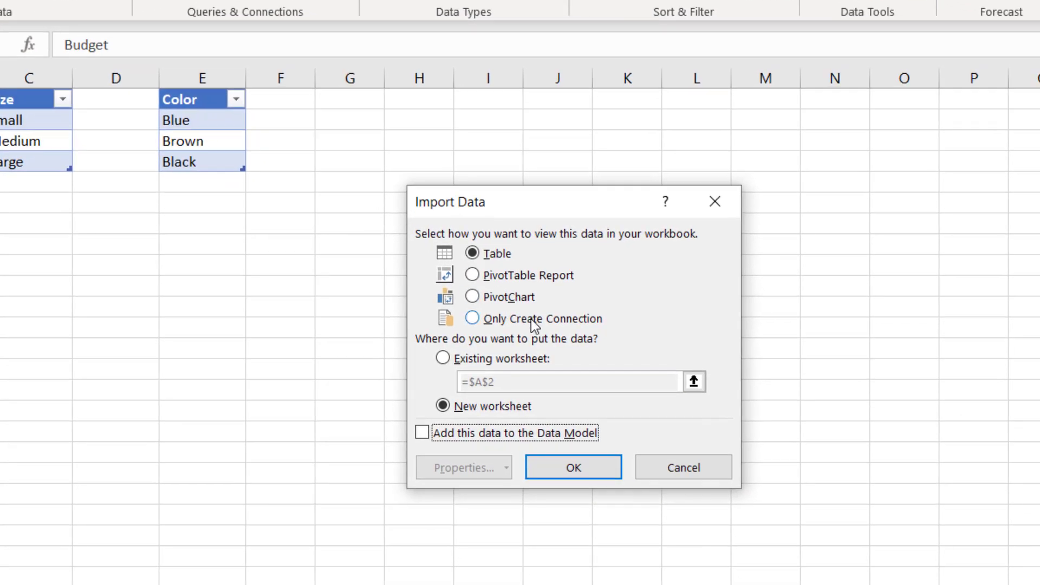
left_click(471, 319)
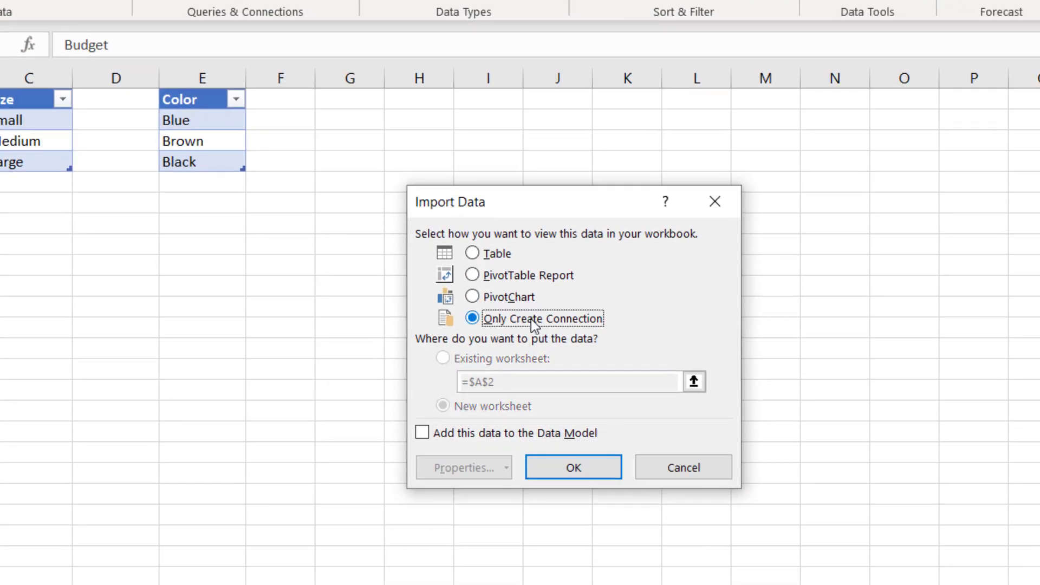
mouse_move(573, 466)
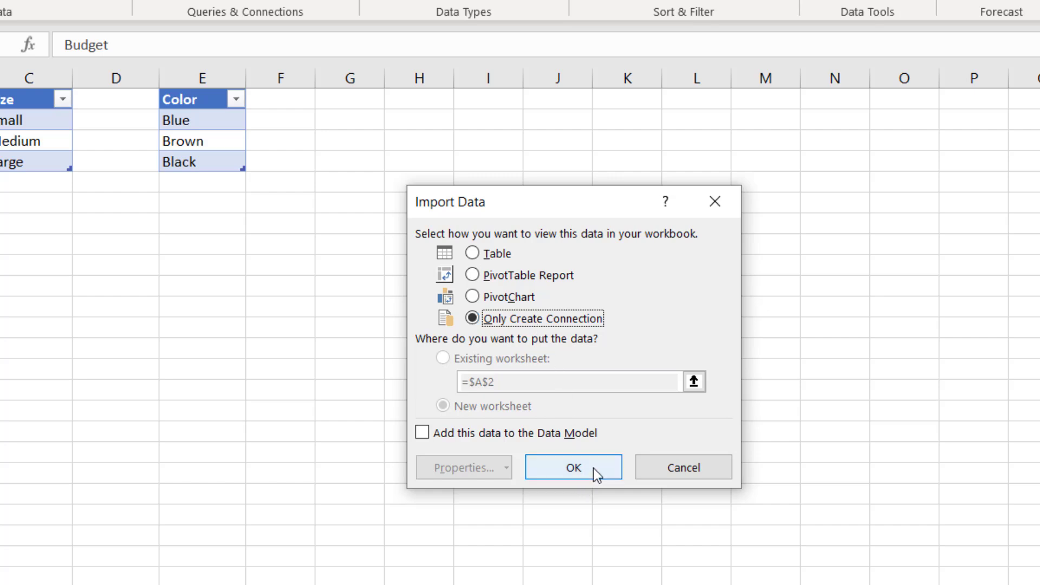
left_click(571, 466)
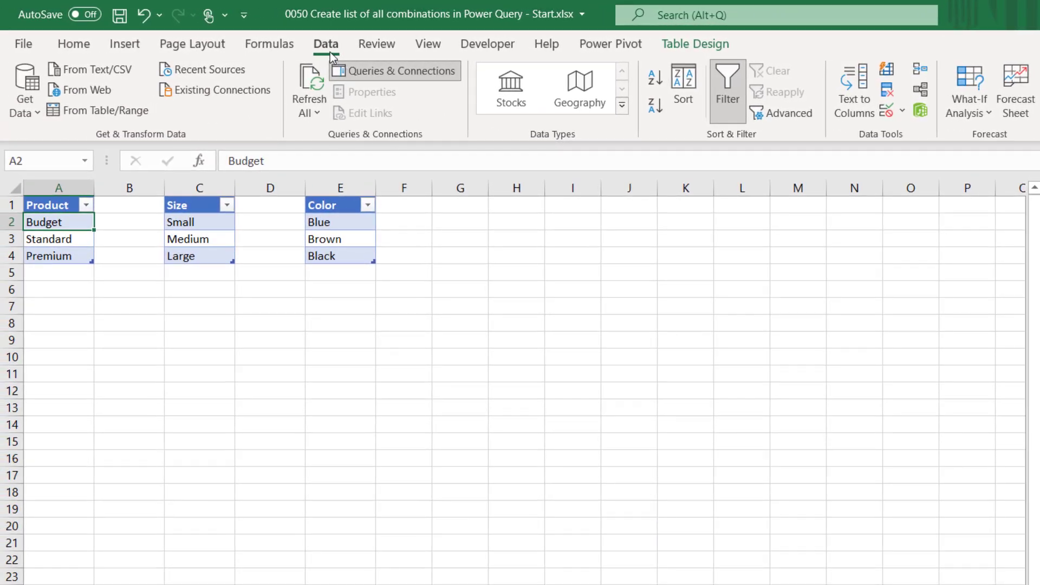
mouse_move(397, 72)
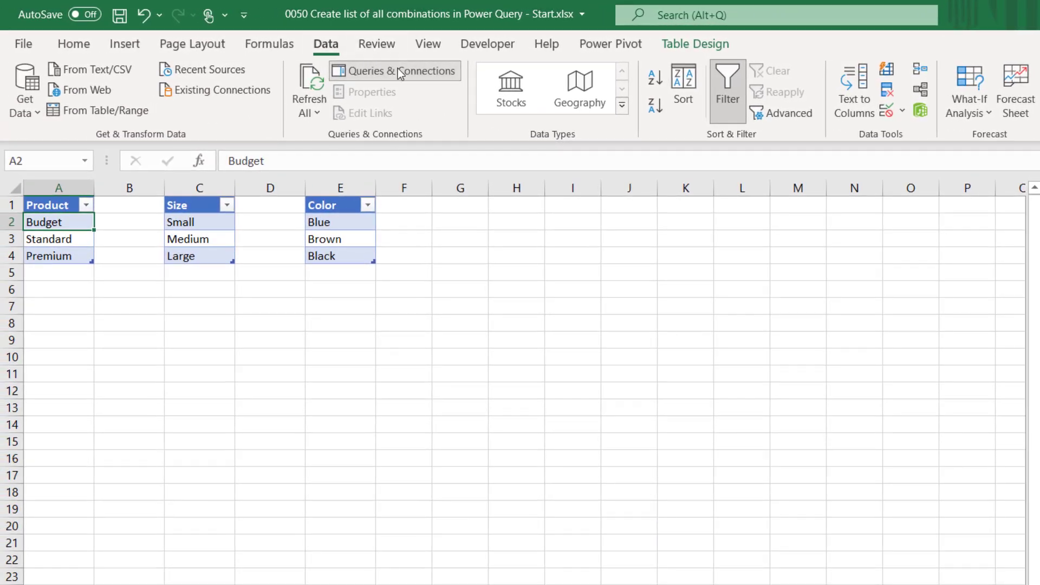
mouse_move(394, 70)
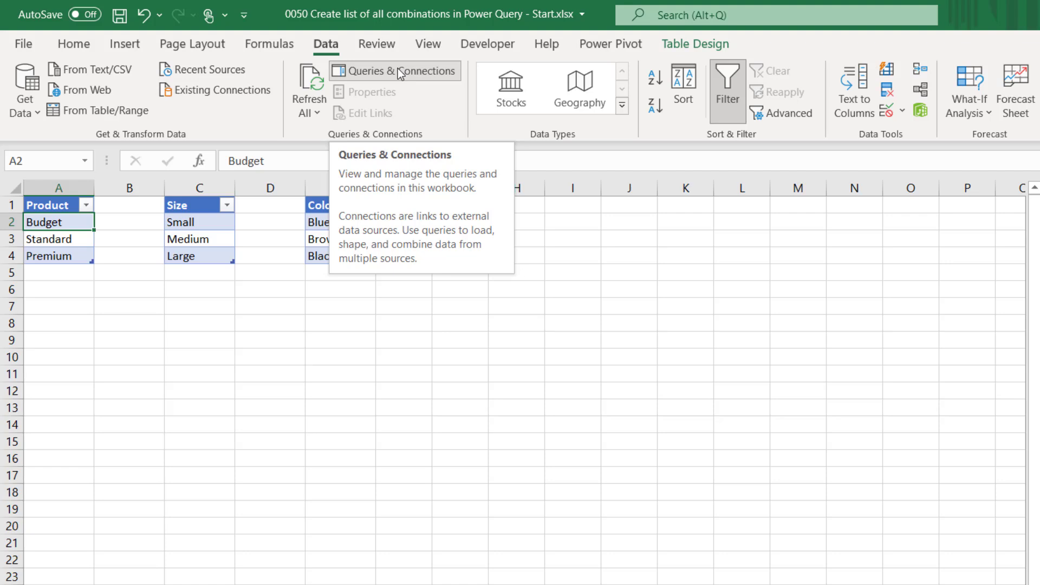
- Load the Size table into Power Query and save it as a connection-only query
left_click(403, 306)
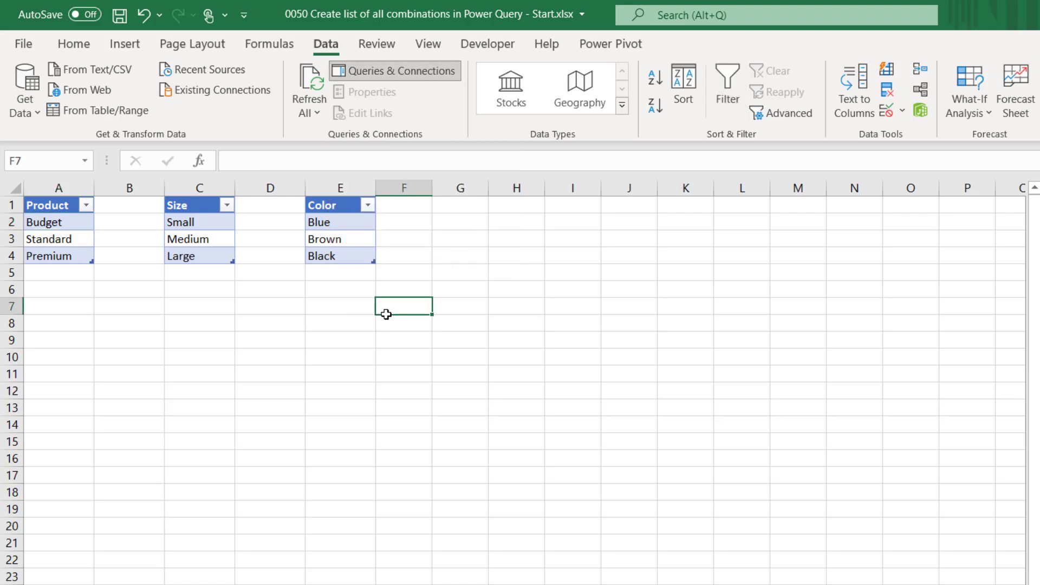
mouse_move(209, 222)
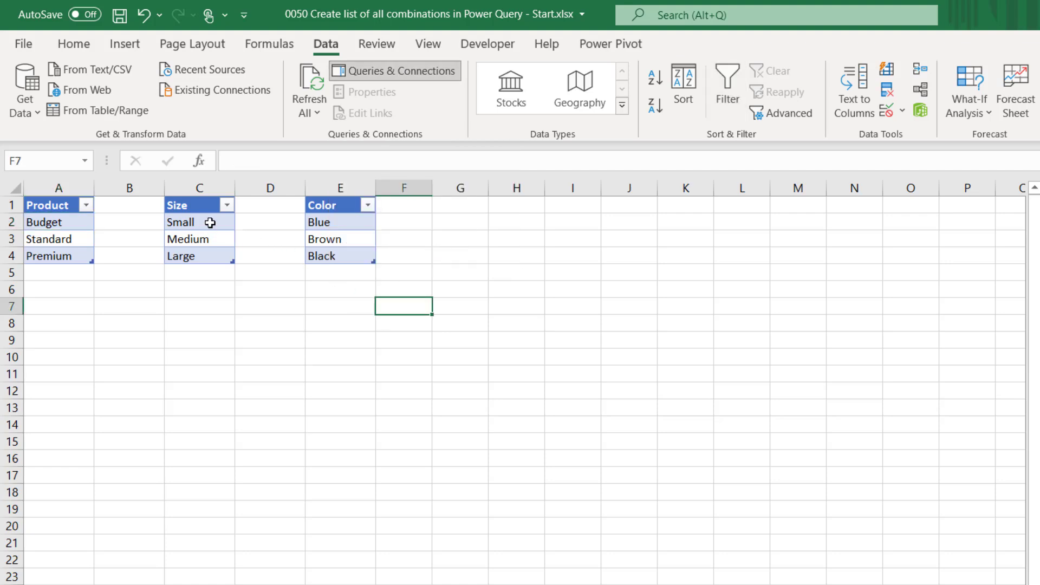
left_click(199, 221)
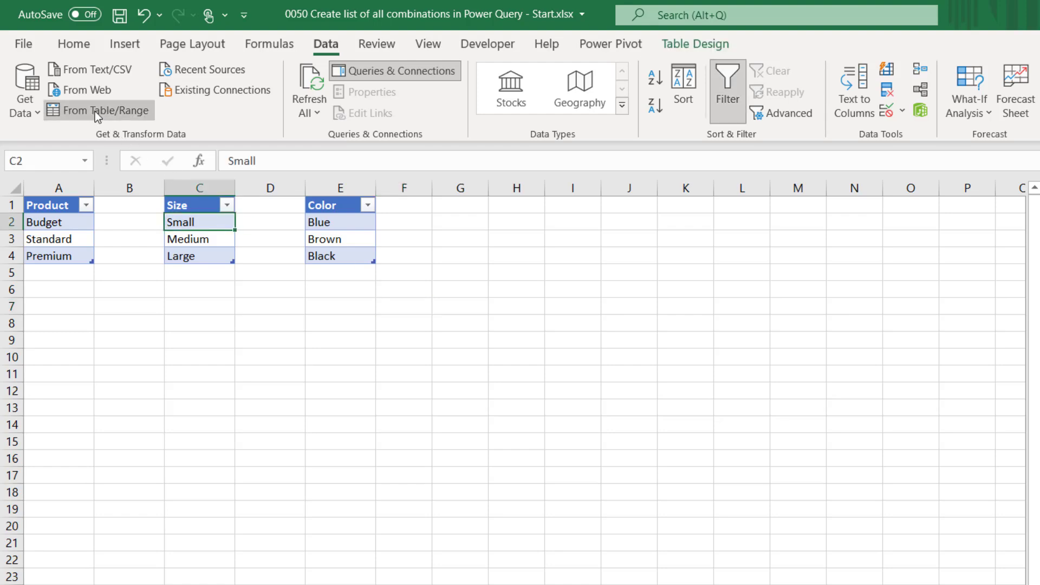
left_click(97, 111)
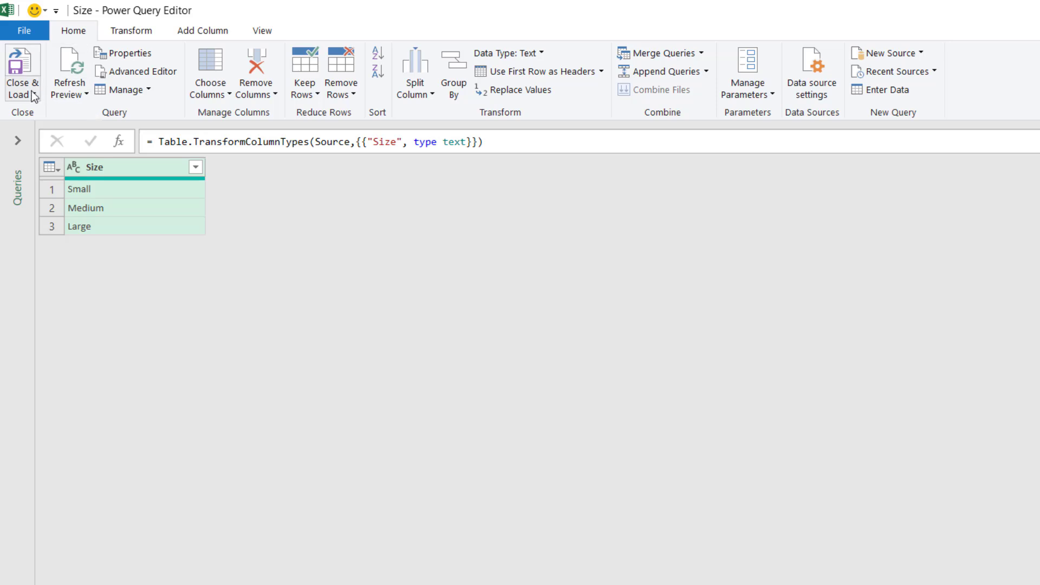
left_click(21, 71)
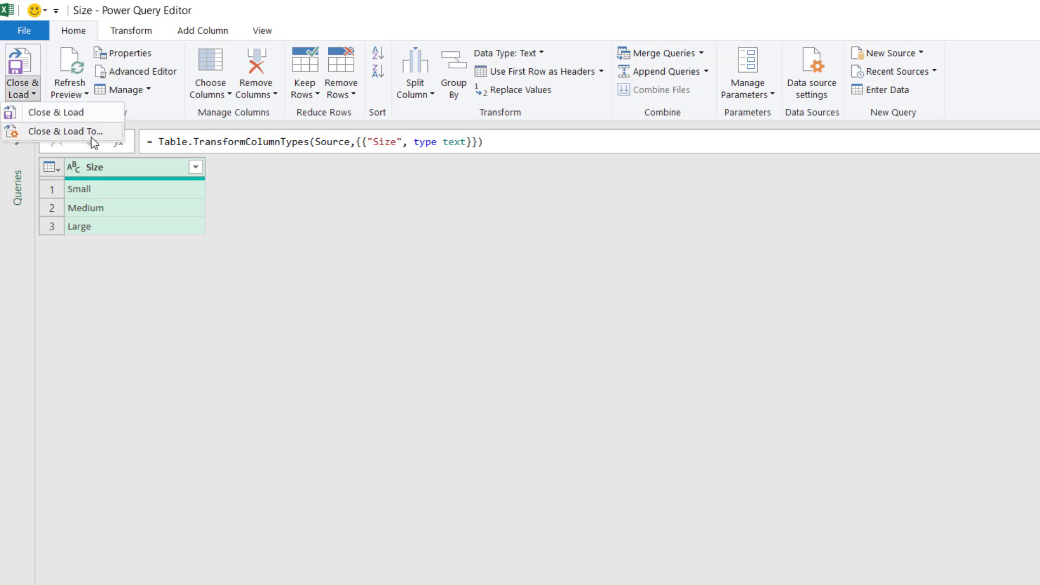
left_click(66, 131)
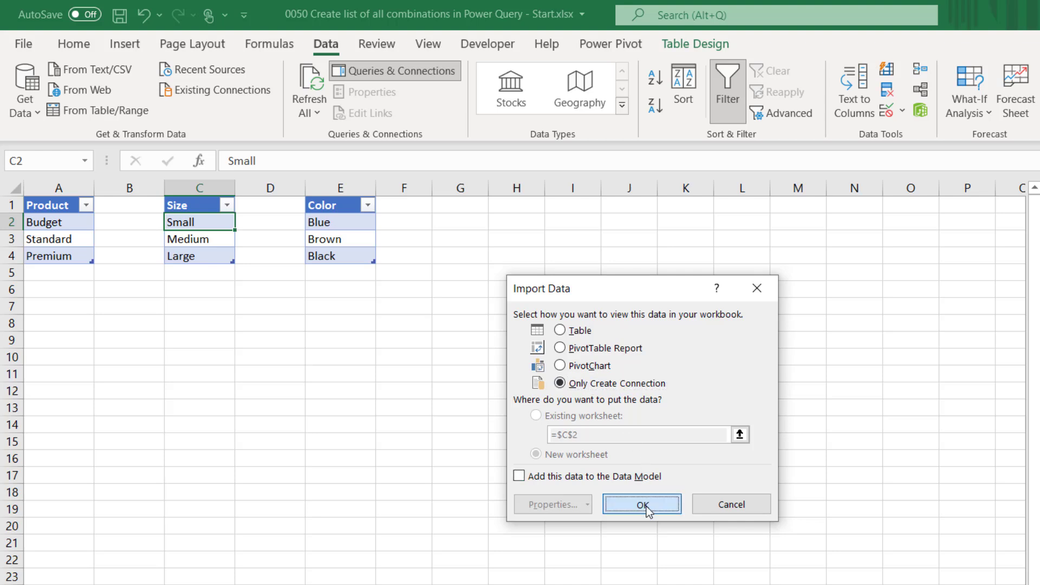
left_click(640, 504)
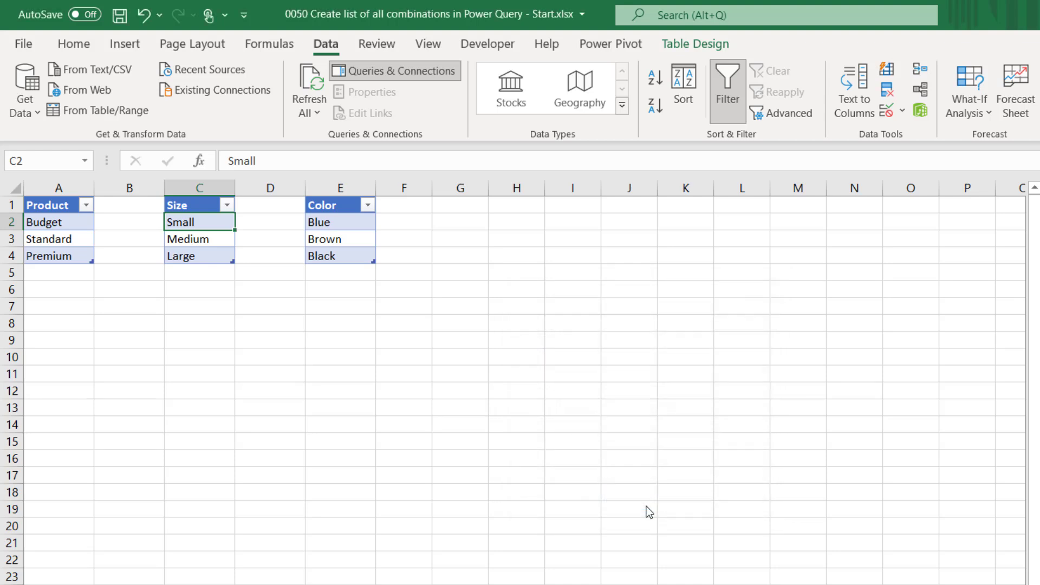
- Load the Color table into Power Query and save it as a connection-only query
left_click(339, 238)
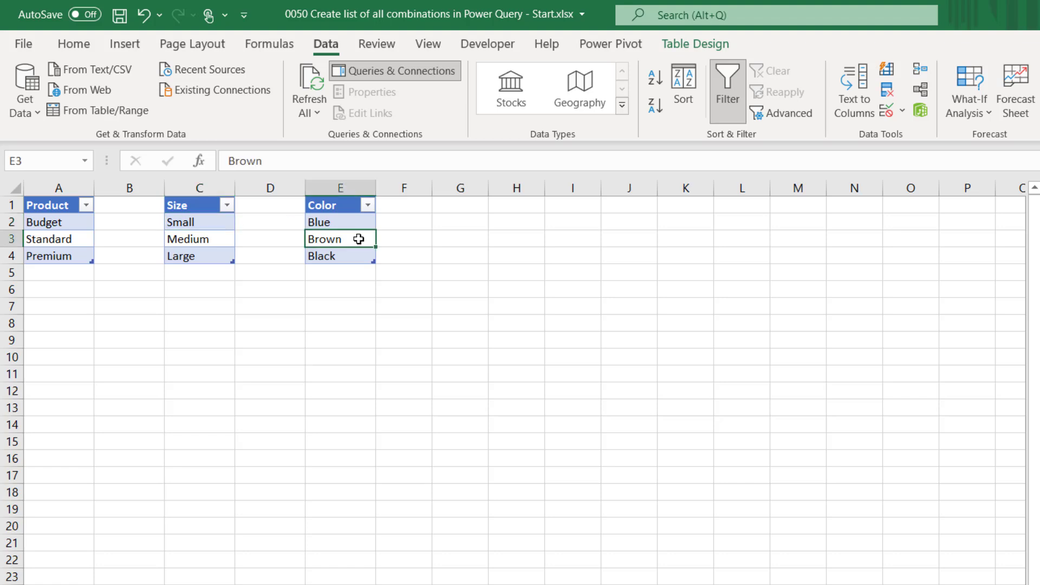
mouse_move(106, 111)
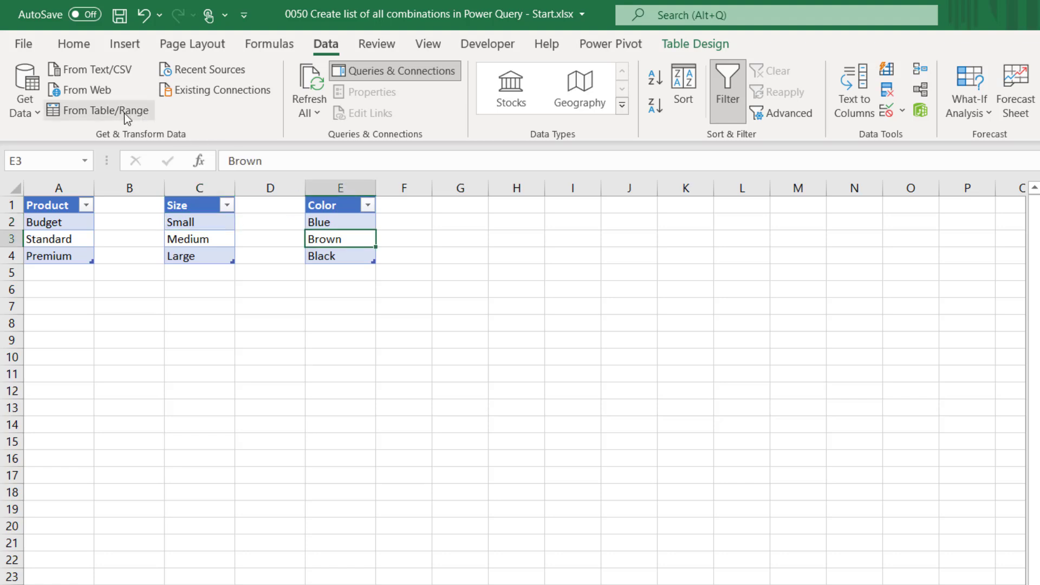
left_click(104, 110)
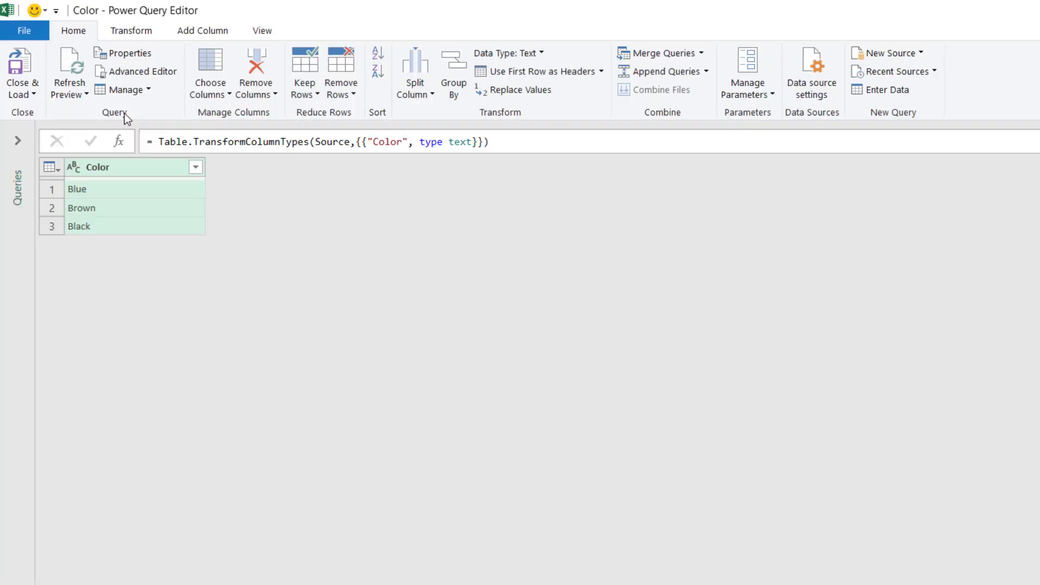
left_click(22, 71)
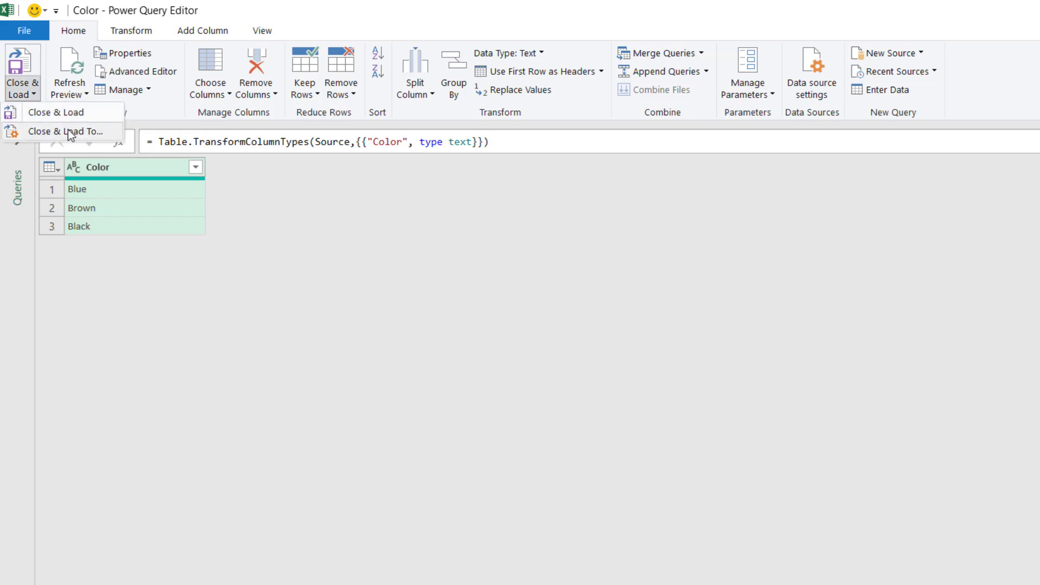
left_click(64, 131)
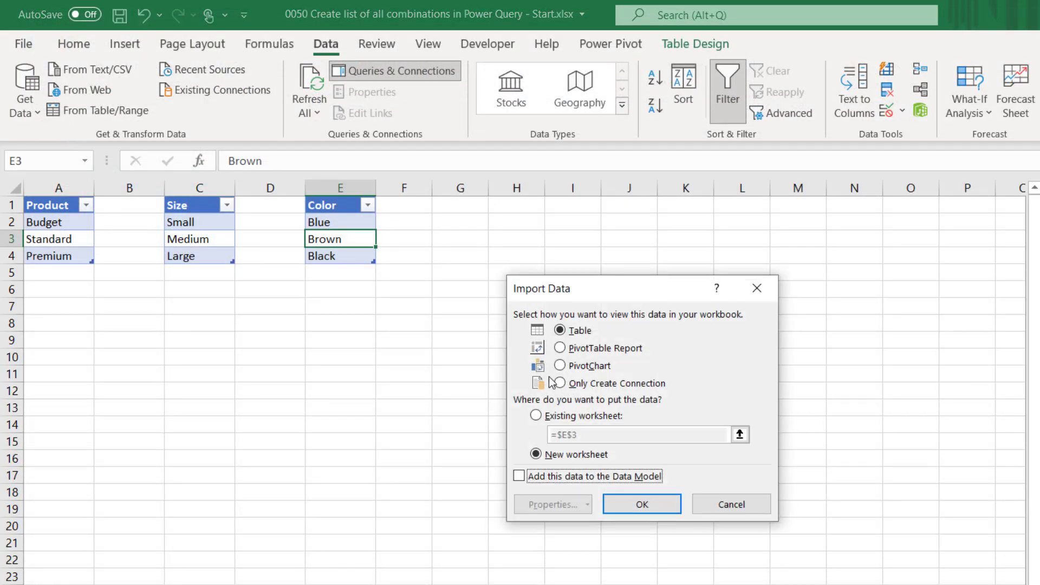
left_click(560, 382)
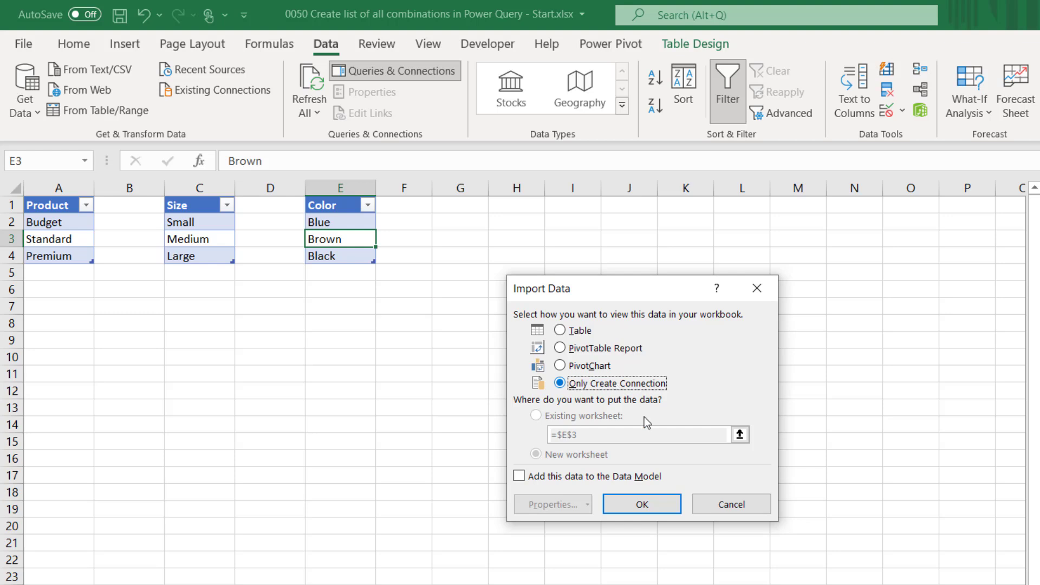
left_click(640, 504)
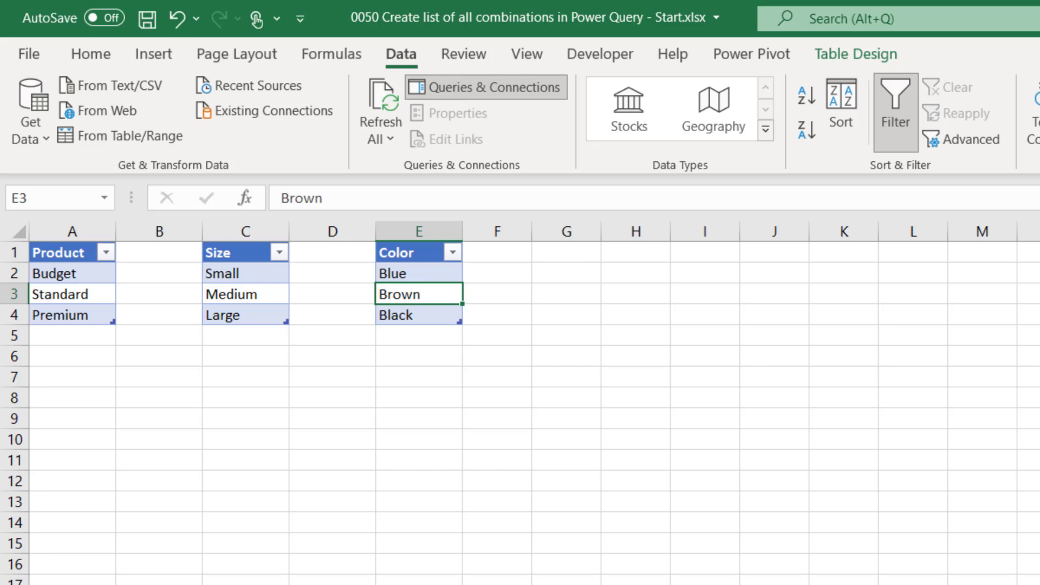
mouse_move(416, 71)
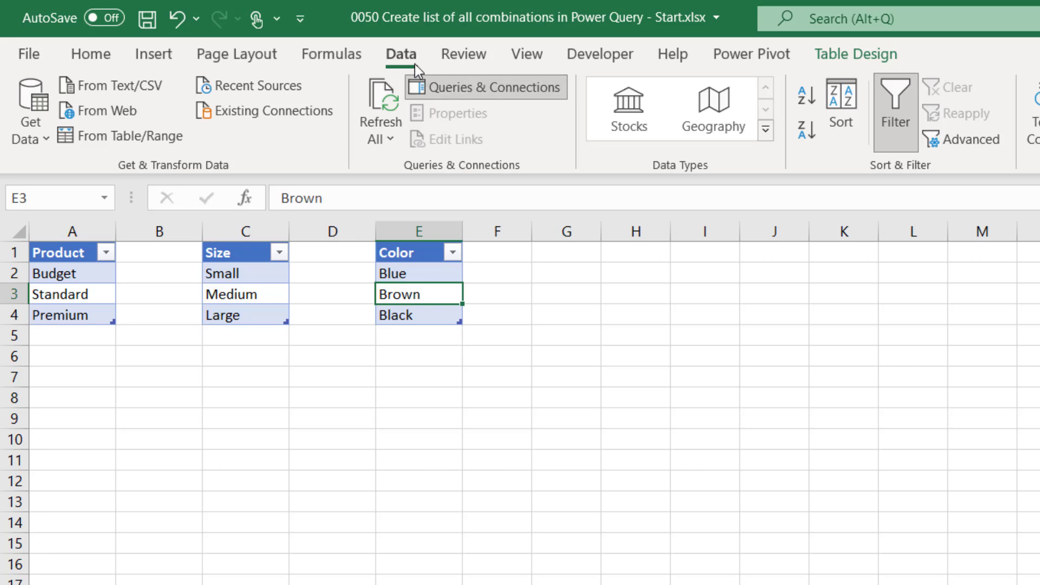
mouse_move(30, 129)
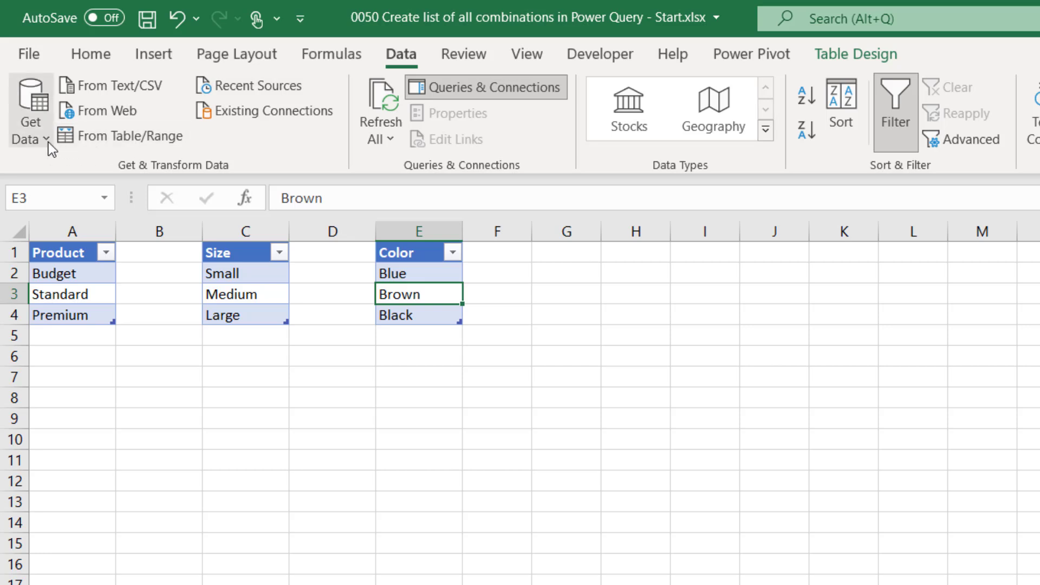
- Launch the Power Query Editor from Get Data and show the Product query's preview
left_click(29, 119)
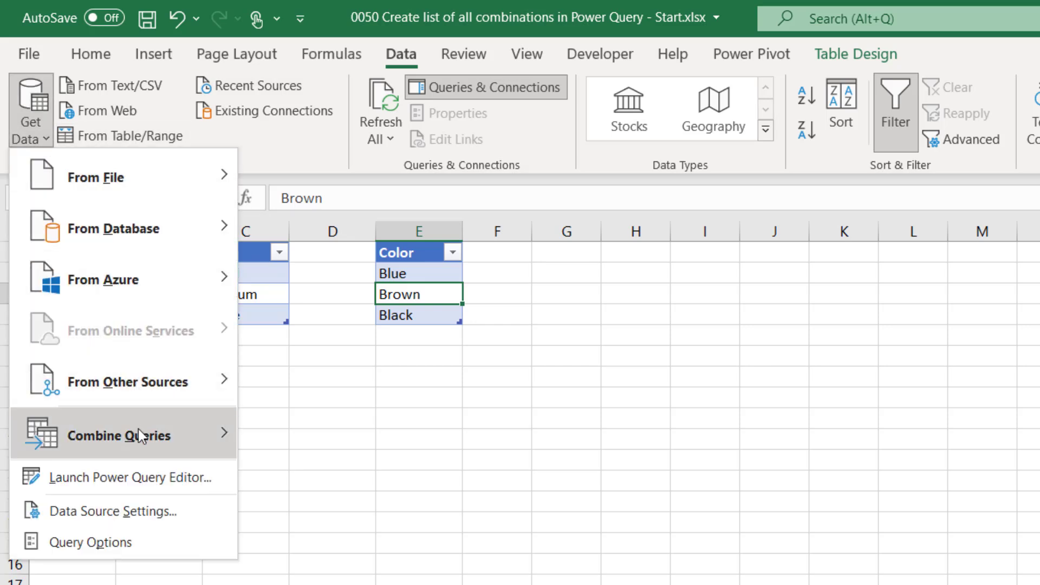
mouse_move(132, 478)
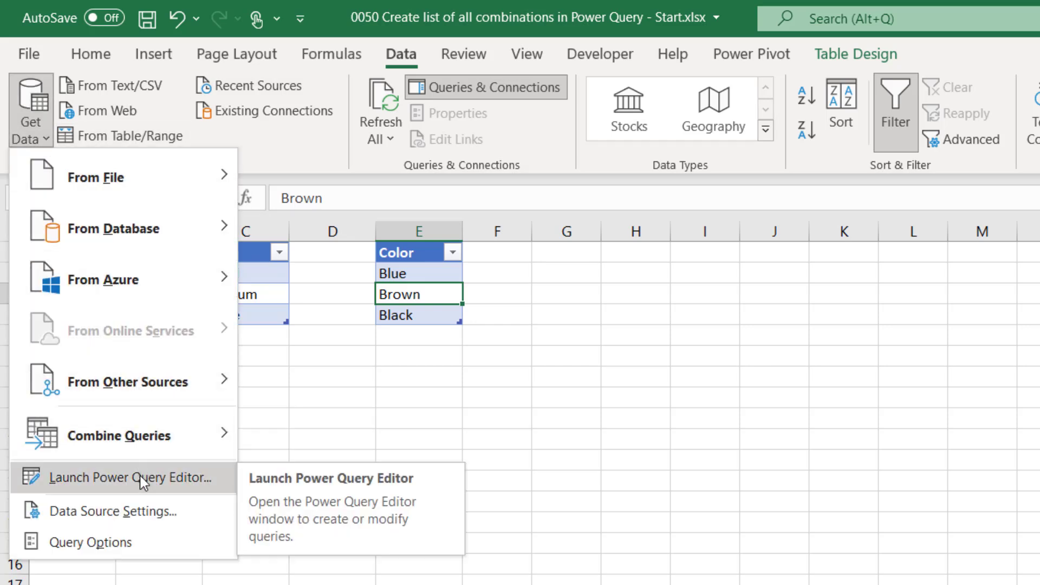
left_click(137, 478)
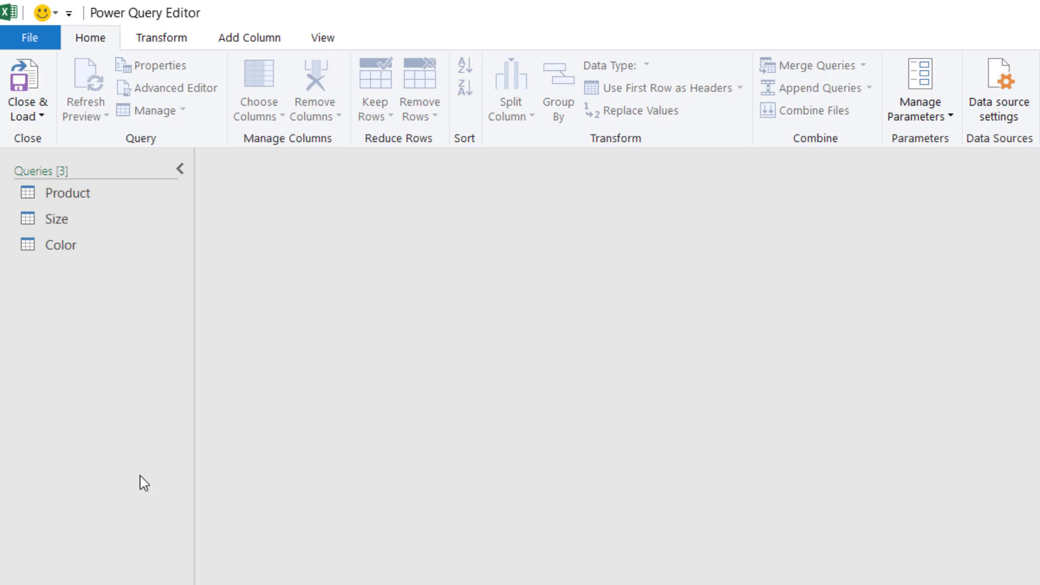
mouse_move(144, 469)
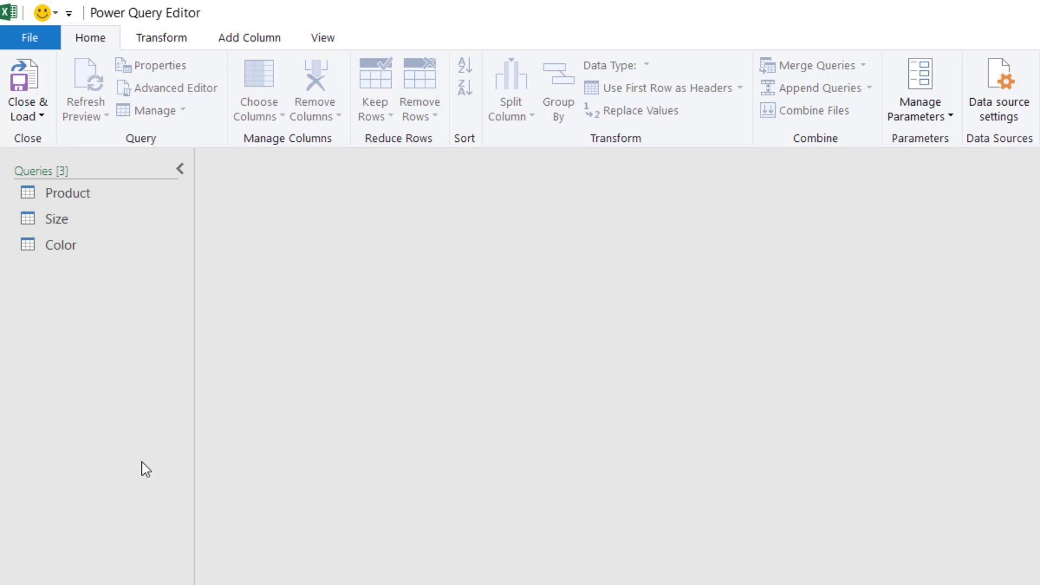
left_click(66, 193)
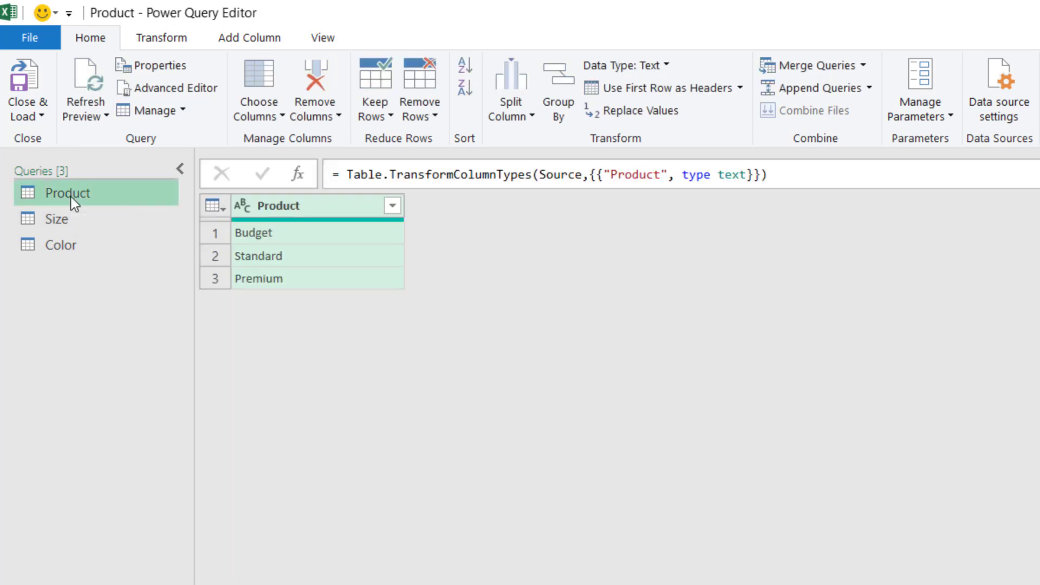
mouse_move(268, 49)
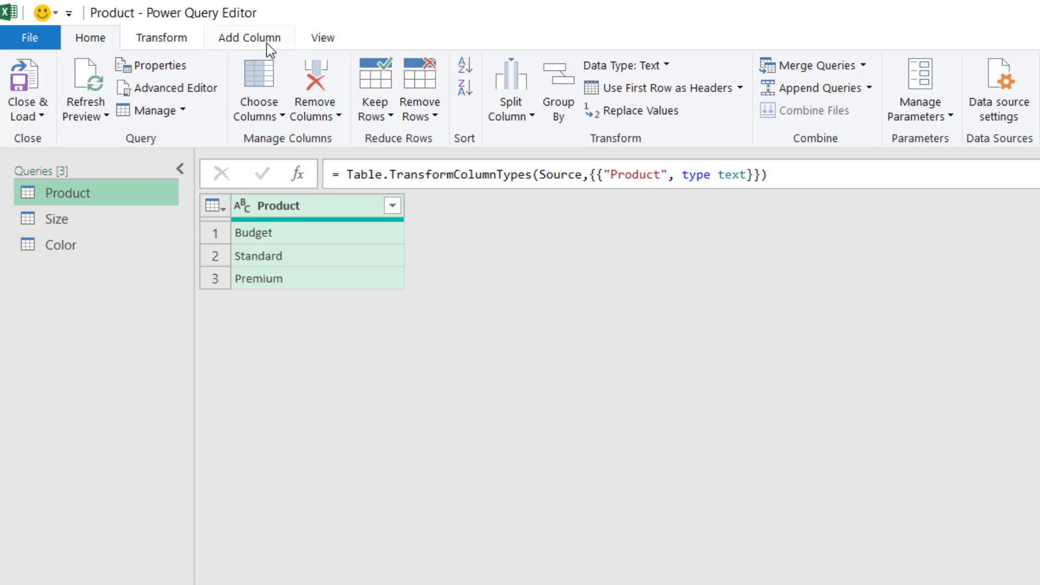
- Add a custom column named Temp with formula = 1 to the Product query
left_click(249, 37)
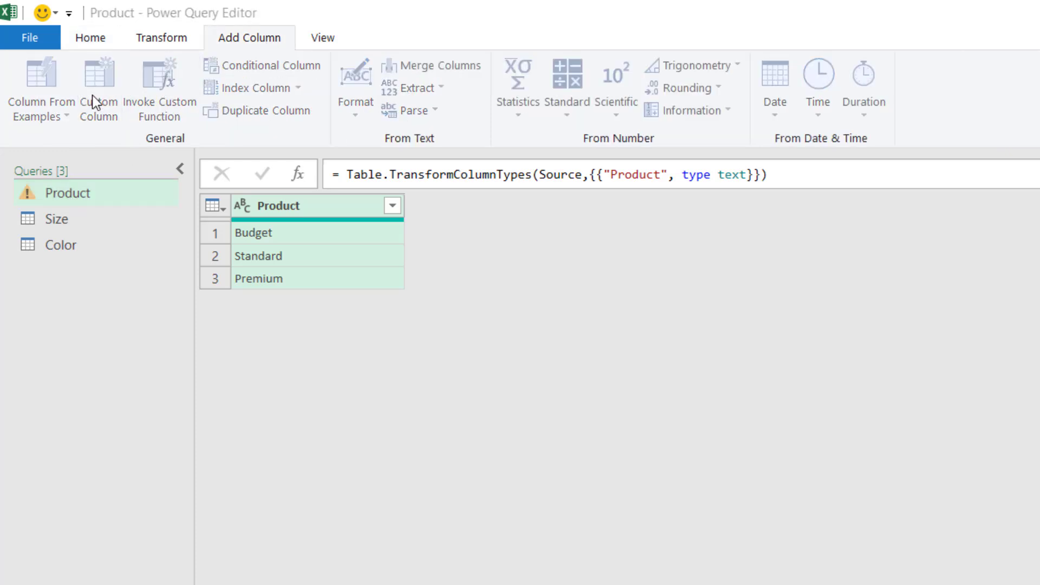
left_click(98, 87)
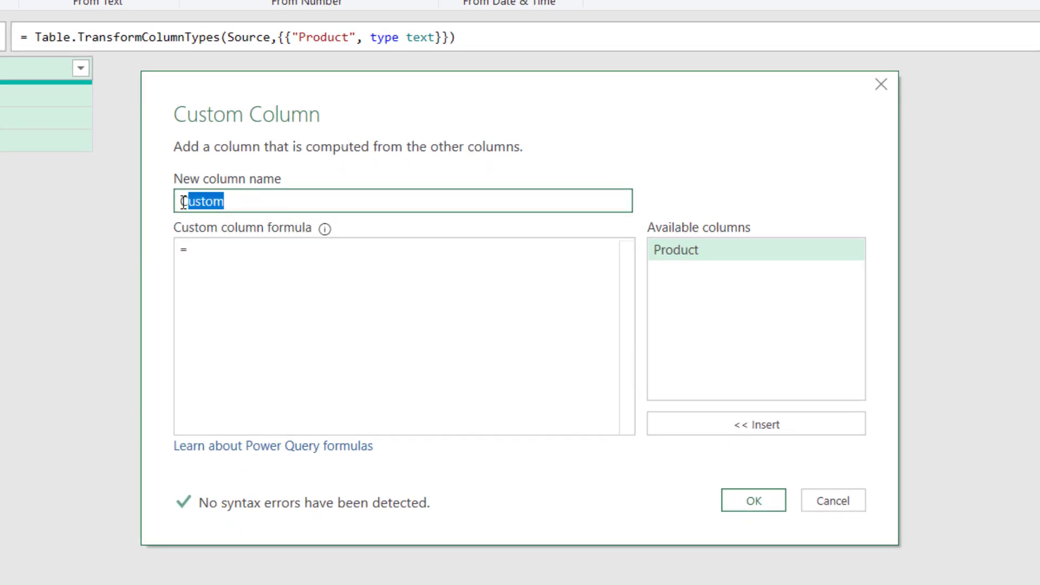
type("Tem")
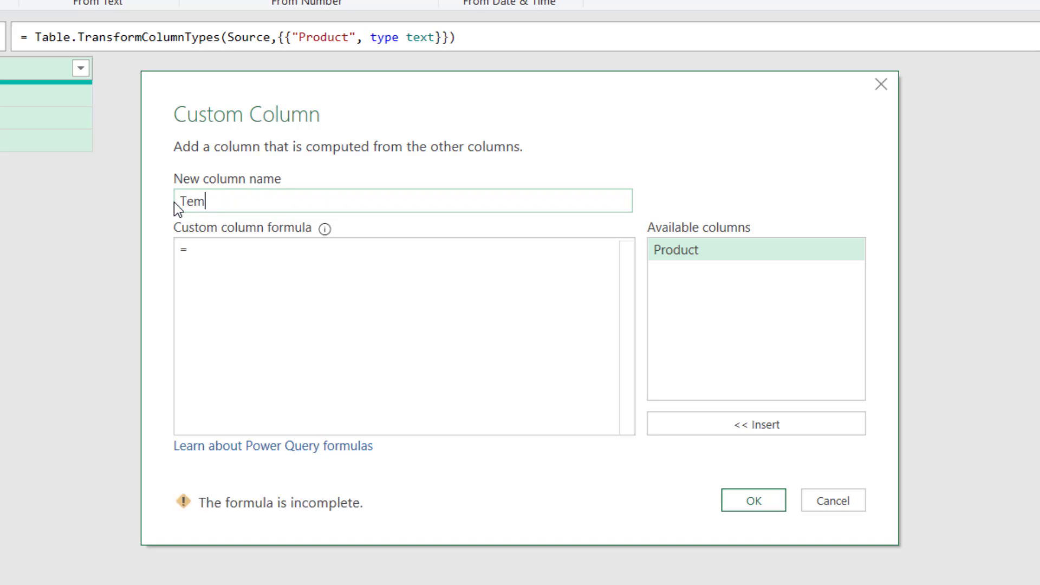
type("p")
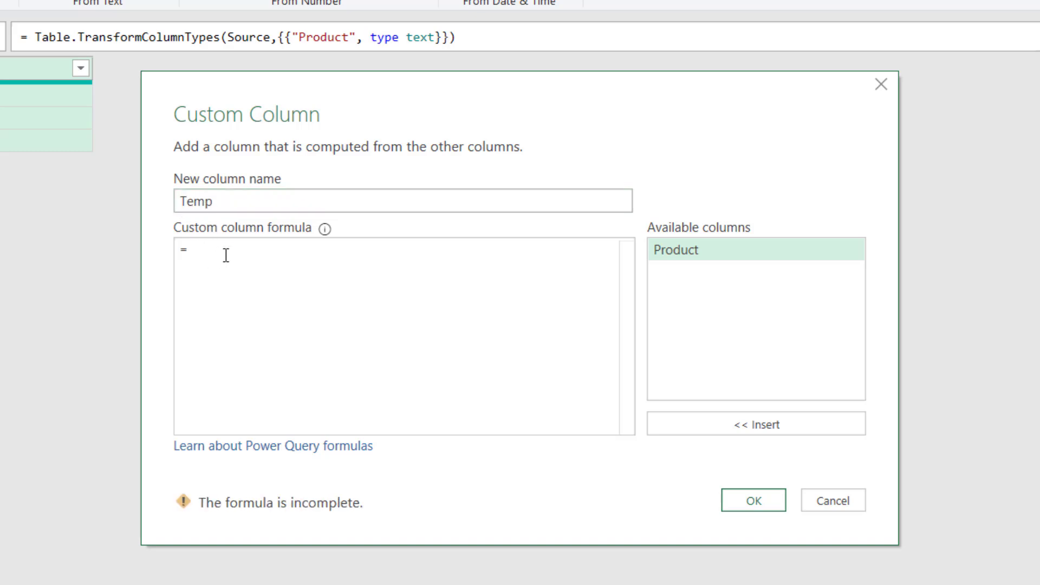
type("1")
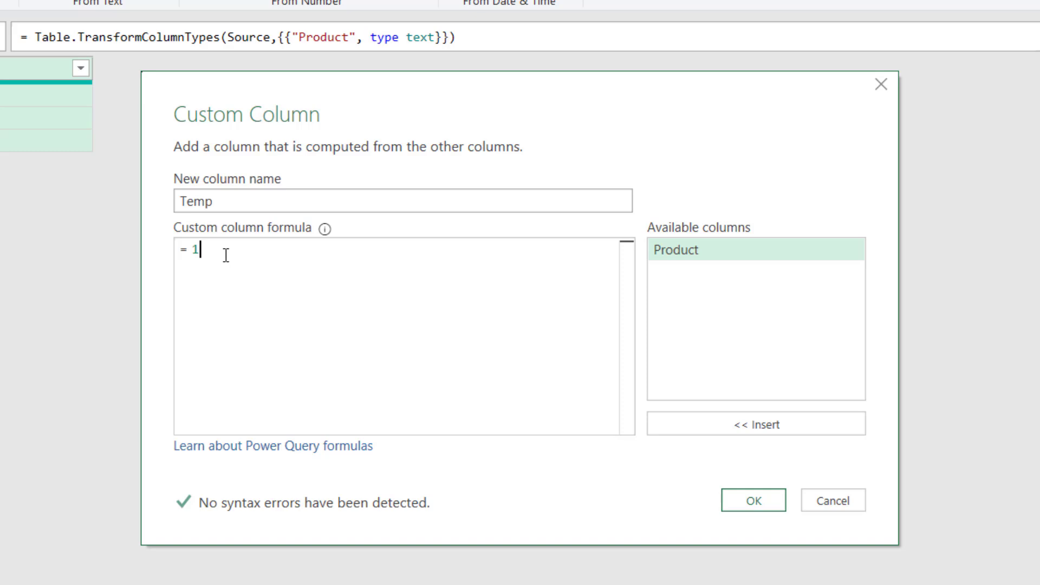
left_click(751, 500)
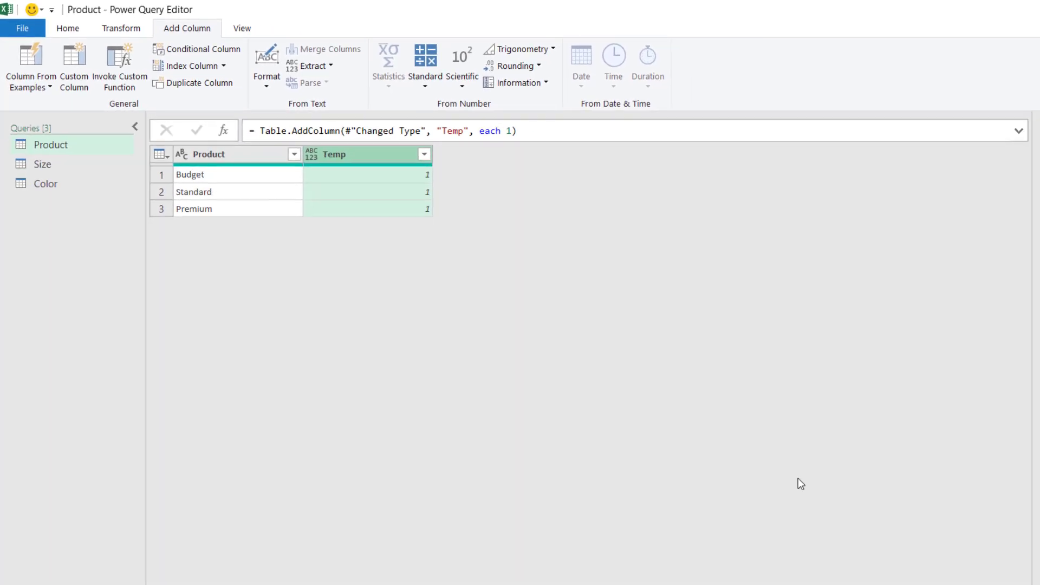
mouse_move(63, 171)
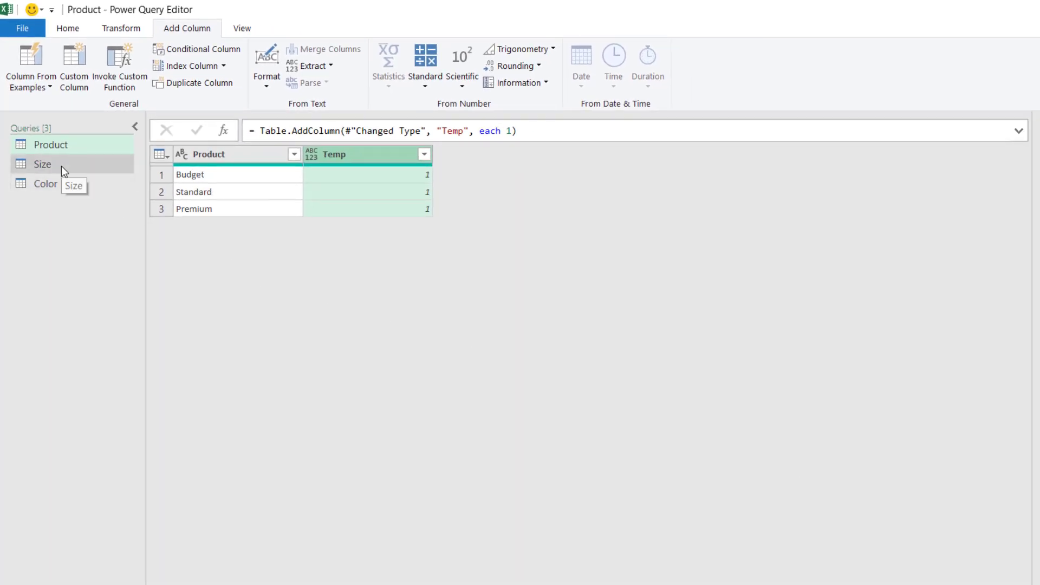
- Add a custom column named Temp with formula = 1 to the Size query
left_click(42, 163)
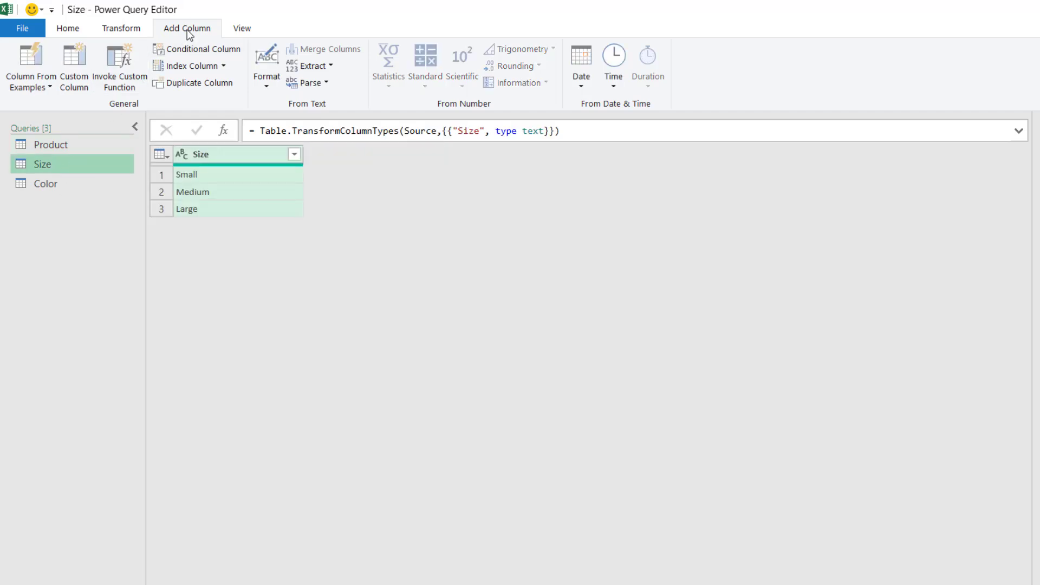
left_click(75, 66)
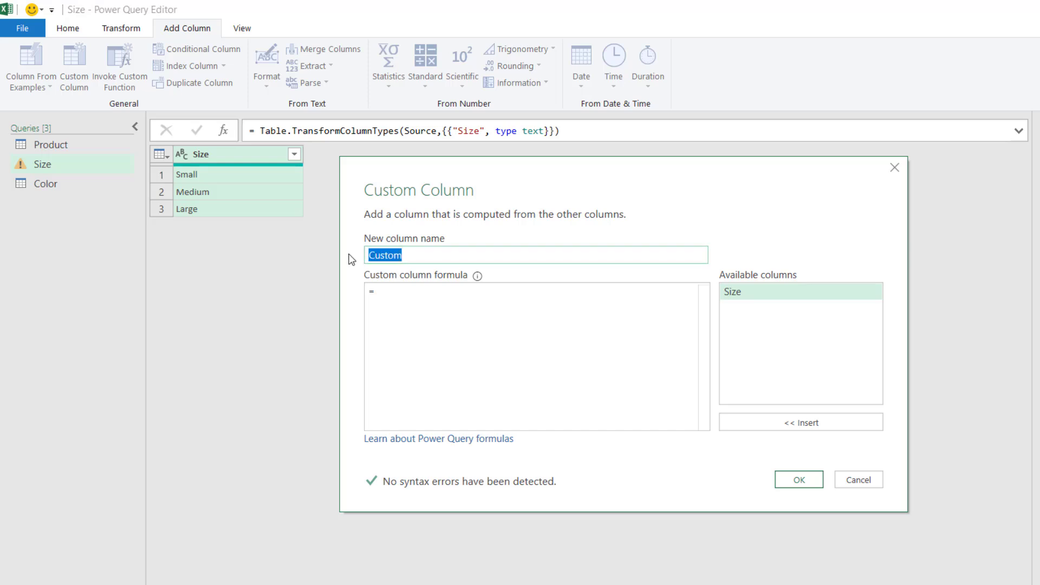
type("Temp")
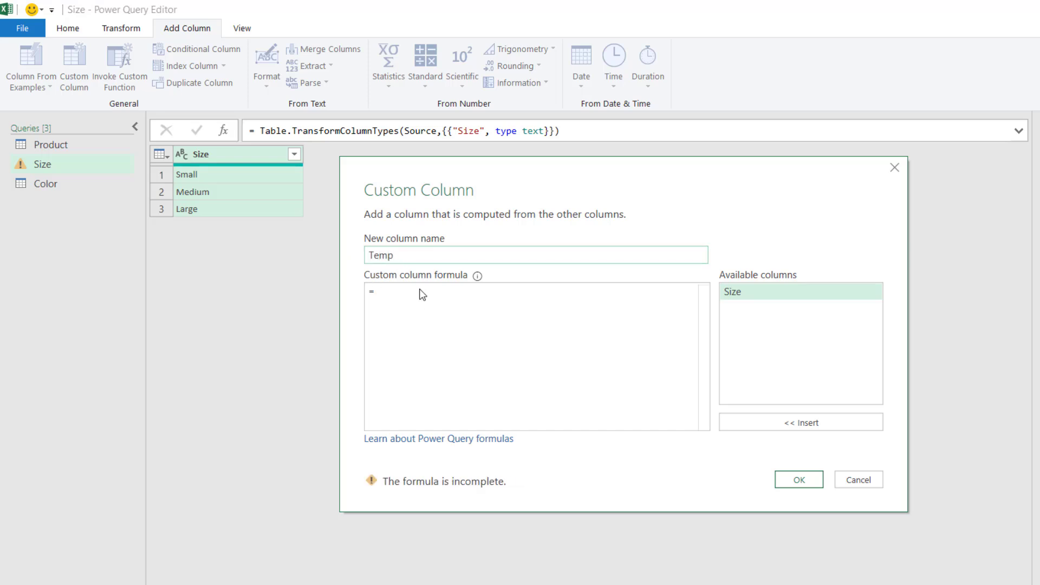
type("1")
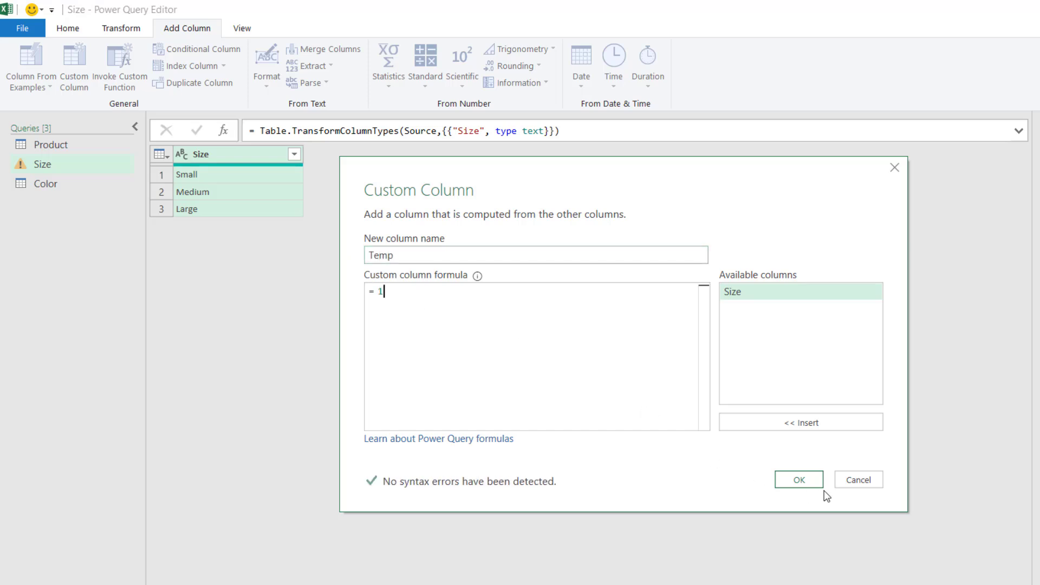
left_click(799, 479)
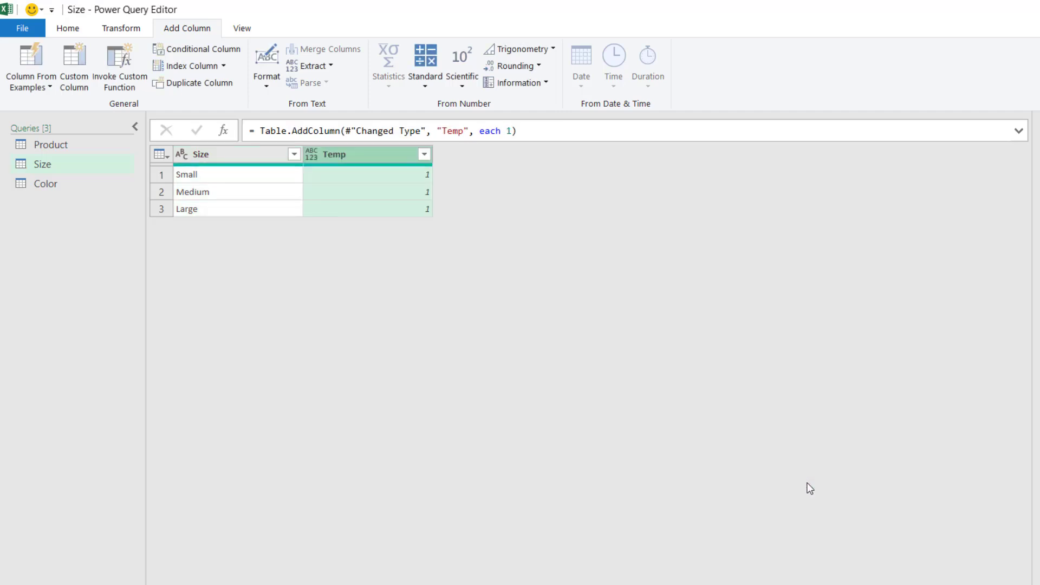
- Add a custom column named Temp with formula = 1 to the Color query
left_click(46, 184)
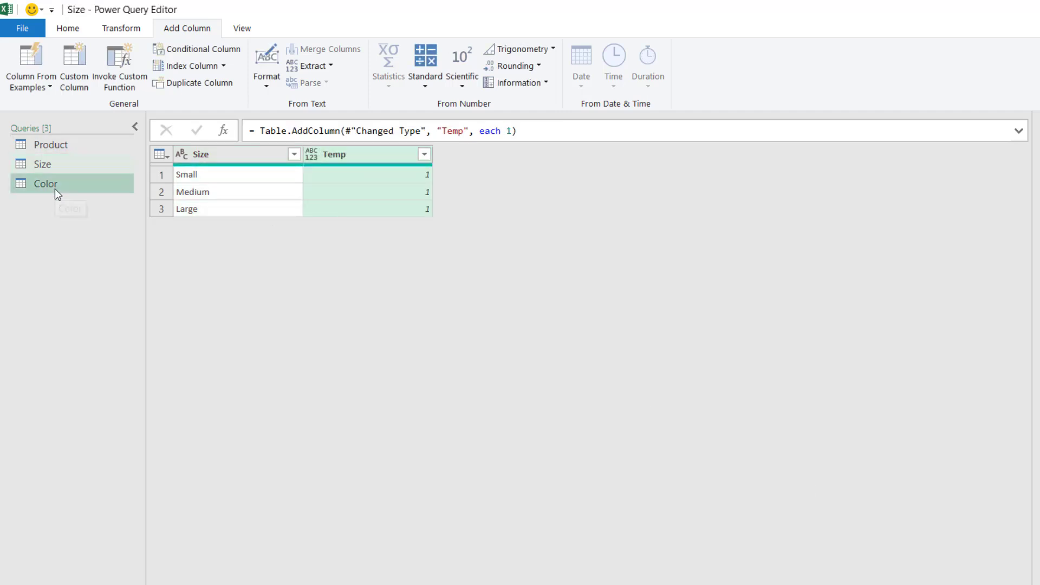
left_click(46, 184)
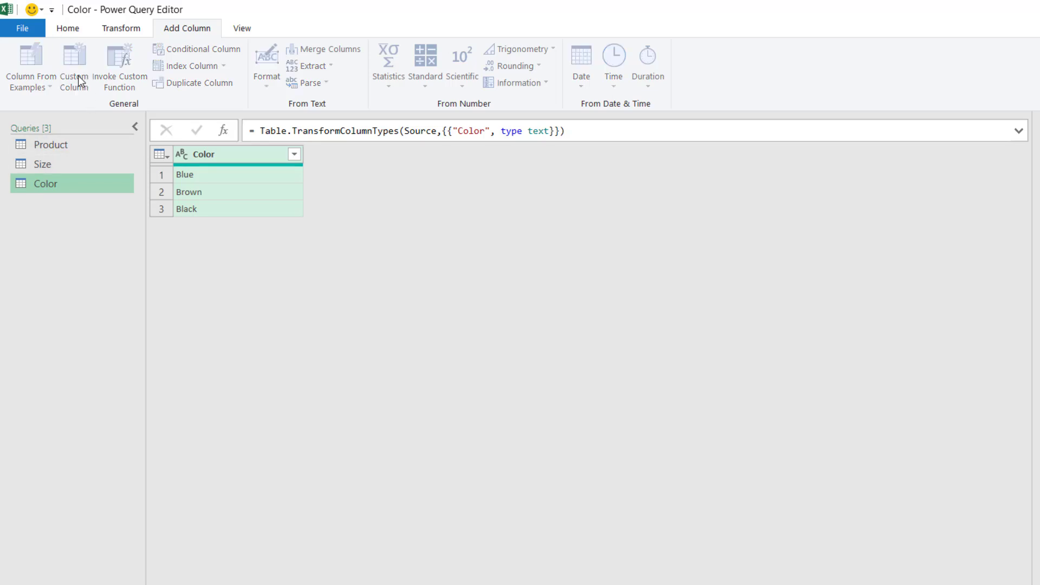
left_click(74, 66)
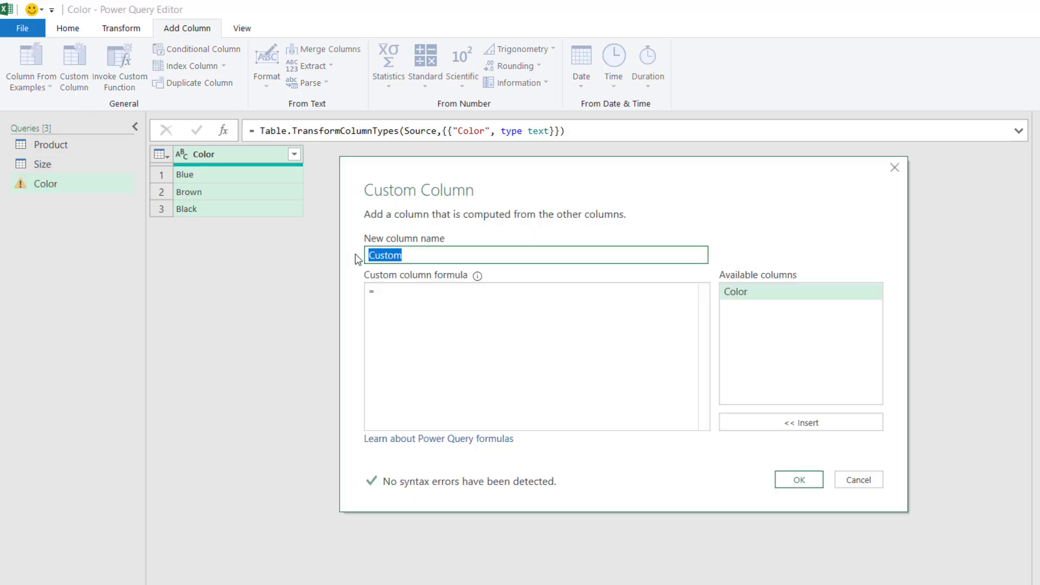
type("Temp")
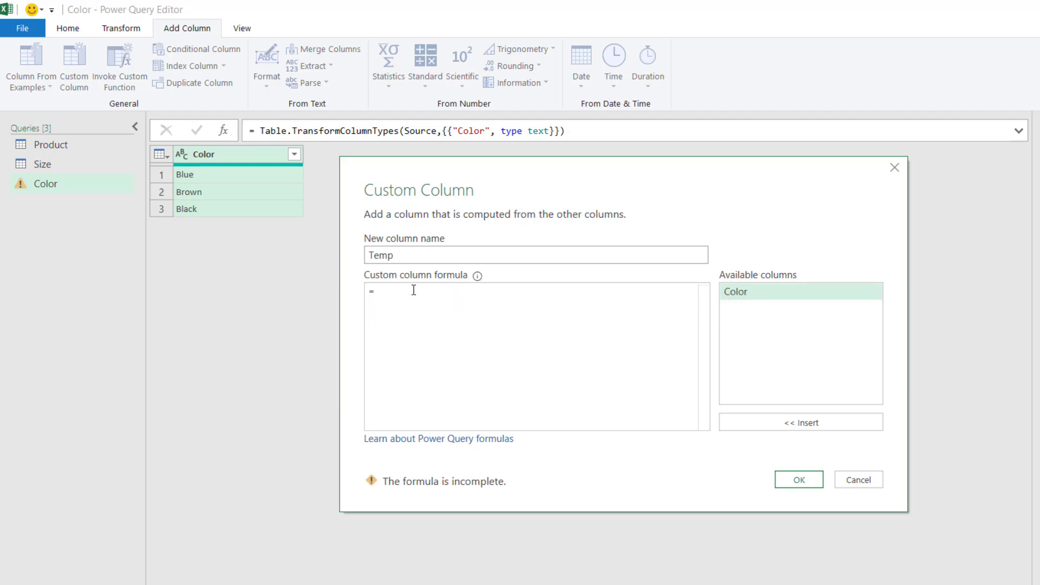
left_click(858, 478)
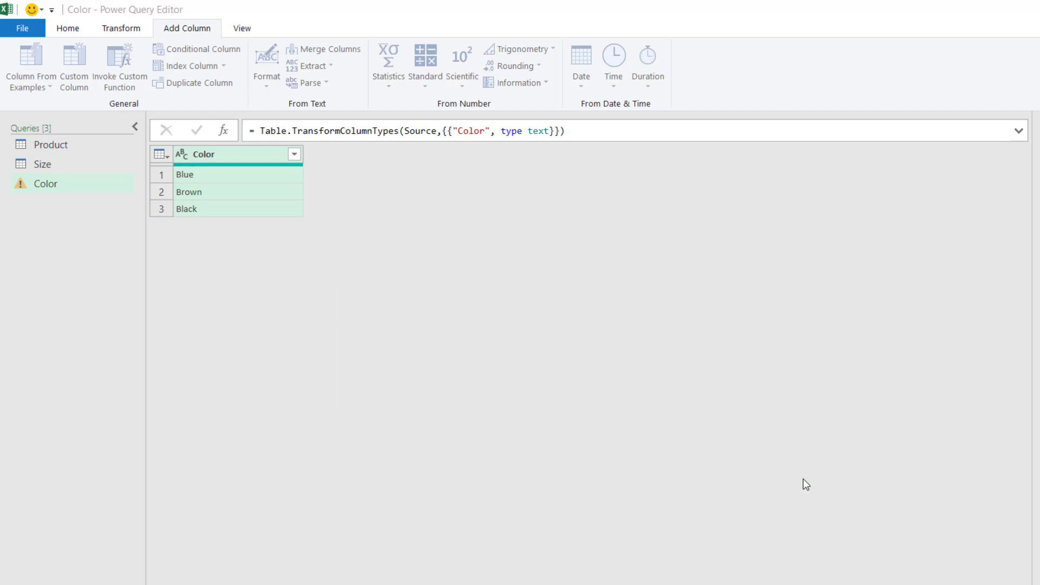
left_click(74, 63)
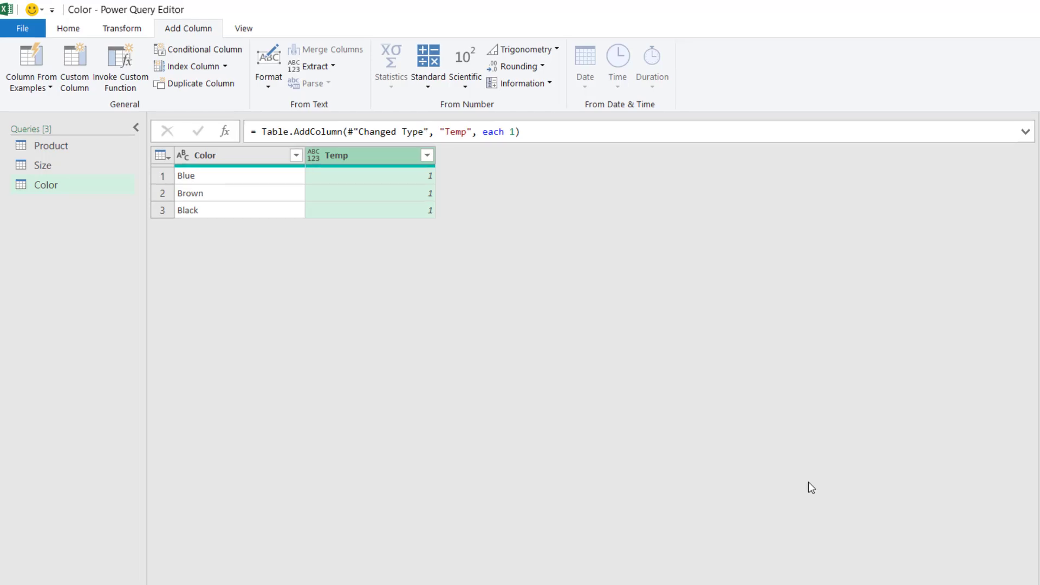
- Start Merge Queries as New with Product as the first table and Size as the second
left_click(67, 28)
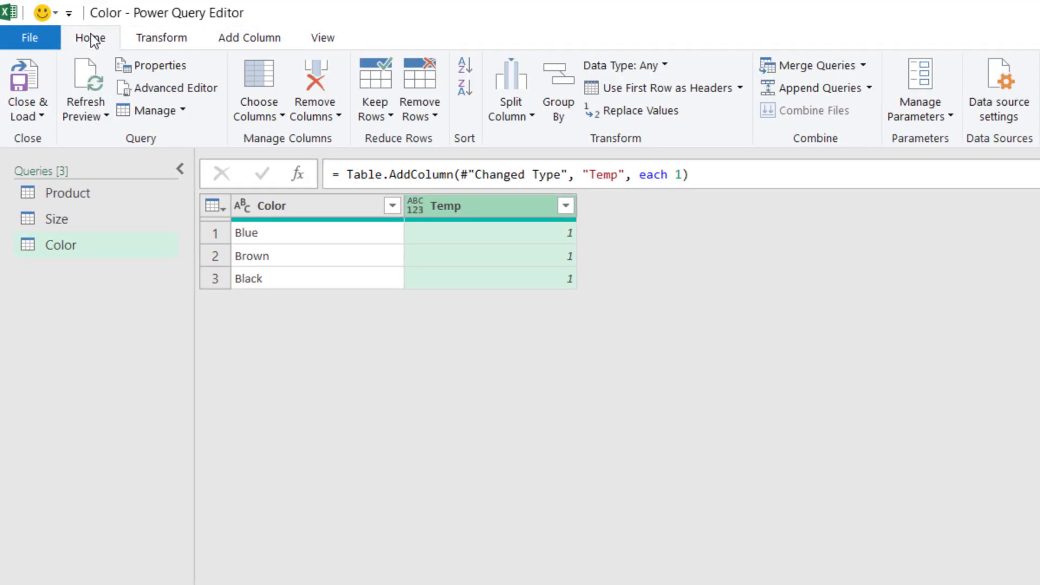
mouse_move(862, 72)
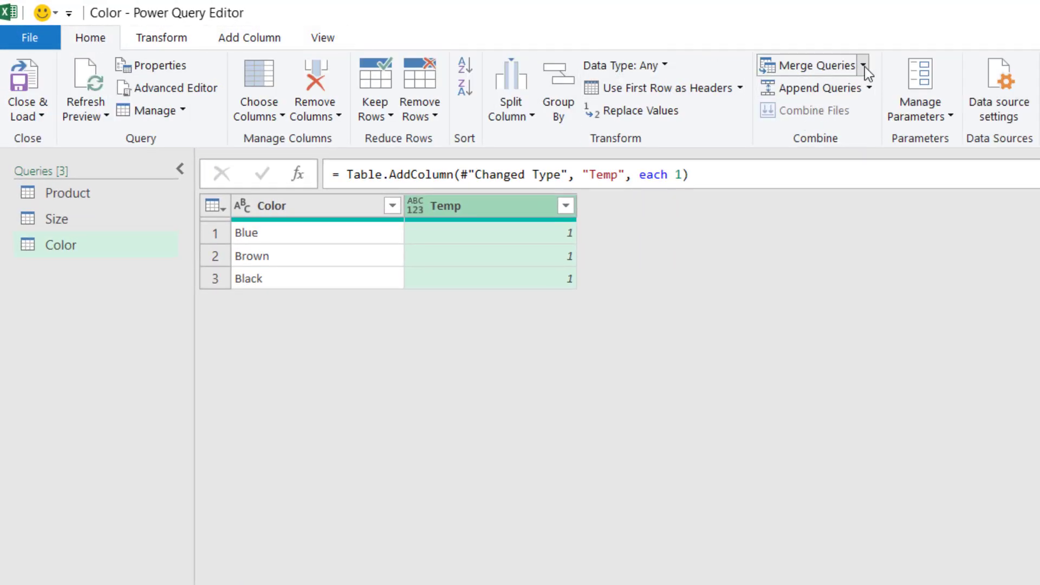
left_click(863, 64)
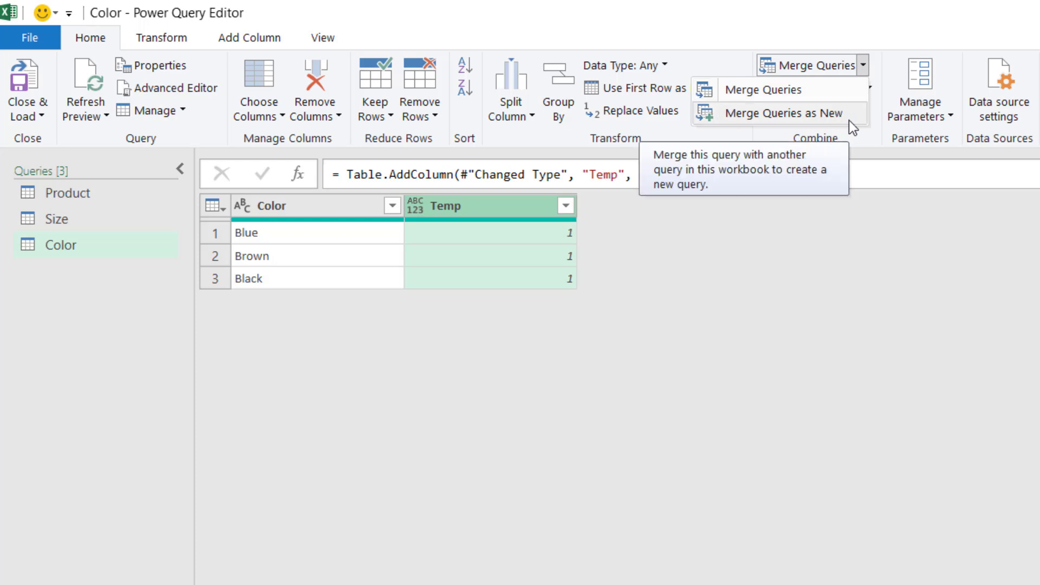
left_click(782, 112)
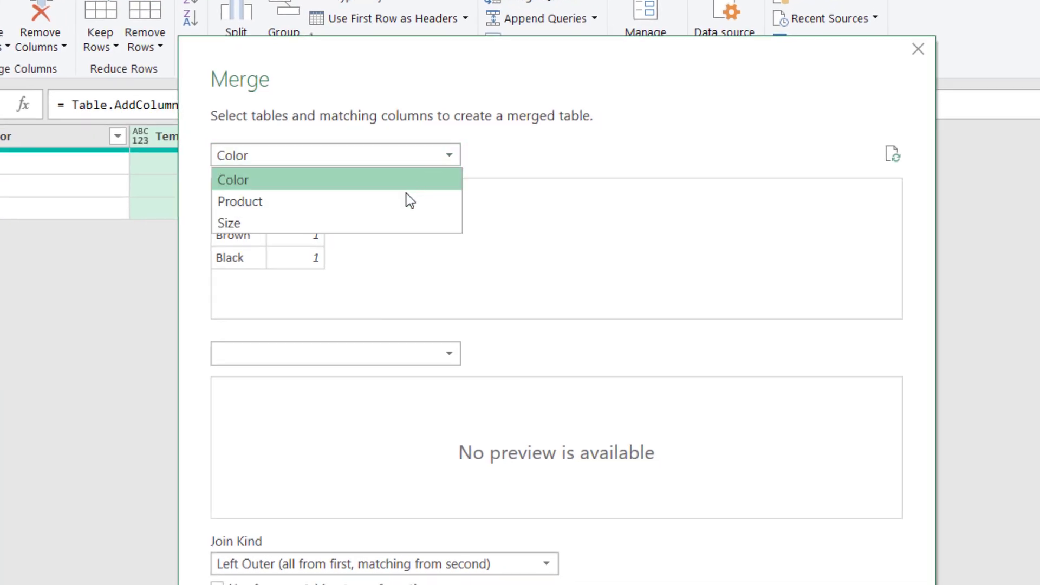
left_click(240, 201)
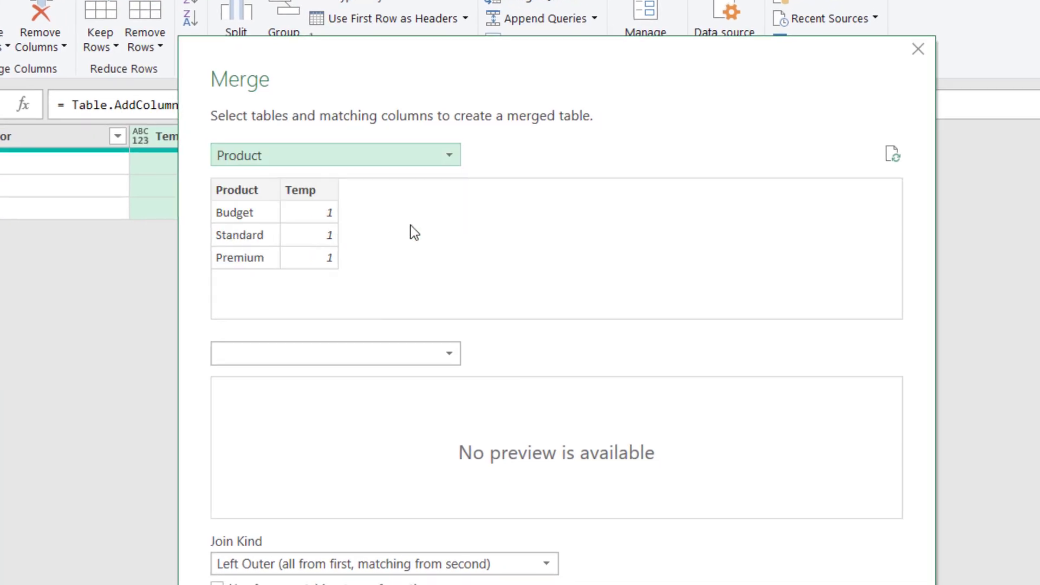
left_click(335, 352)
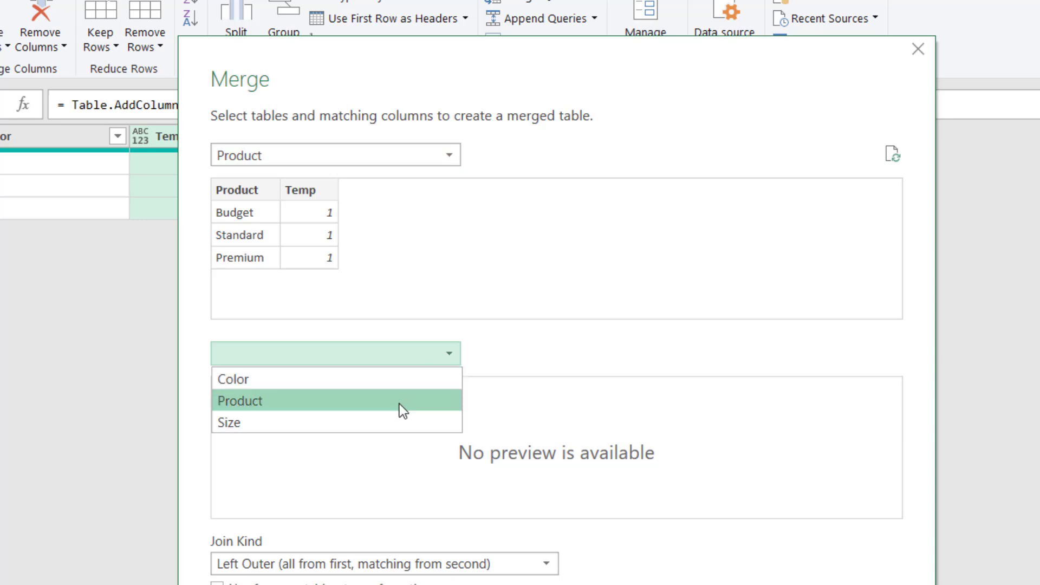
left_click(227, 423)
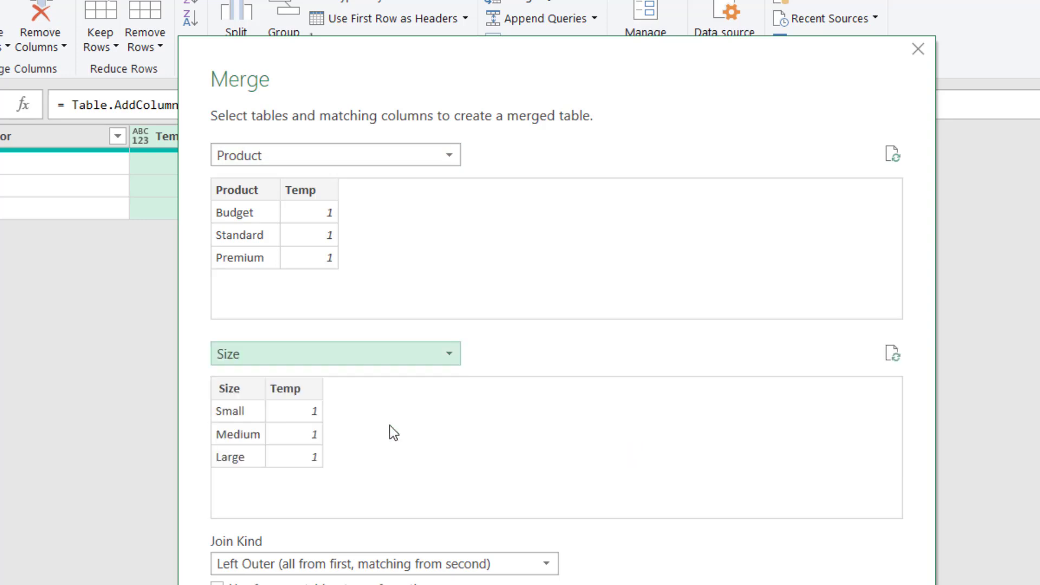
mouse_move(312, 197)
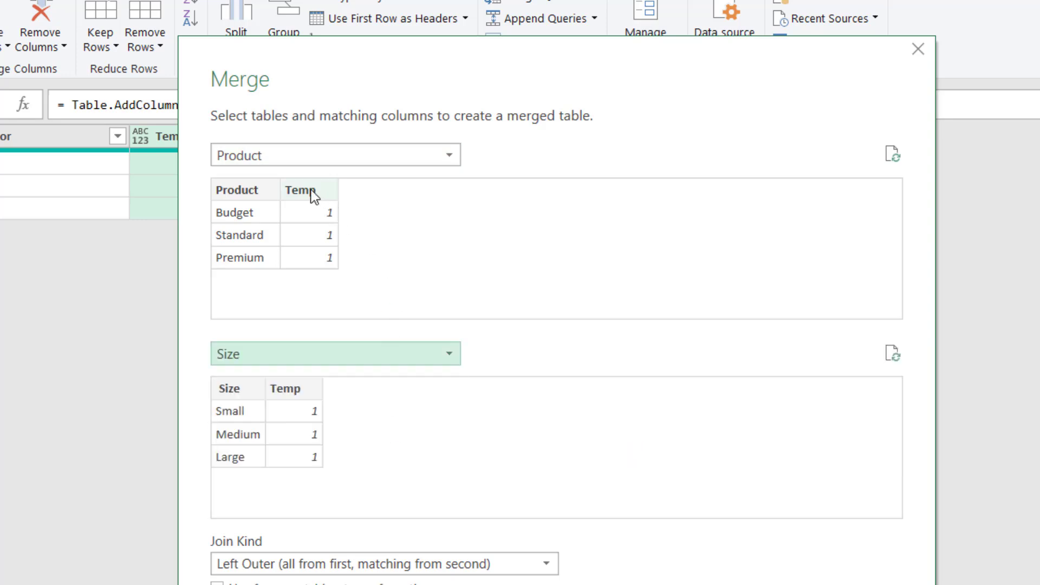
- Match on the Temp columns with a Full Outer join and create the merged query
left_click(293, 388)
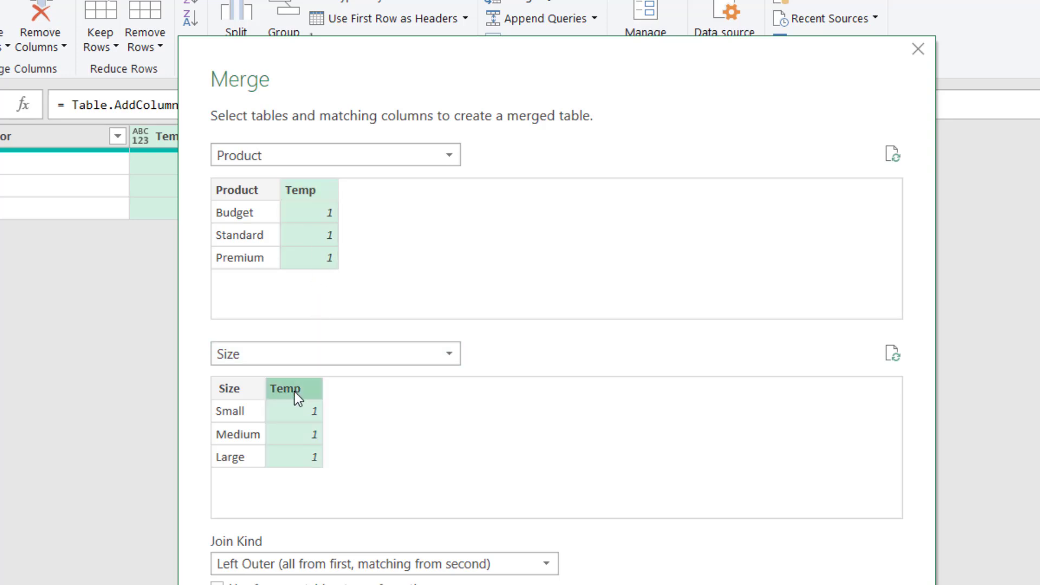
scroll("down", 3)
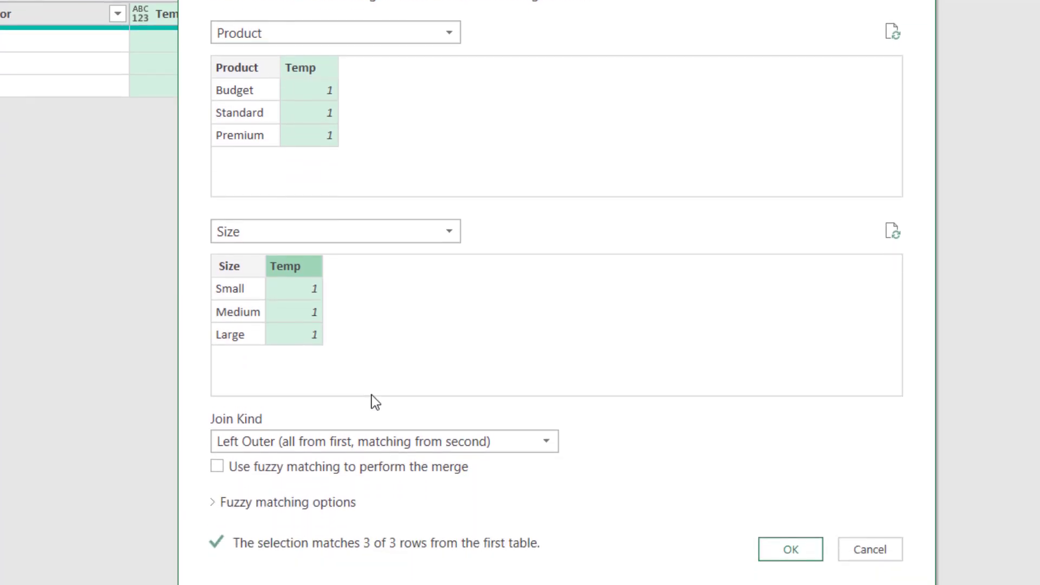
left_click(384, 441)
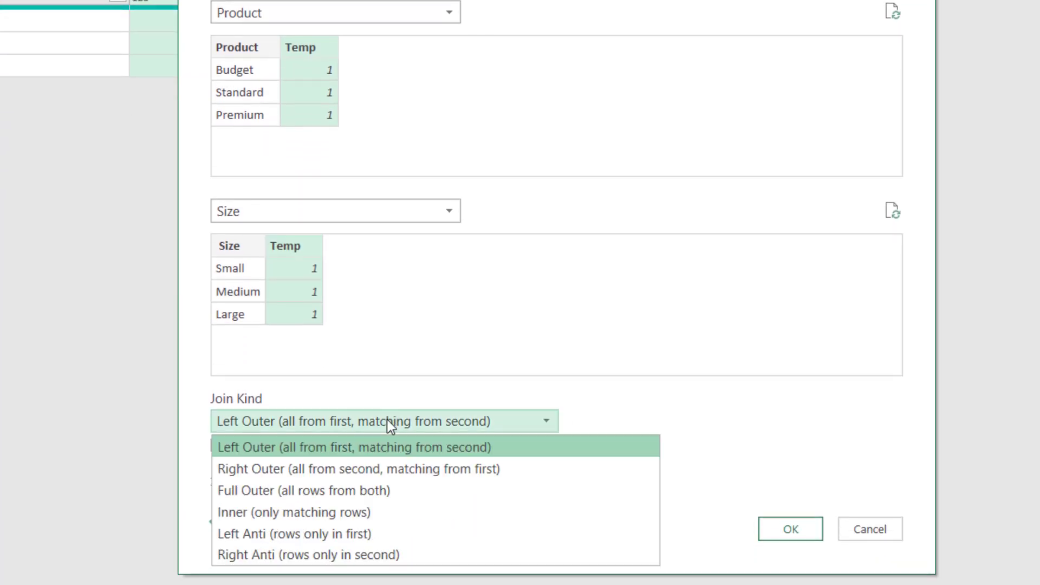
mouse_move(372, 489)
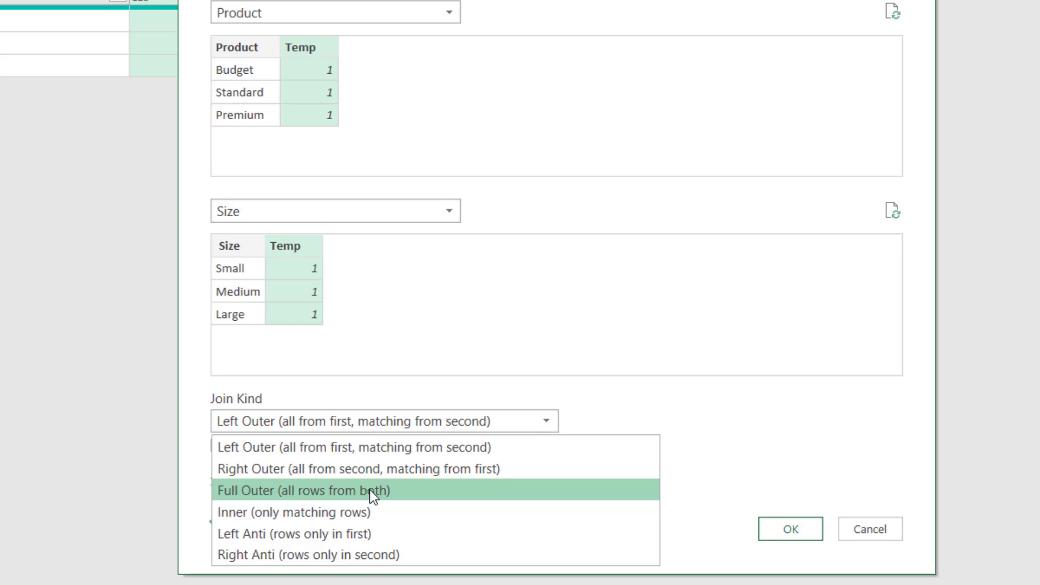
left_click(301, 491)
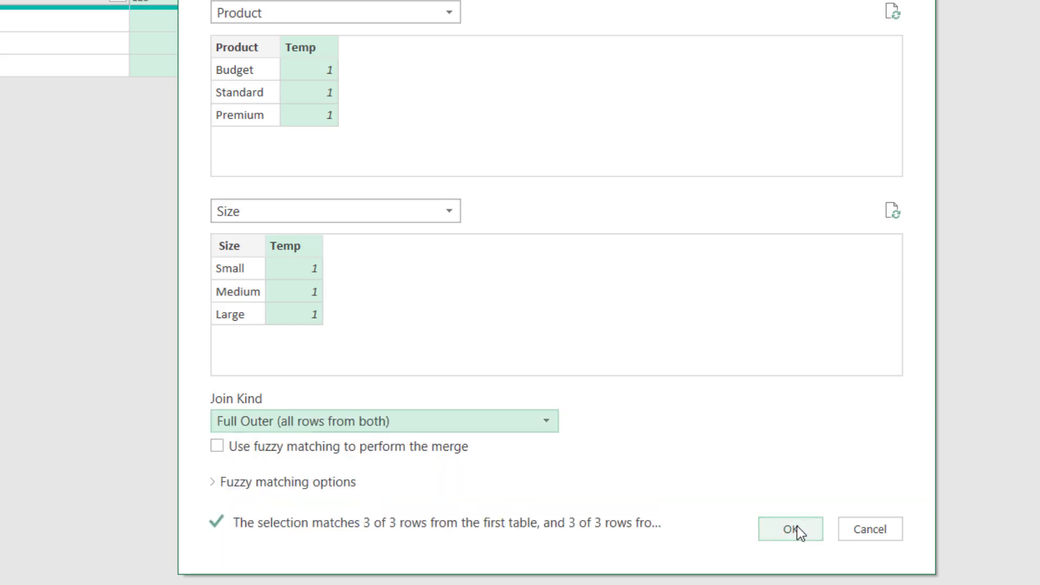
left_click(790, 528)
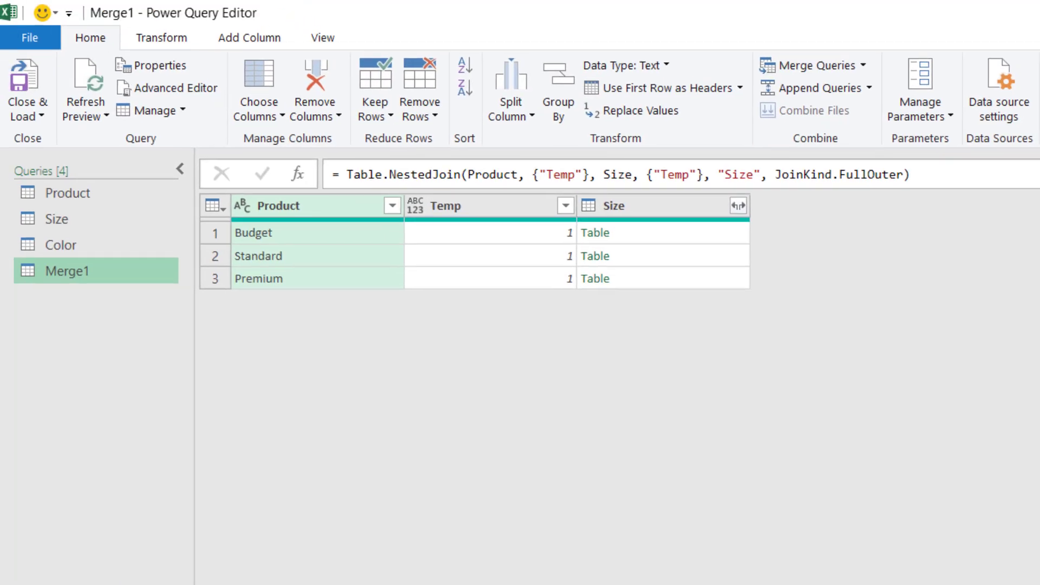
mouse_move(695, 315)
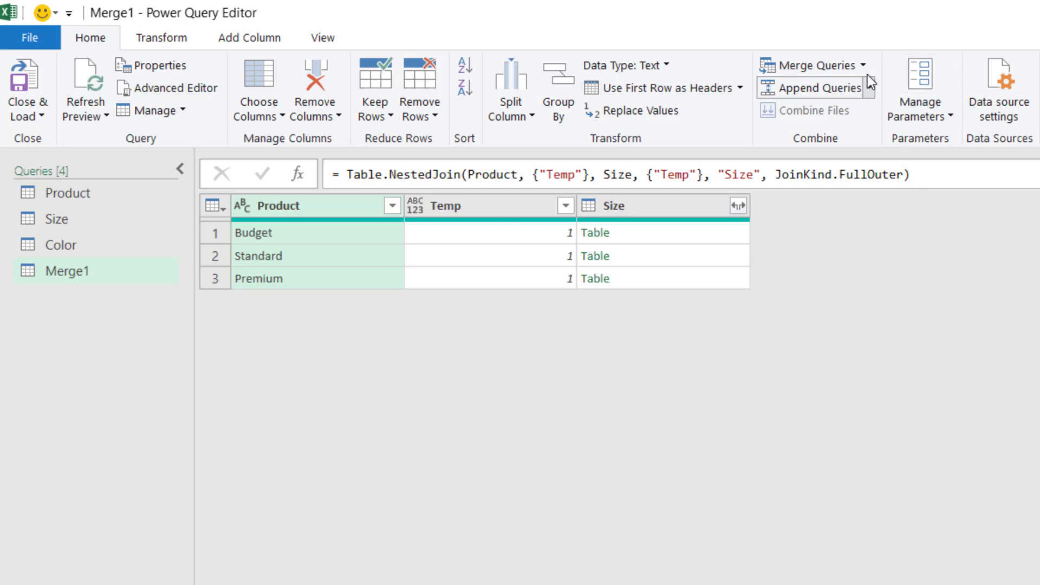
- Merge the Color table into Merge1 on Temp with a Full Outer join
left_click(864, 65)
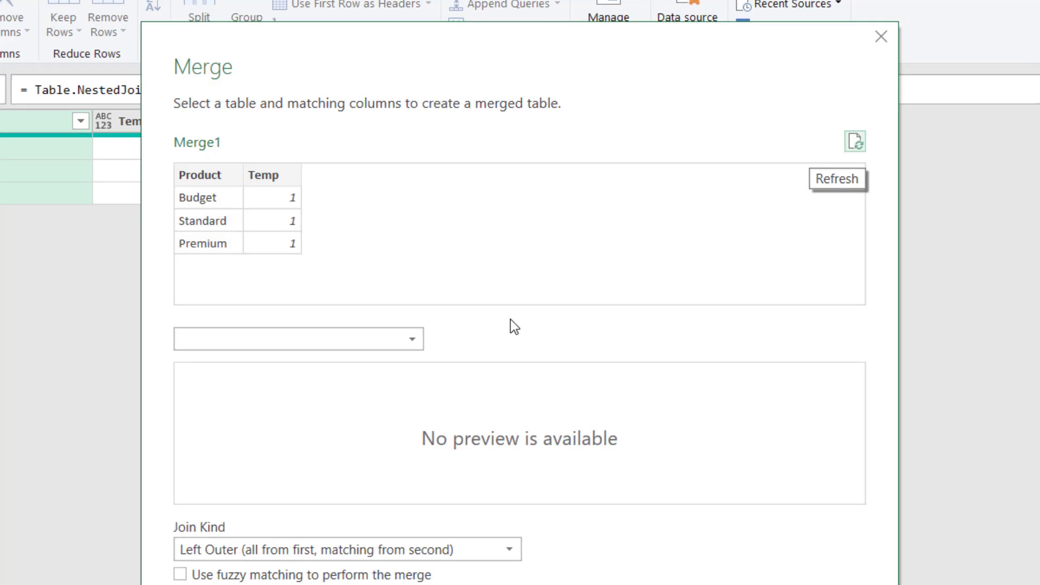
mouse_move(433, 348)
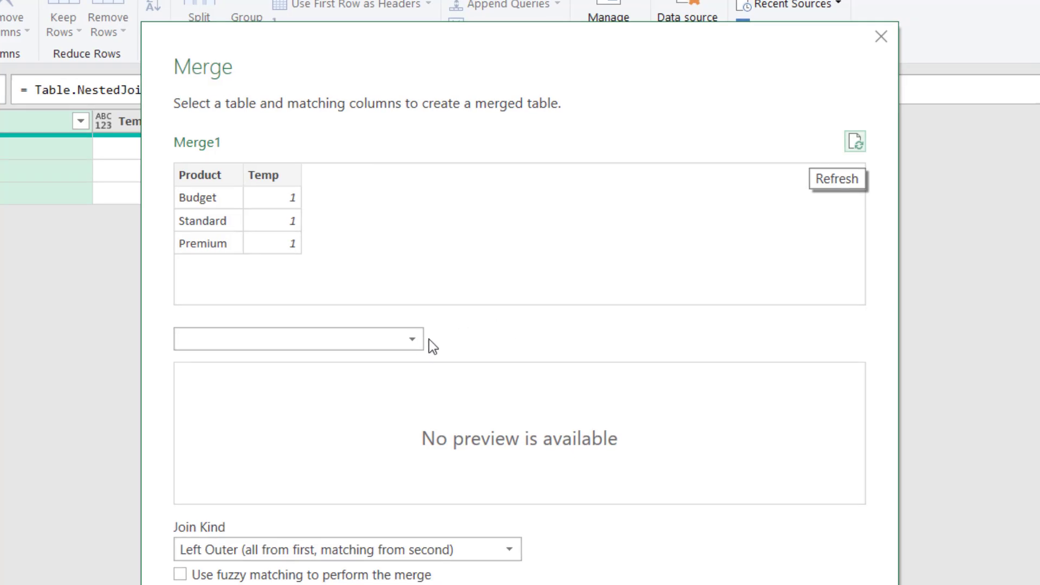
left_click(412, 339)
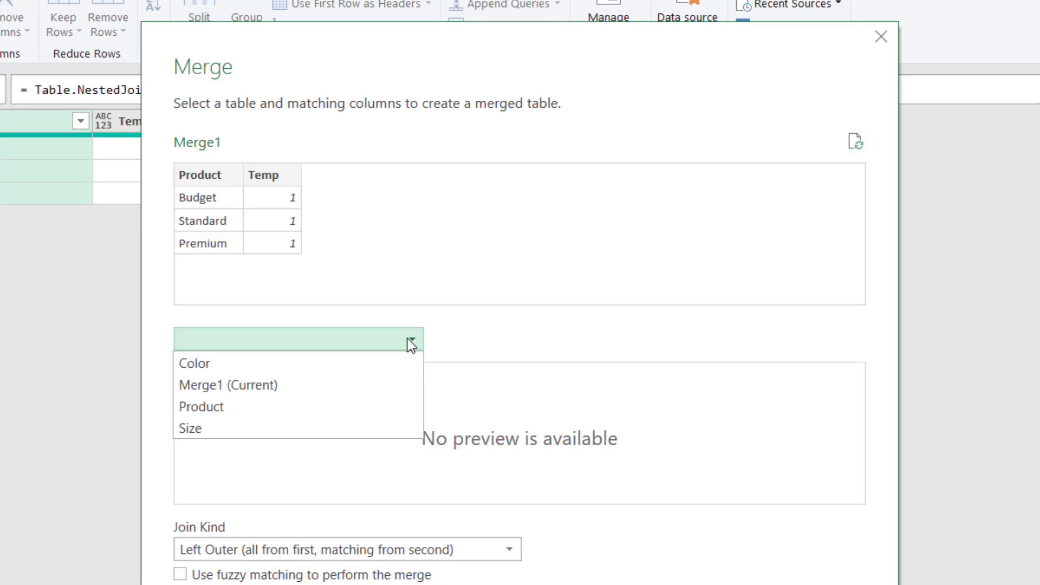
left_click(194, 363)
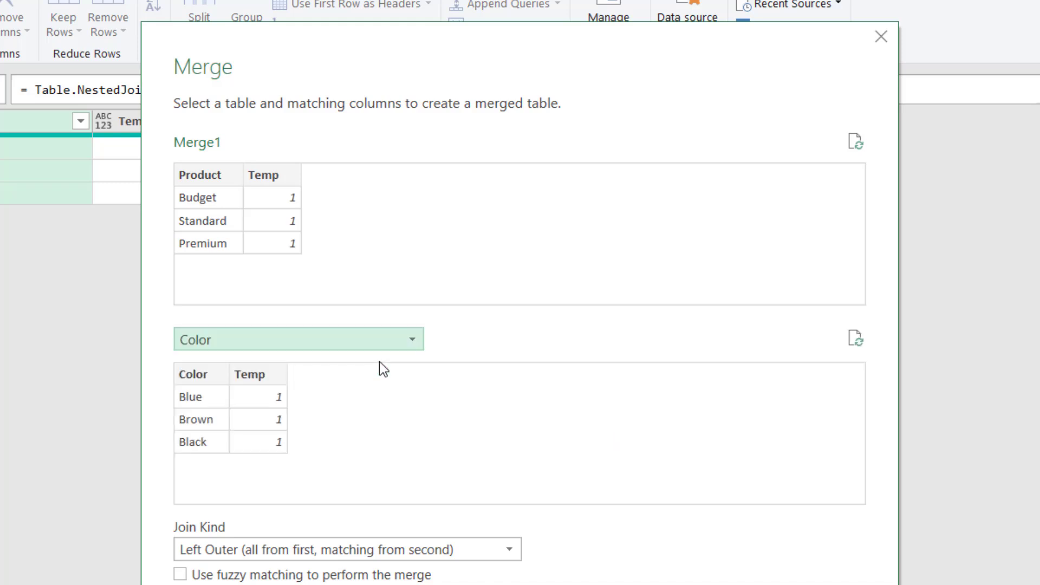
mouse_move(262, 181)
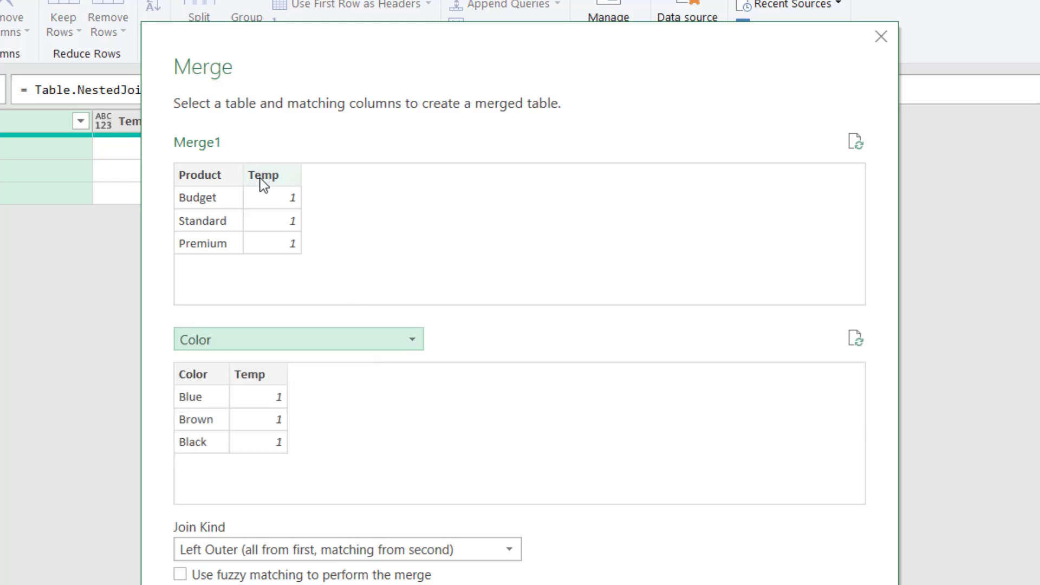
left_click(258, 373)
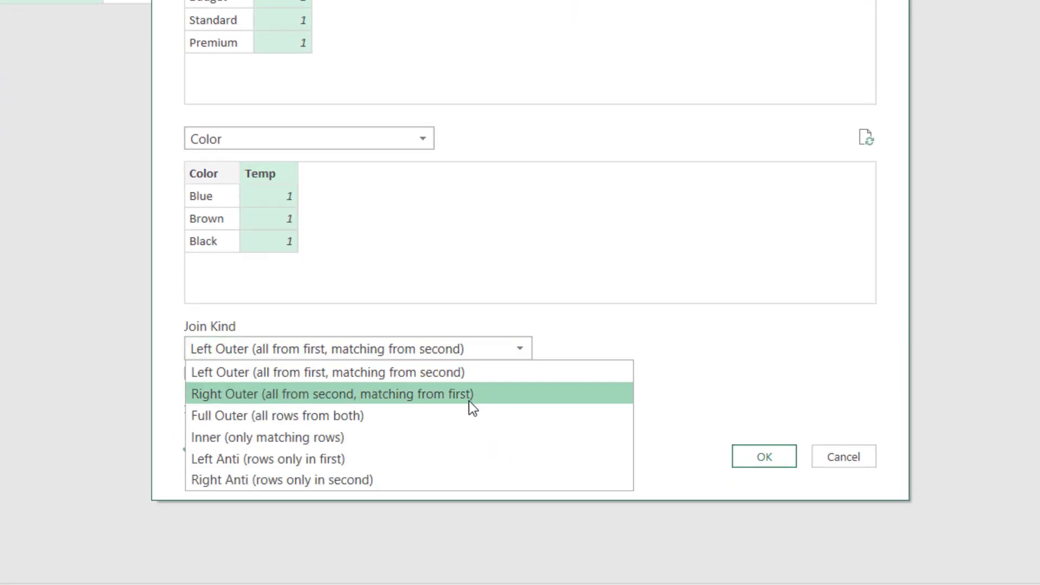
left_click(276, 414)
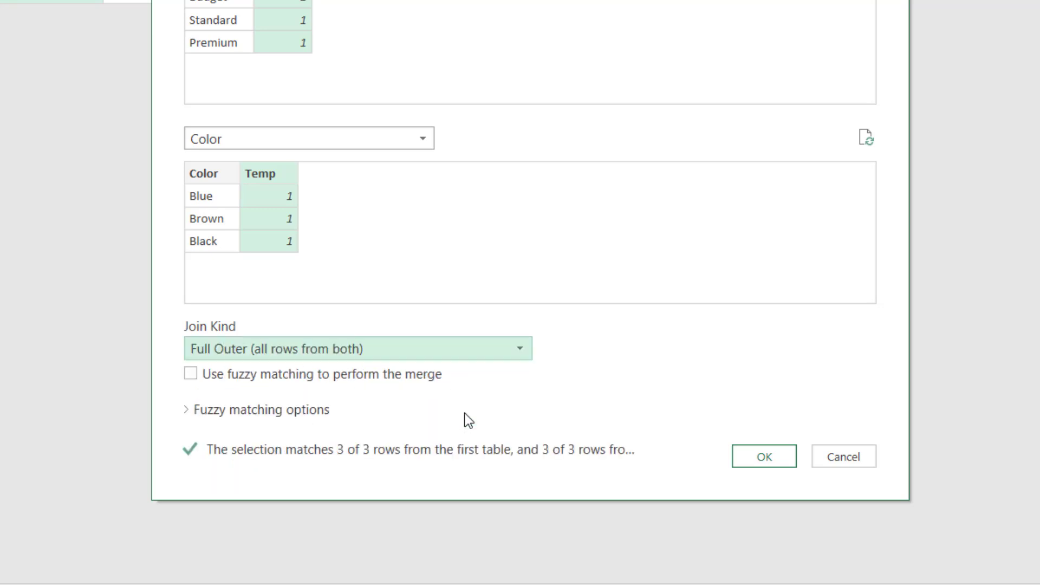
mouse_move(764, 456)
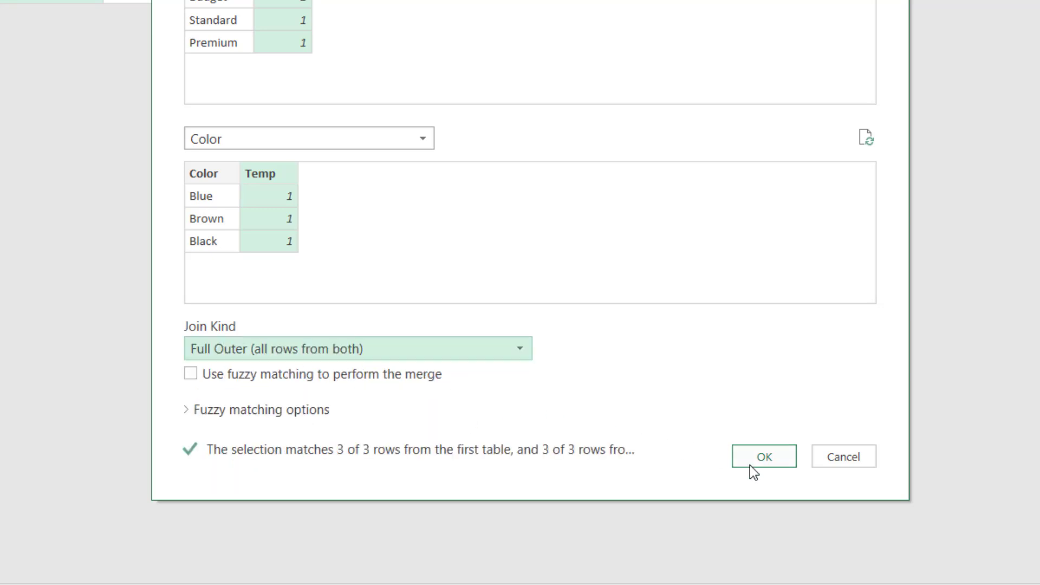
left_click(763, 456)
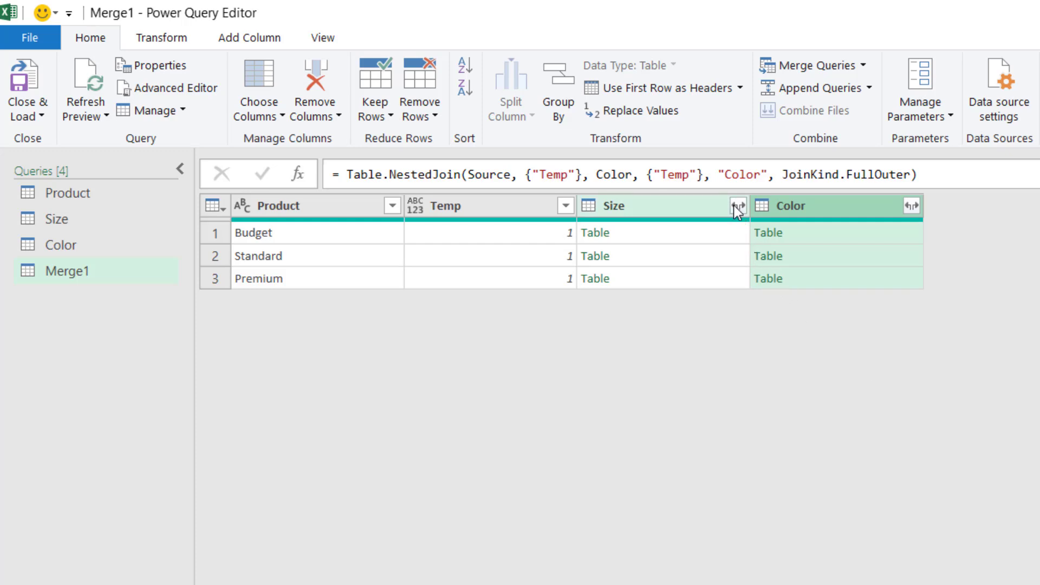
- Expand the nested Size tables into nine product–size rows, leaving out Temp and the column-name prefix
left_click(737, 205)
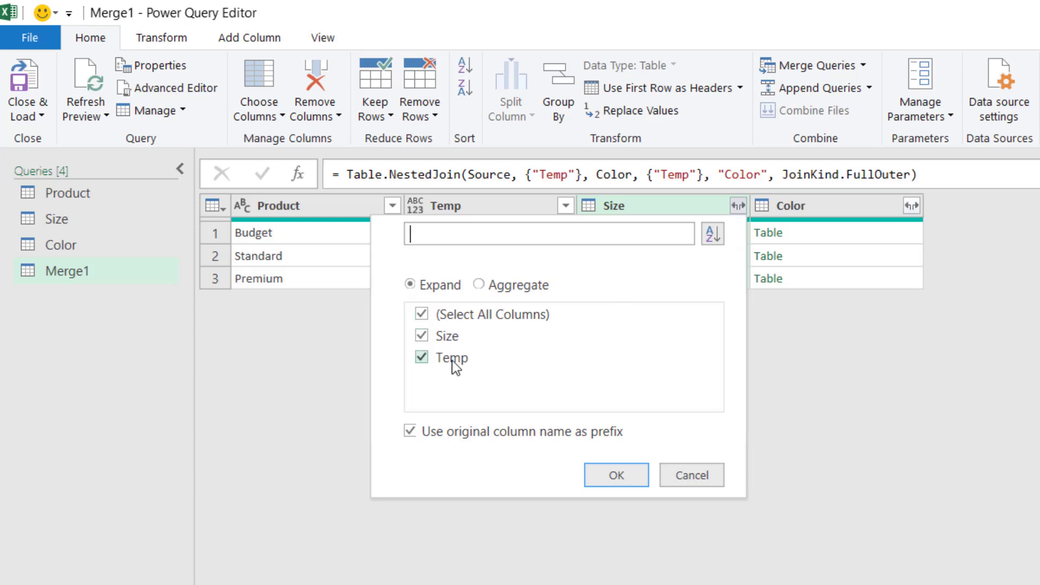
left_click(422, 356)
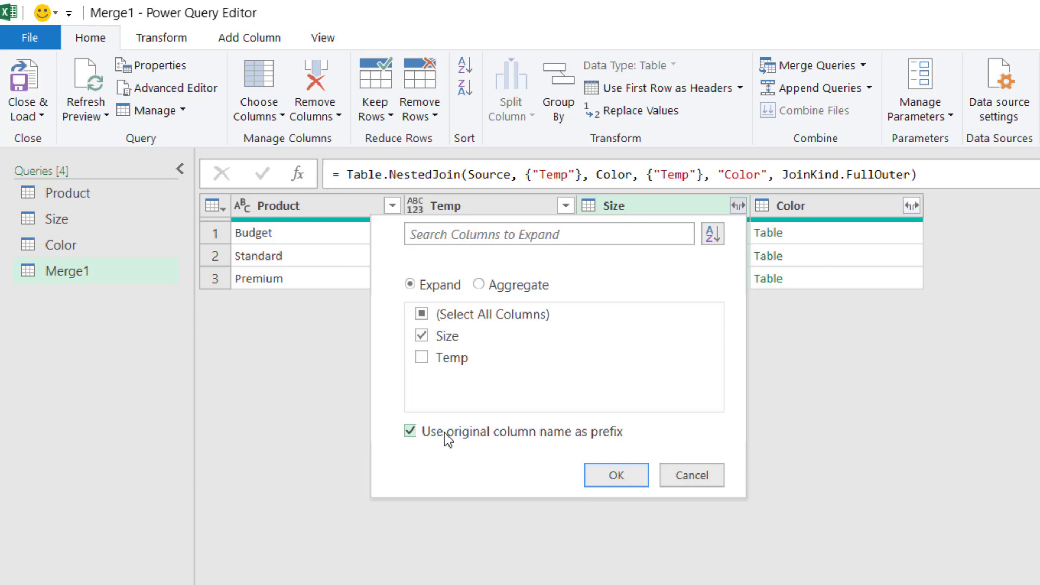
left_click(409, 431)
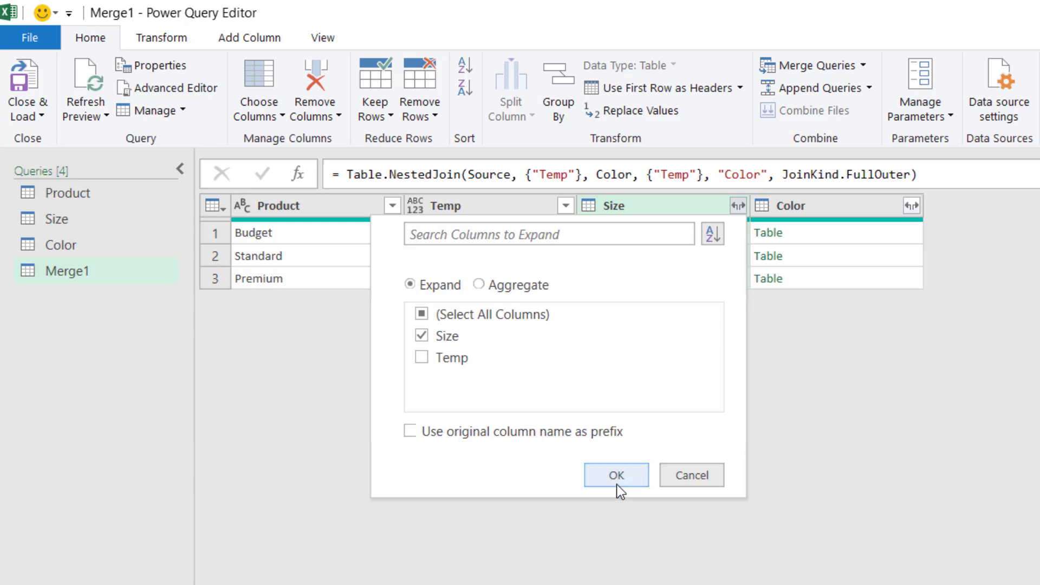
left_click(615, 475)
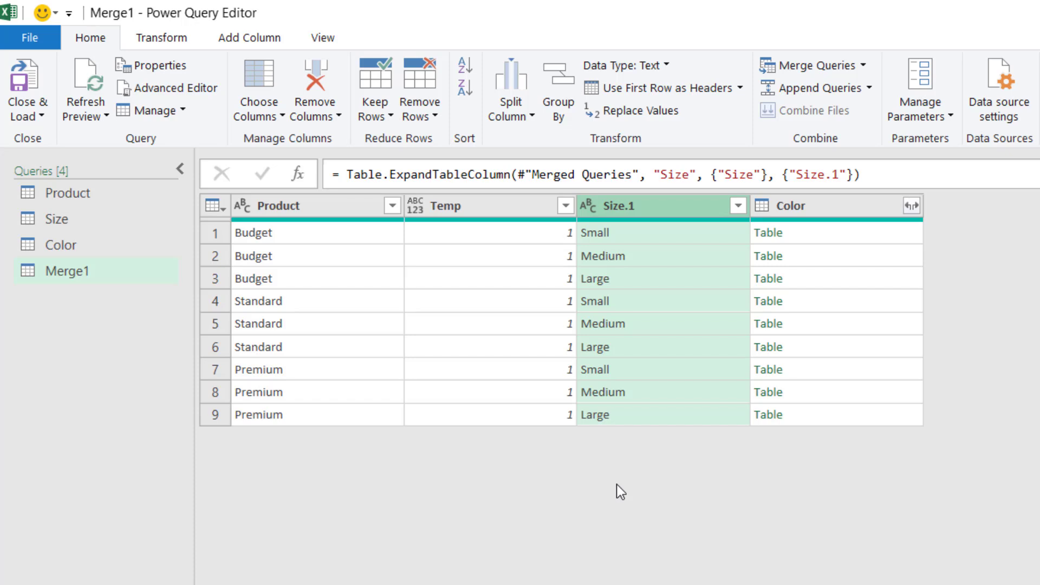
mouse_move(799, 350)
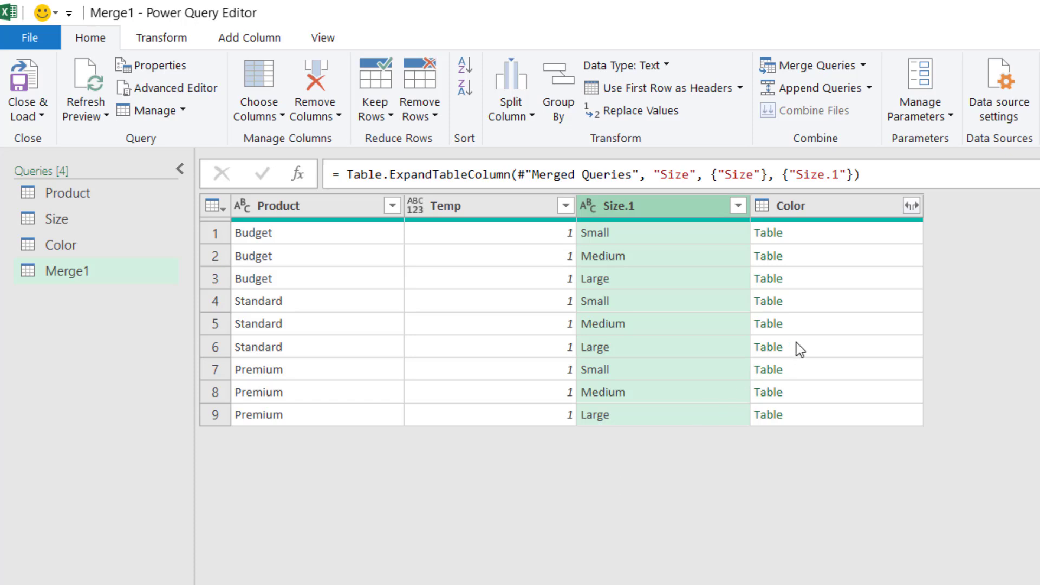
left_click(910, 205)
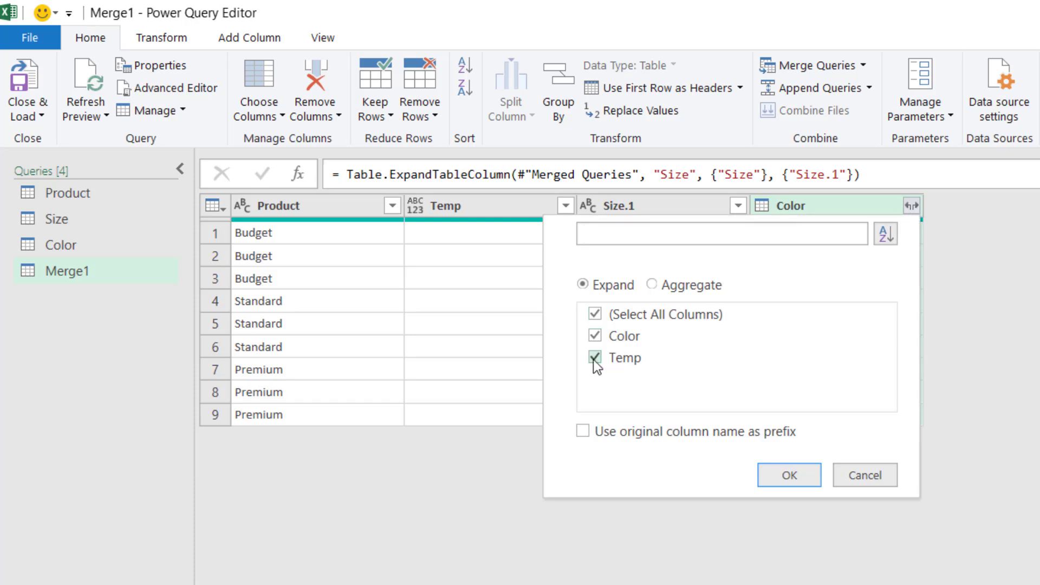
- Expand the nested Color tables into one row per colour, leaving out Temp
left_click(596, 358)
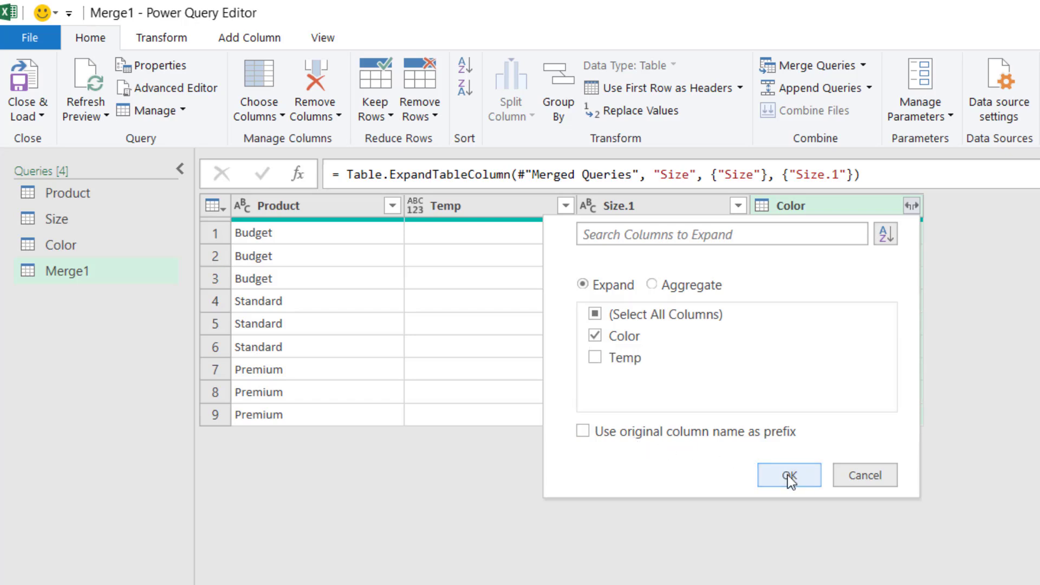
left_click(787, 474)
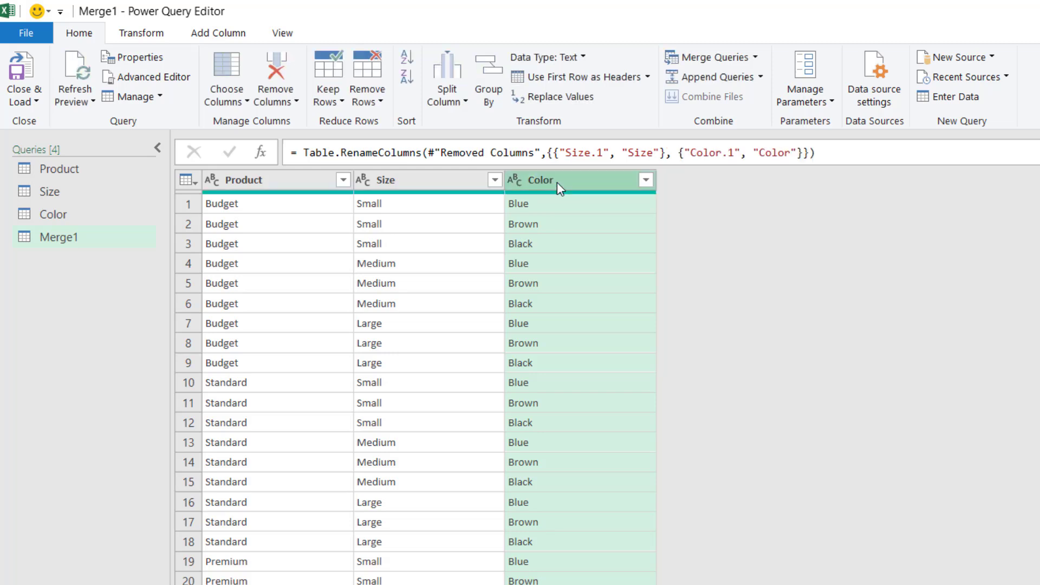
mouse_move(531, 181)
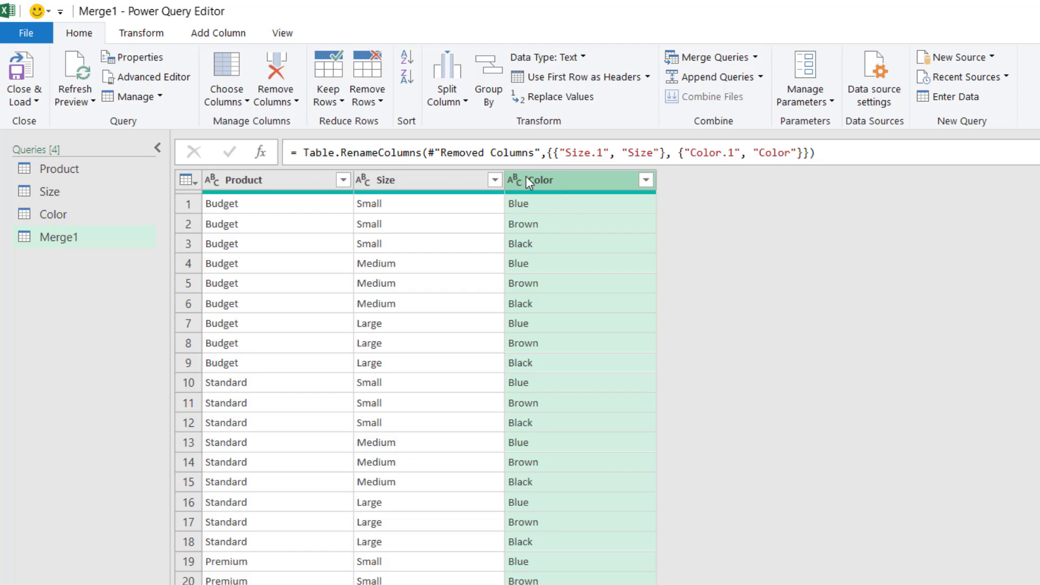
mouse_move(25, 79)
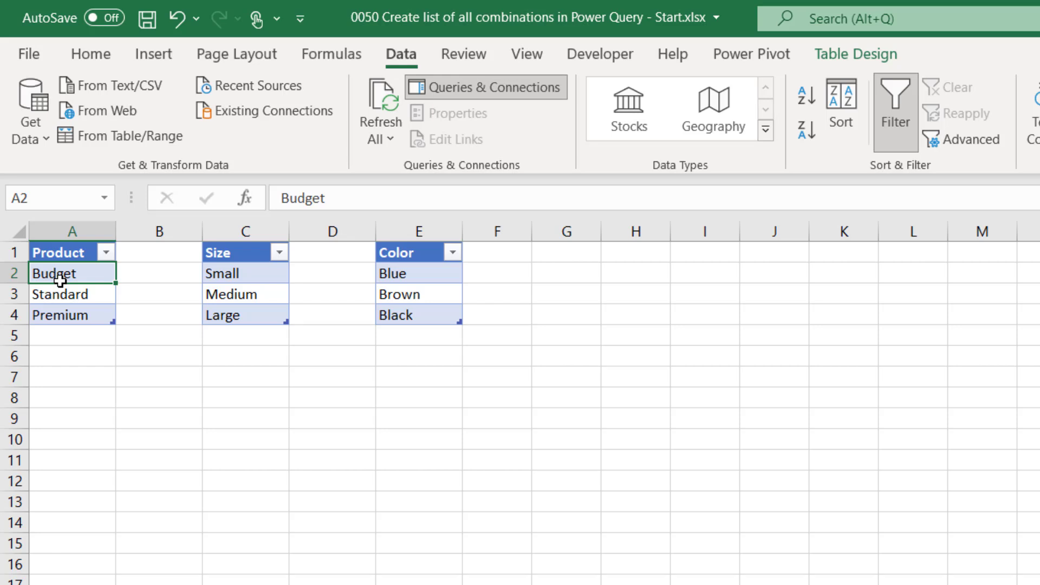
mouse_move(203, 137)
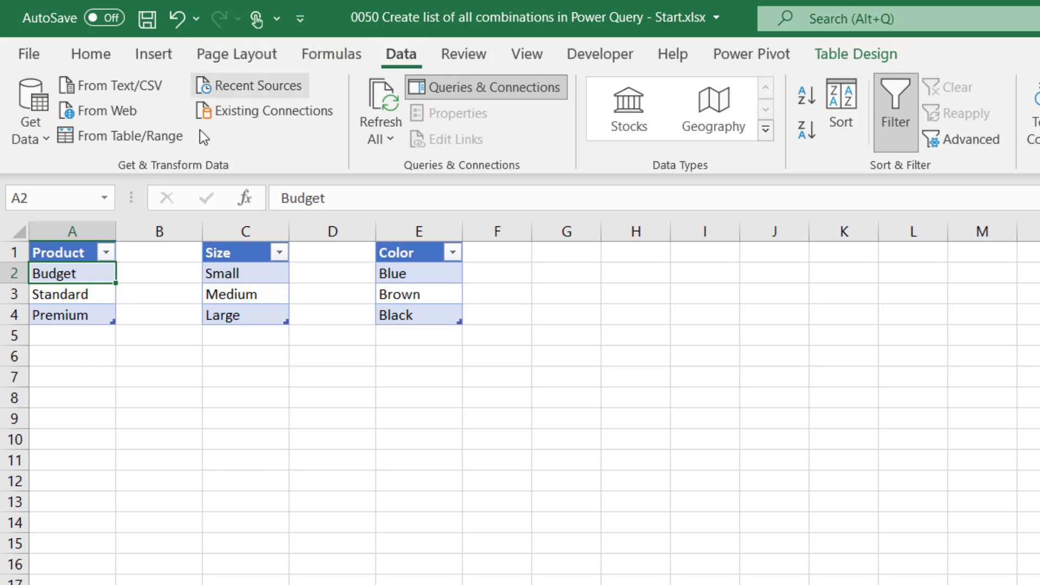
- Start a Blank Query from Get Data > From Other Sources and show the editor's View options
left_click(29, 109)
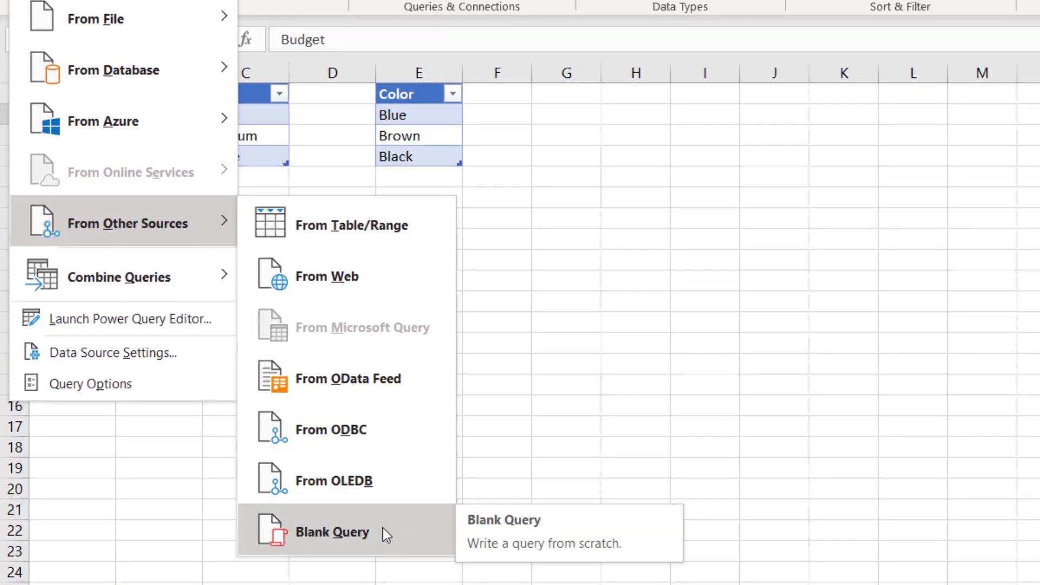
left_click(331, 532)
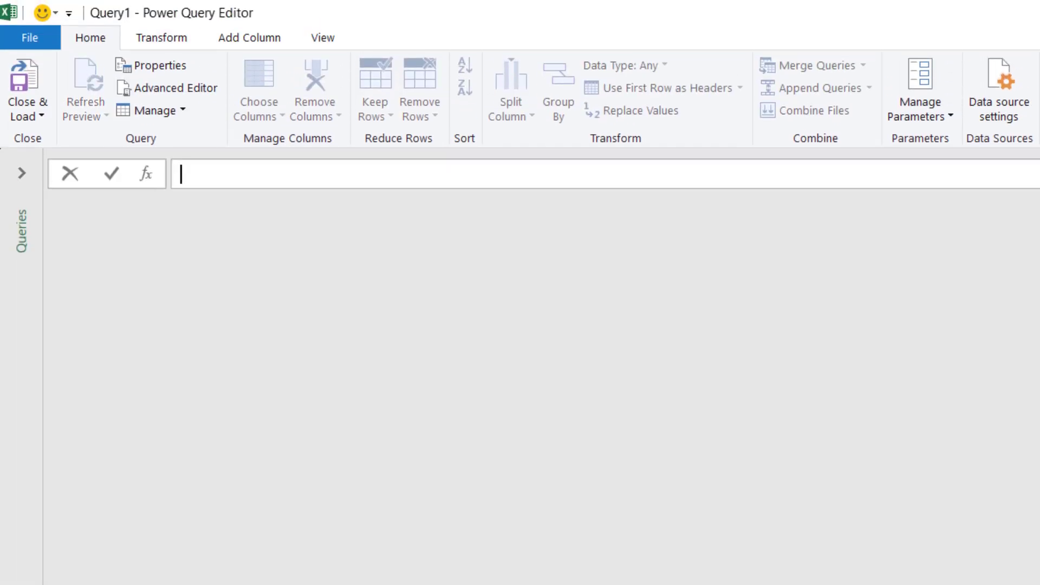
left_click(322, 37)
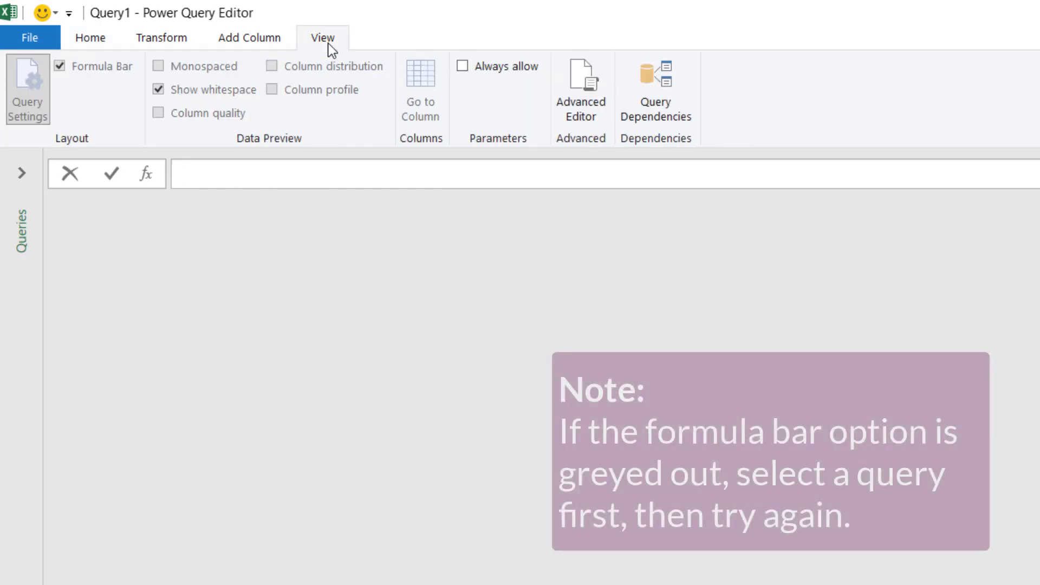
mouse_move(103, 71)
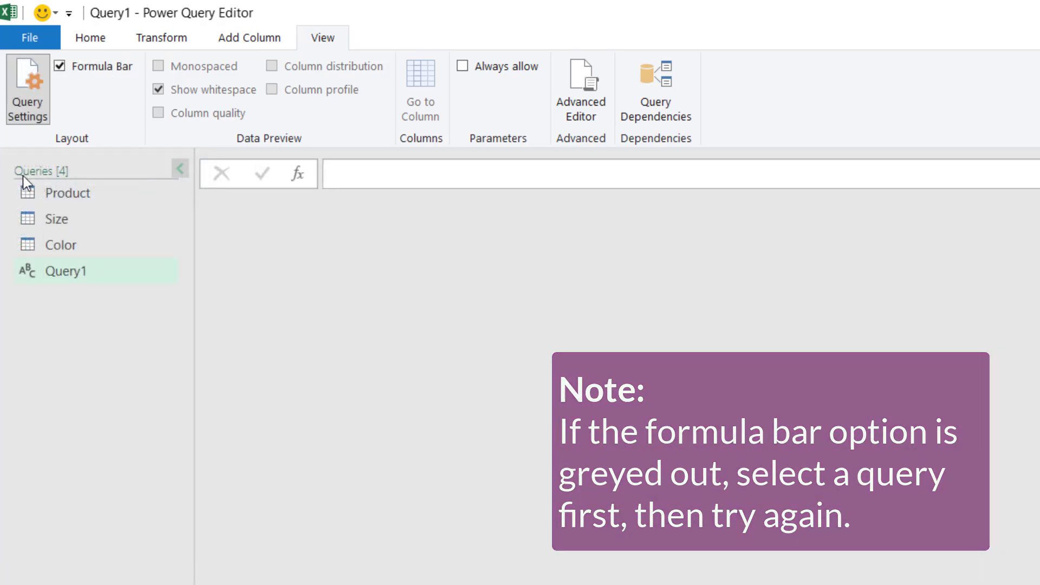
- Enter the formula =Product so Query1 previews Budget, Standard and Premium
left_click(398, 174)
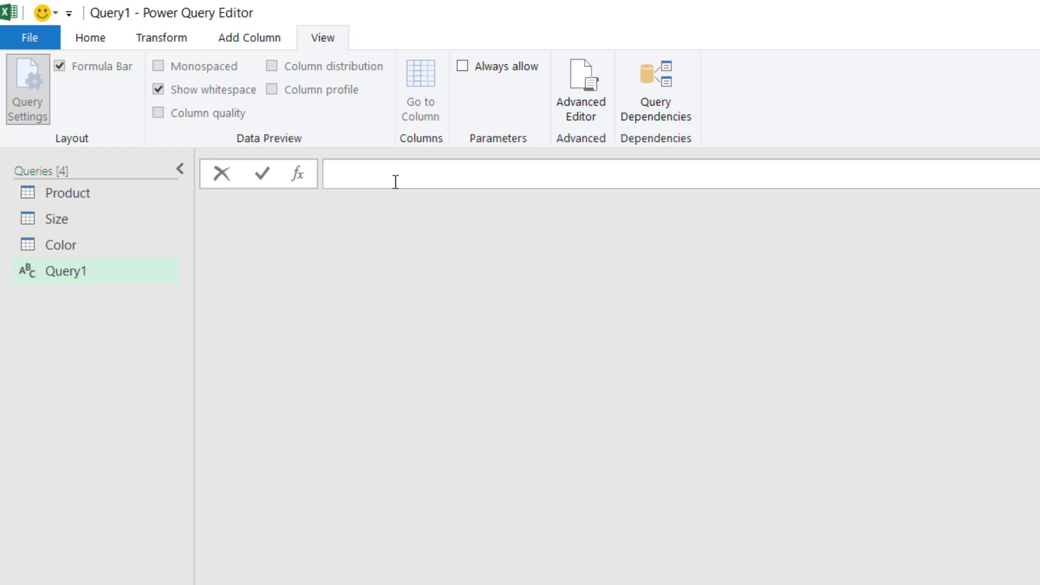
type("=P")
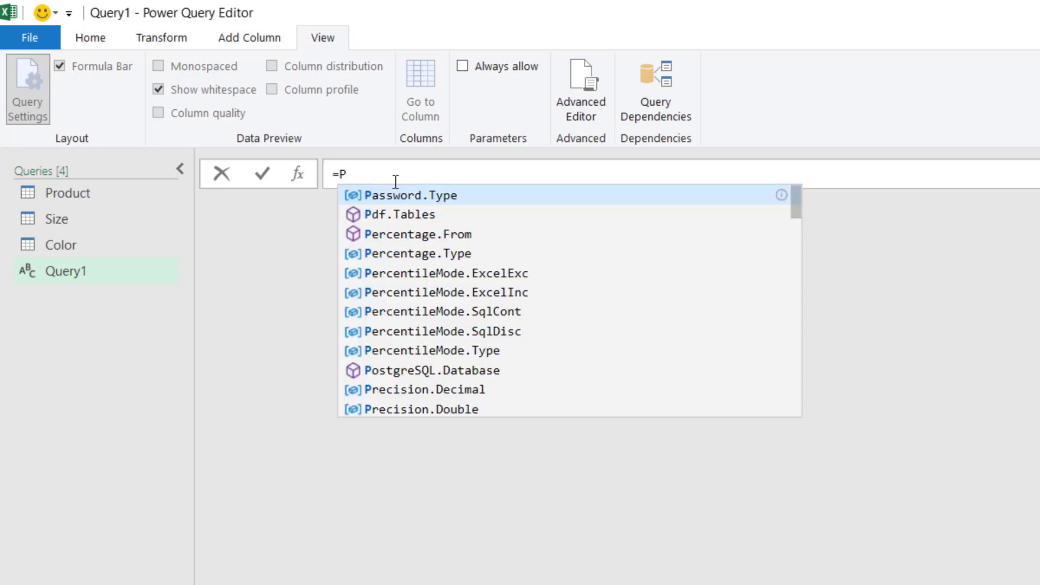
type("roduct")
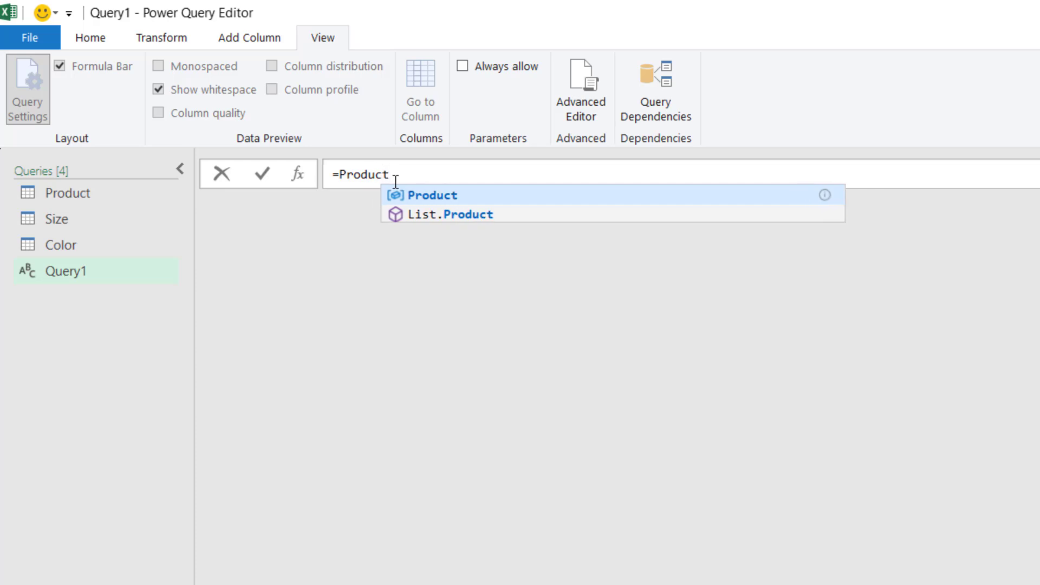
mouse_move(428, 199)
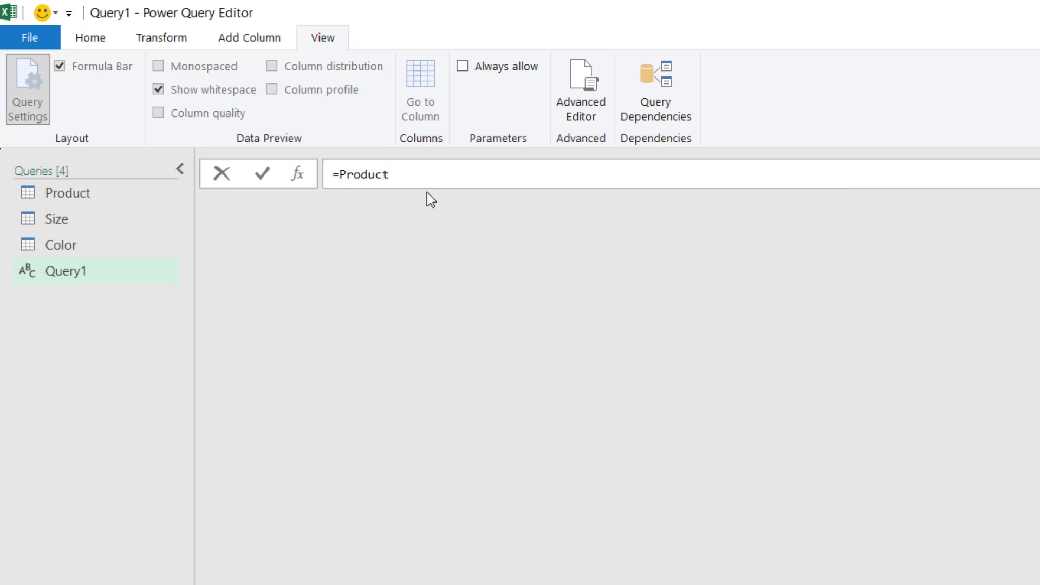
left_click(261, 174)
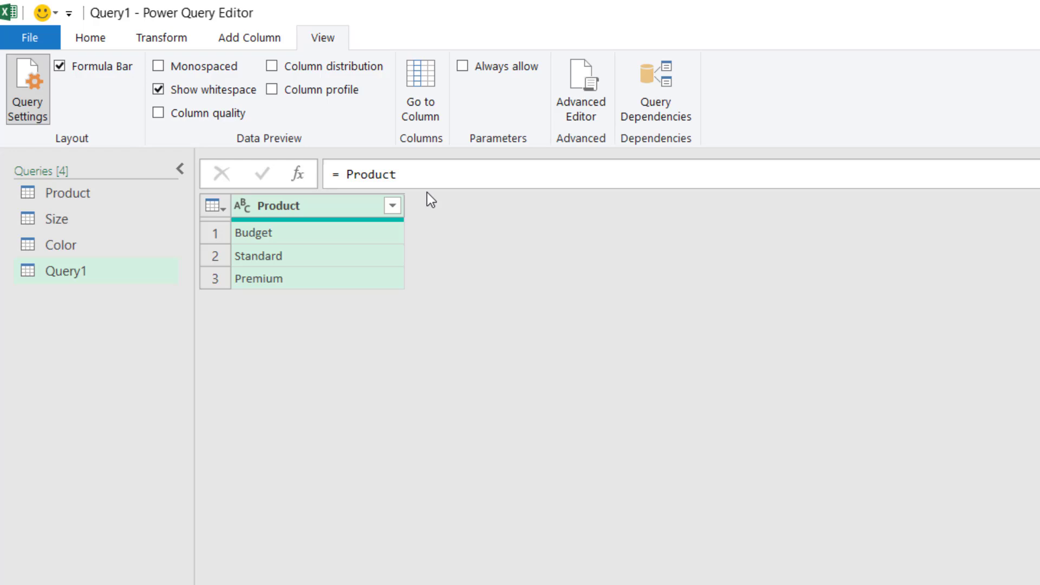
mouse_move(256, 38)
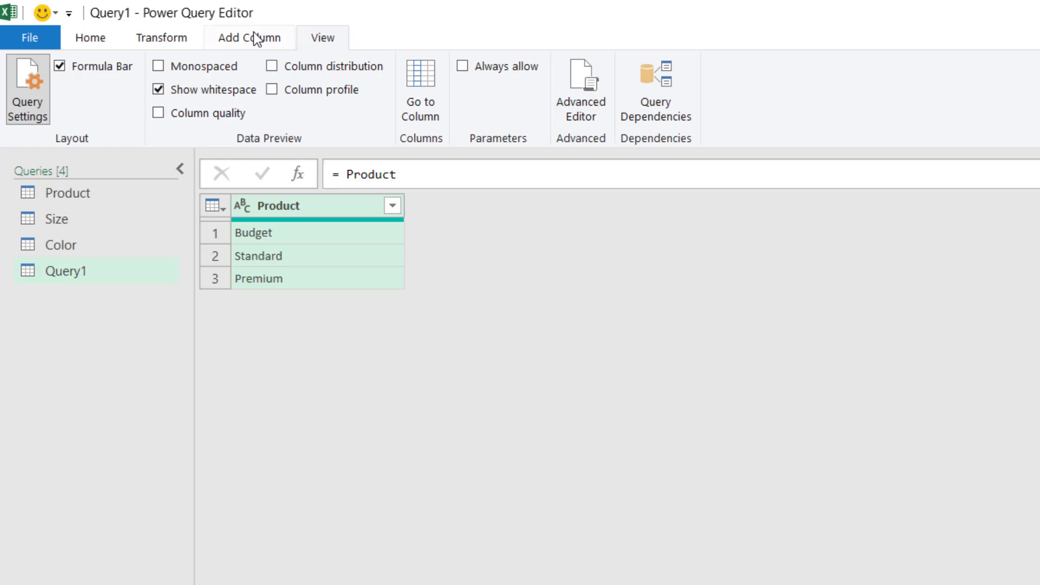
- Add a custom column named Size with formula = Size, nesting the Size table per product
left_click(250, 36)
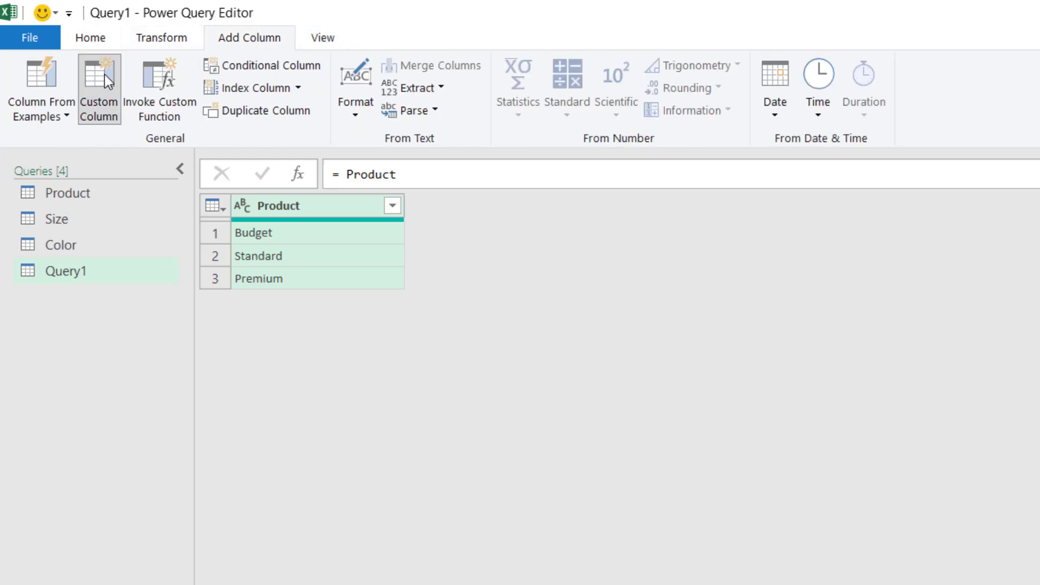
left_click(99, 90)
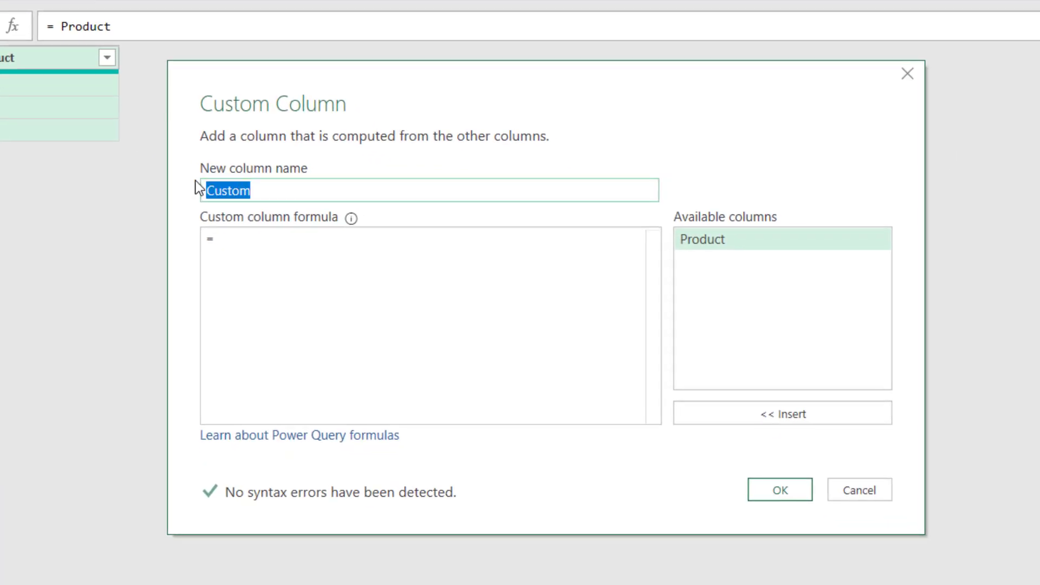
type("Si")
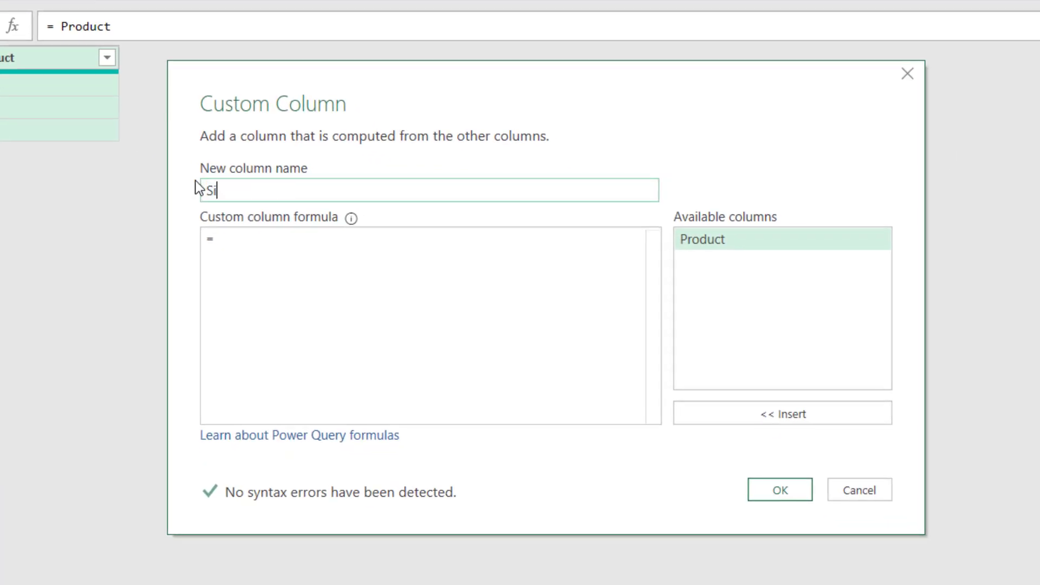
type("ze")
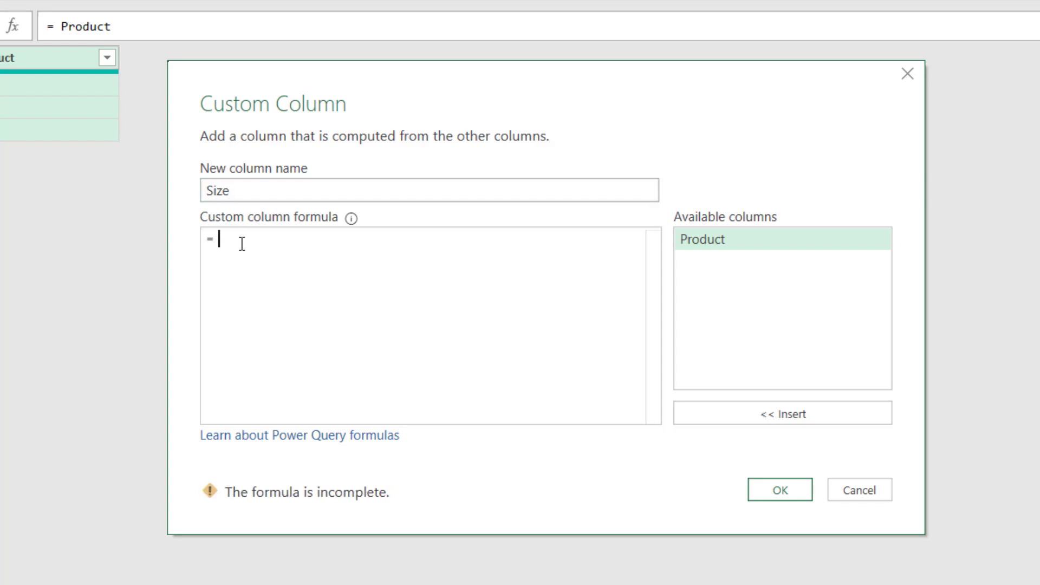
type("Size")
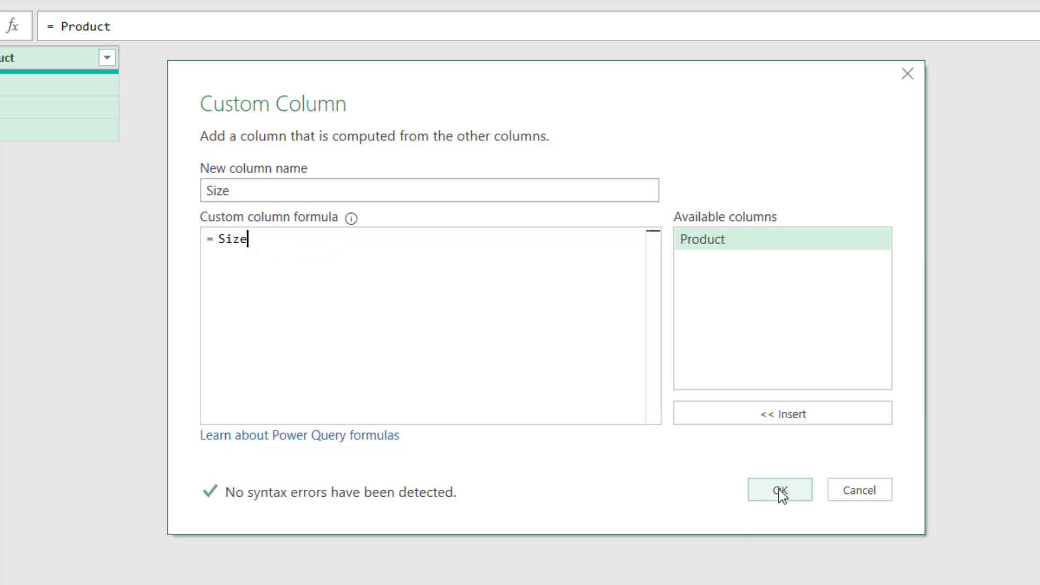
left_click(778, 490)
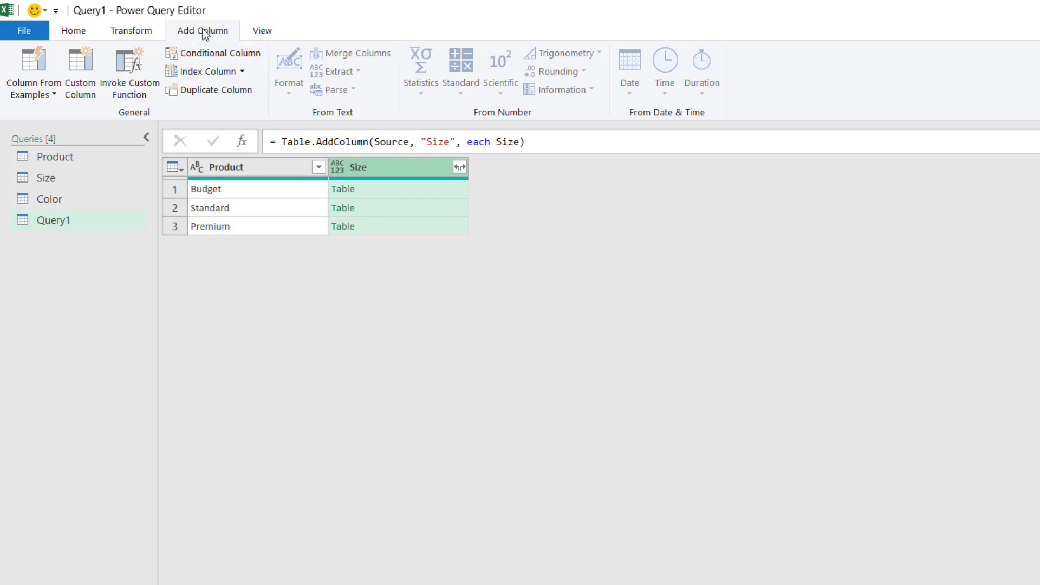
- Add a custom column named Color with formula = Color, nesting the Color table per product
left_click(79, 72)
type("C")
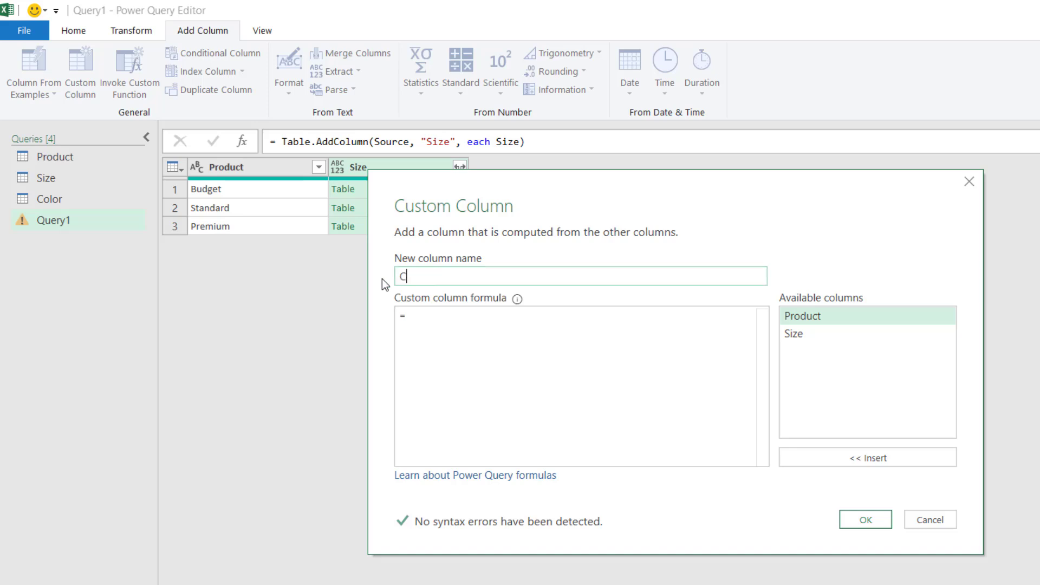
type("olor")
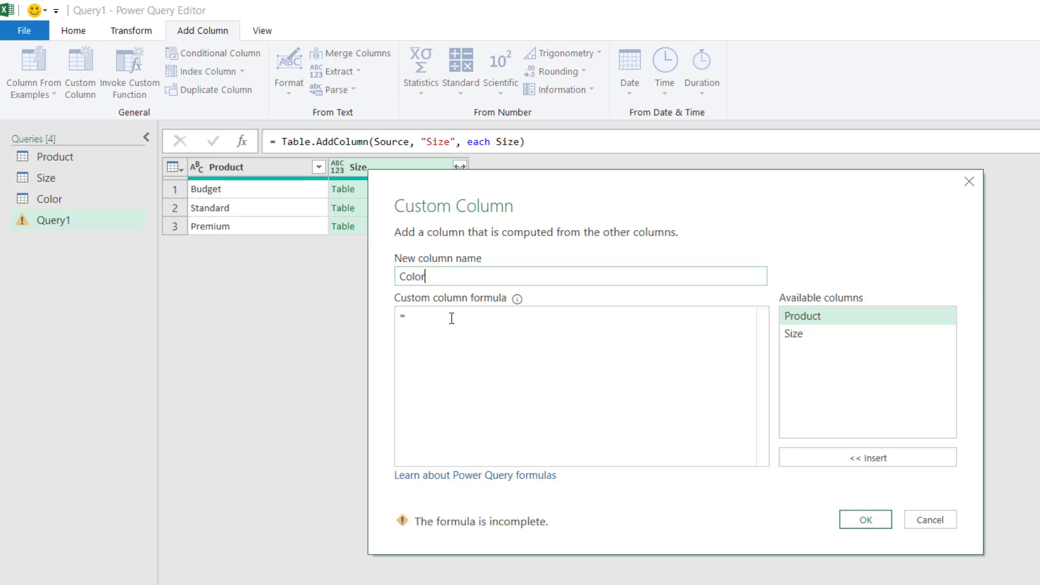
type("Color")
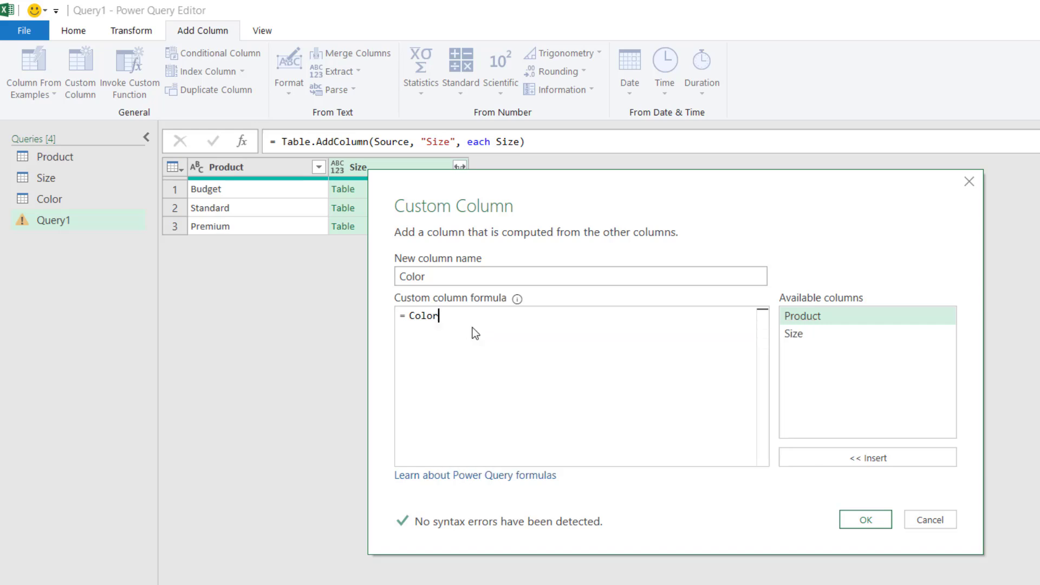
left_click(864, 518)
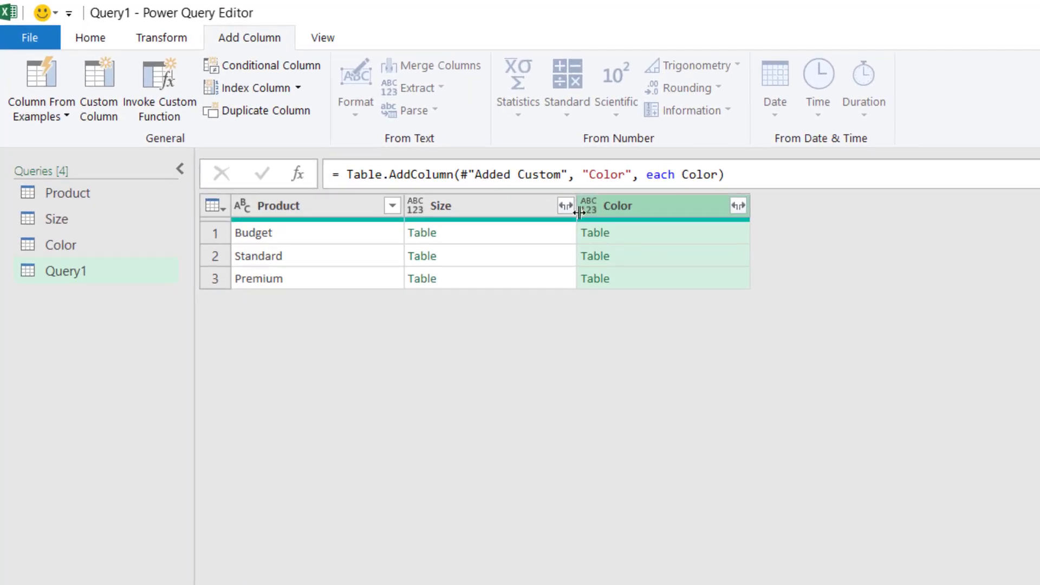
- Expand the Size and Color tables without the name prefix into one row per product, size and colour
left_click(564, 206)
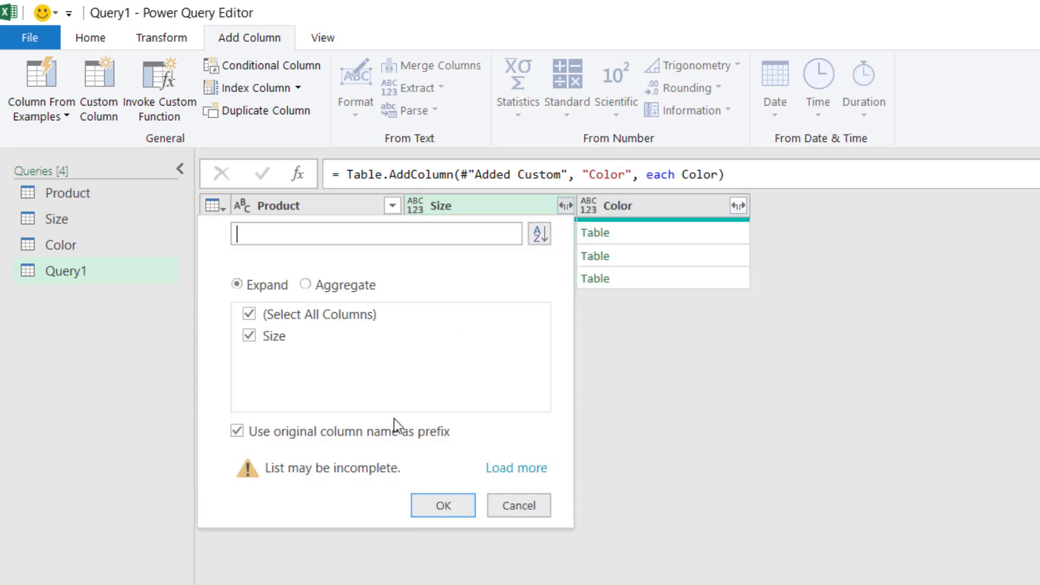
left_click(237, 430)
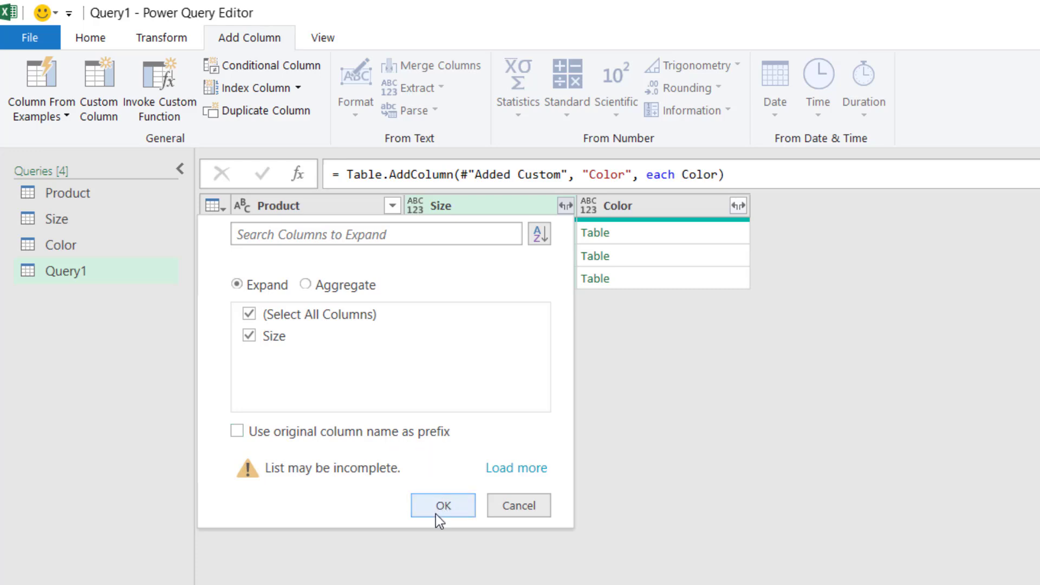
left_click(442, 505)
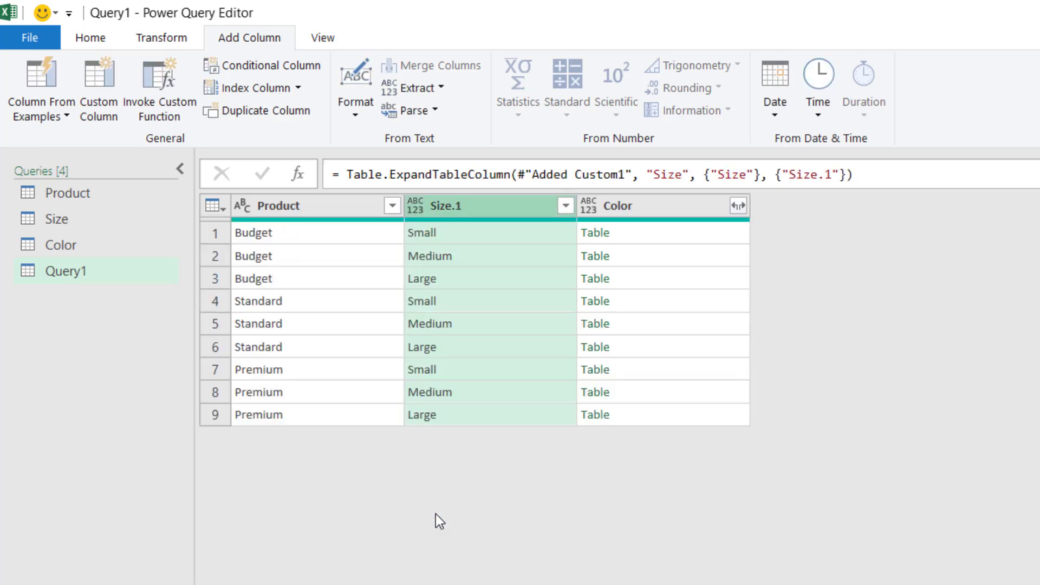
mouse_move(737, 204)
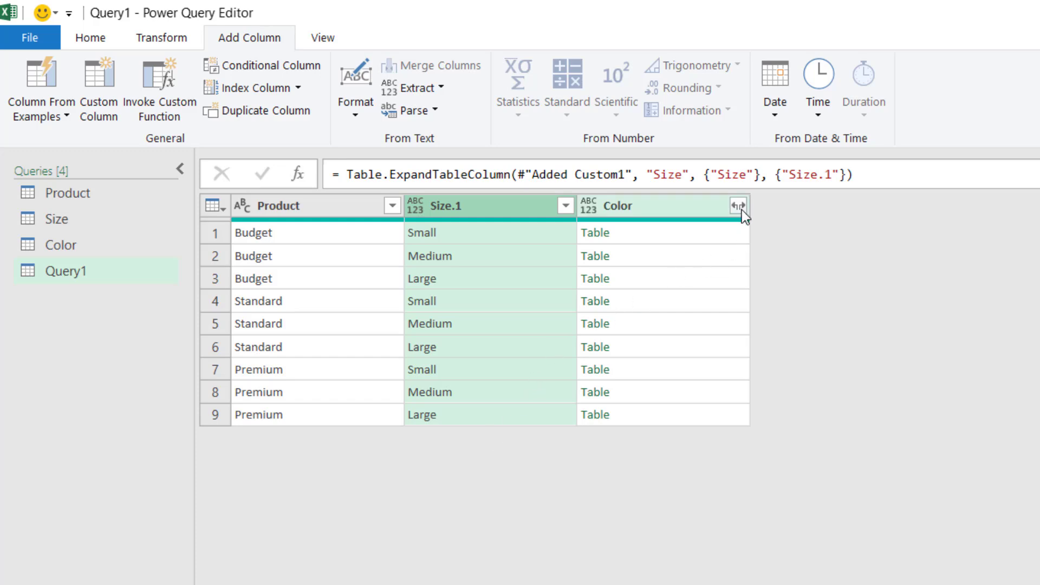
left_click(738, 206)
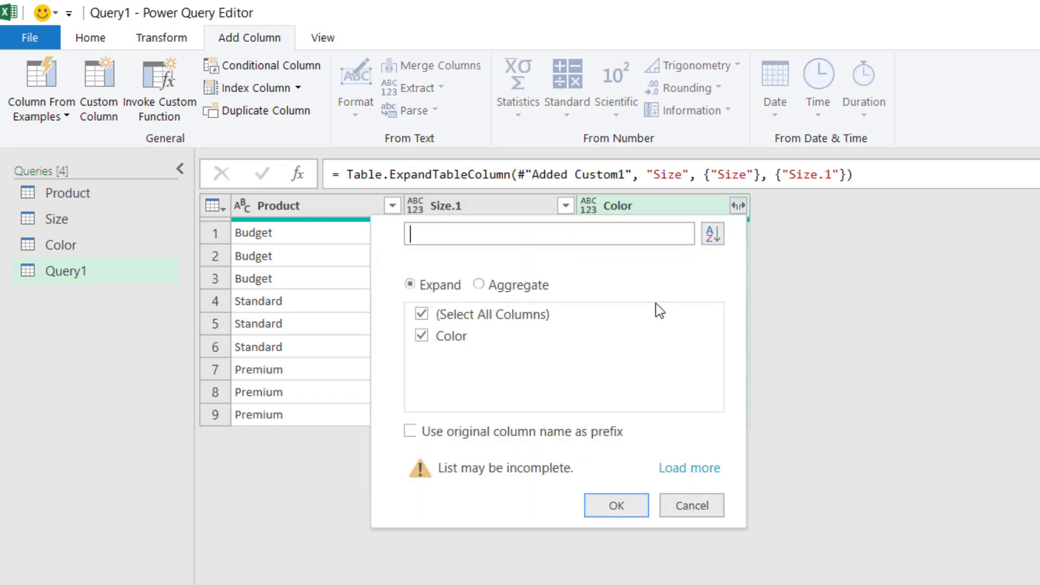
left_click(615, 505)
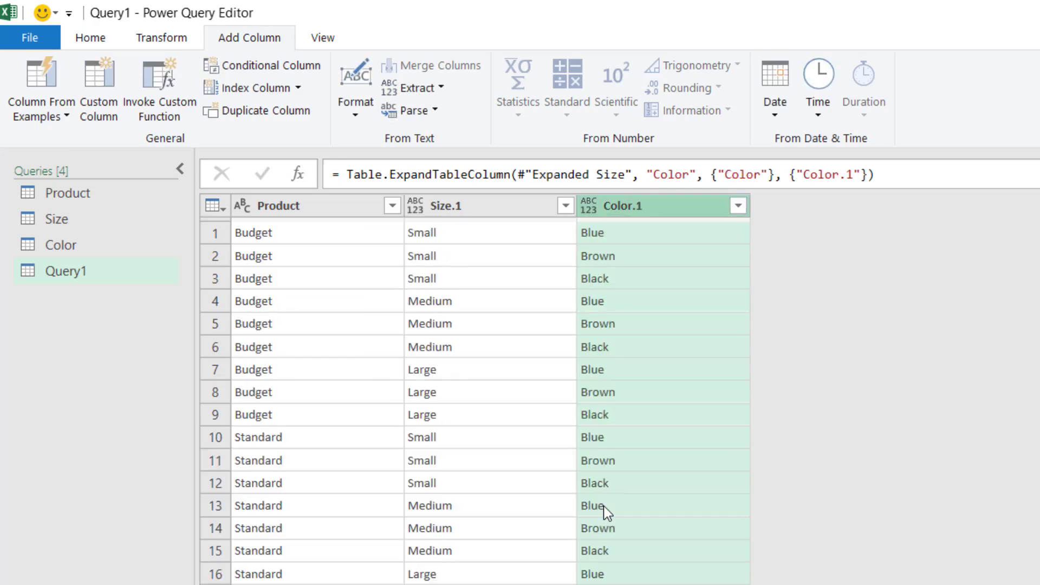
mouse_move(456, 211)
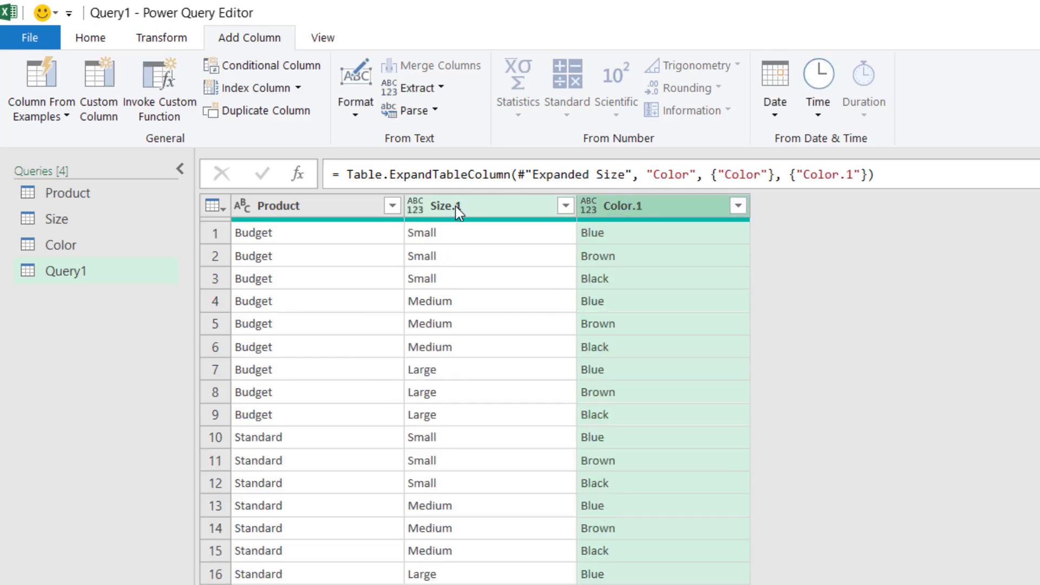
- Rename the expanded columns to Size and Color and set both to Text data type
double_click(444, 206)
type("C")
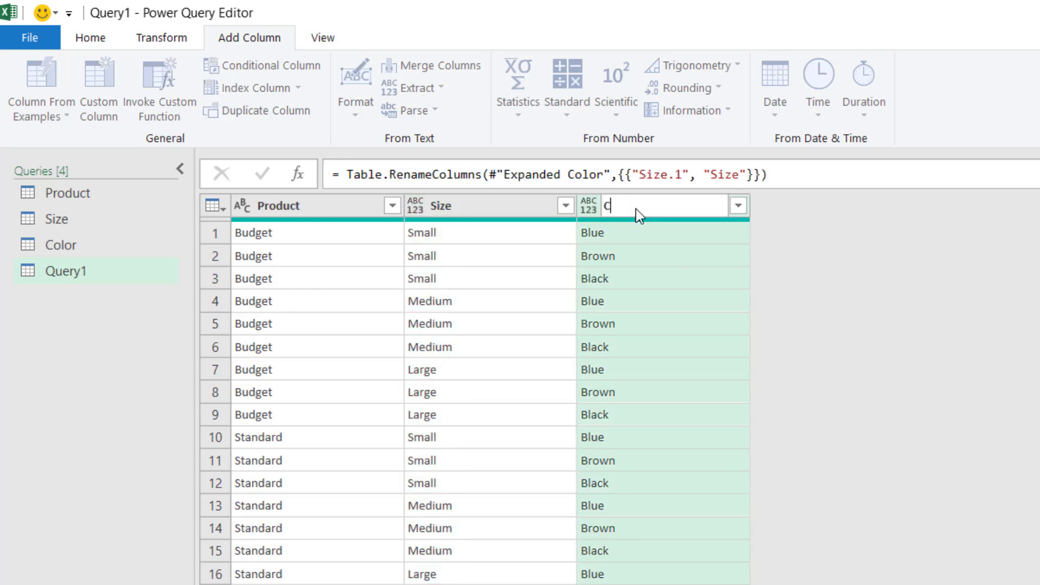
type("olor")
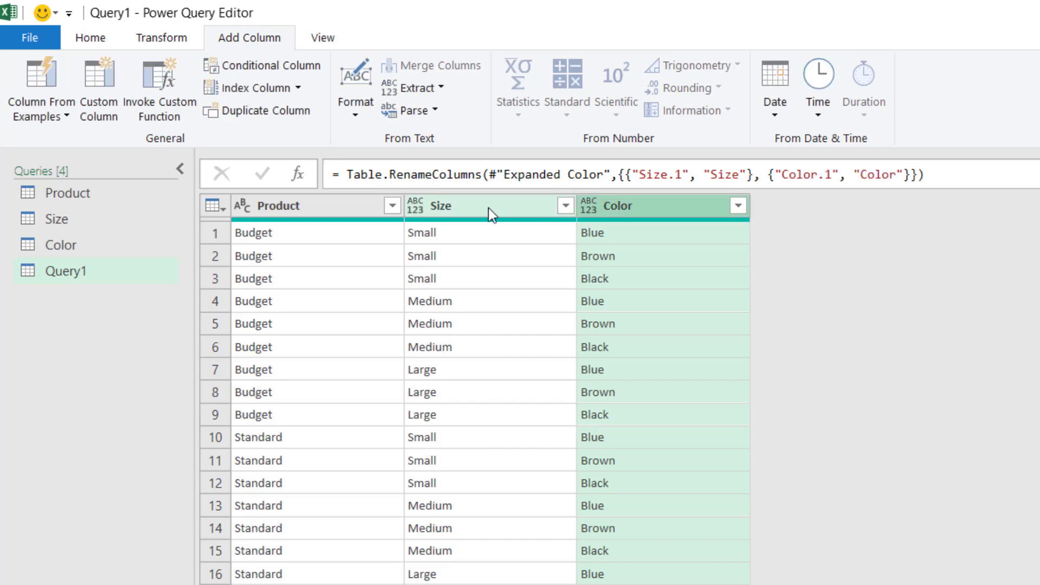
left_click(416, 205)
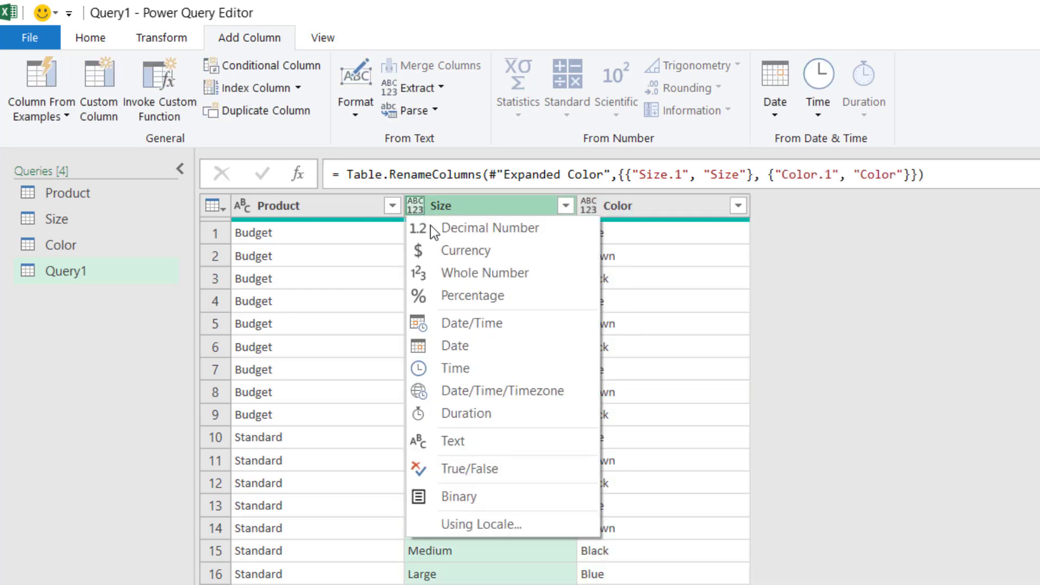
mouse_move(468, 273)
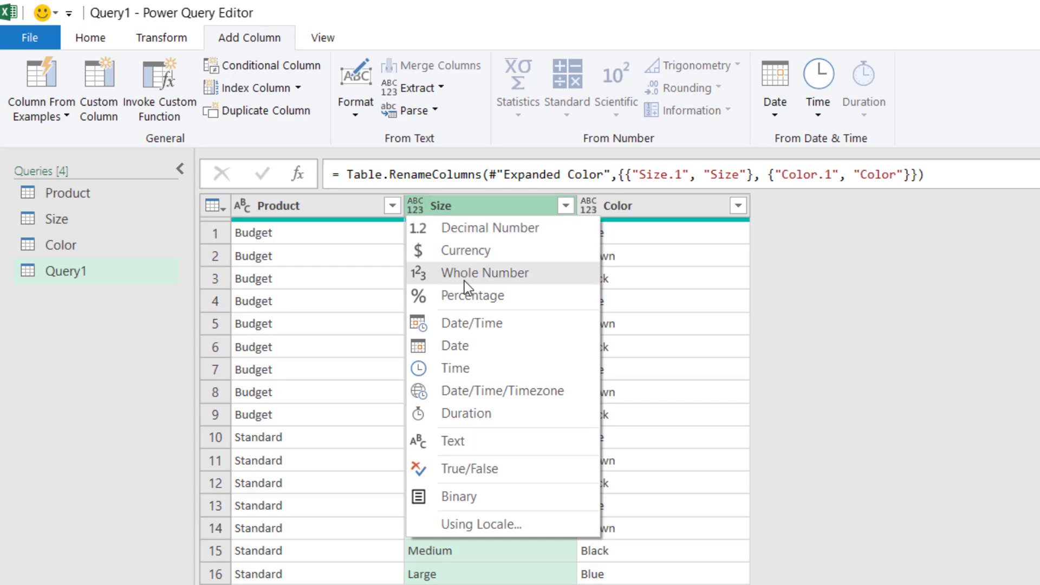
left_click(451, 441)
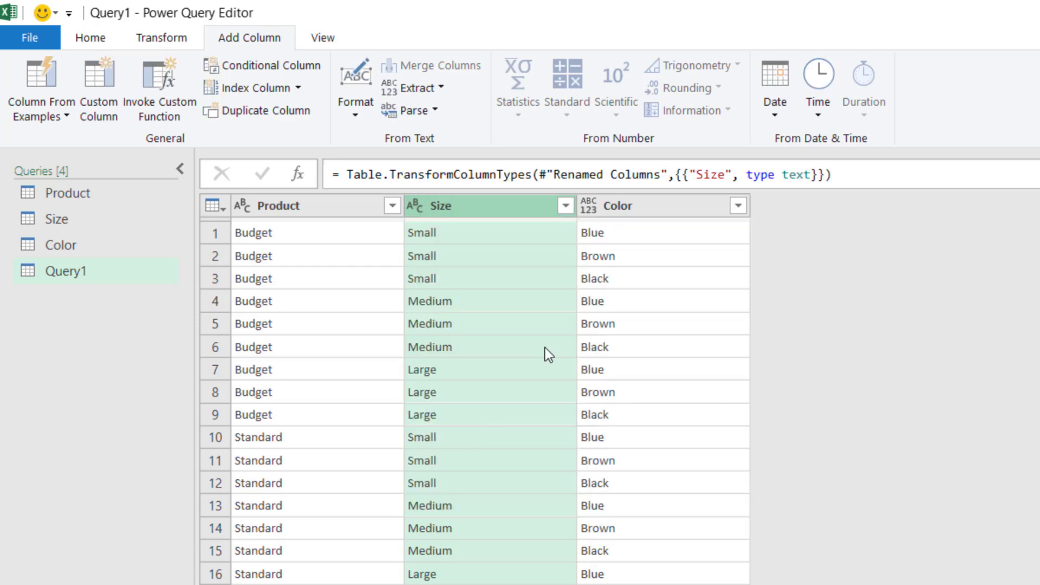
left_click(586, 205)
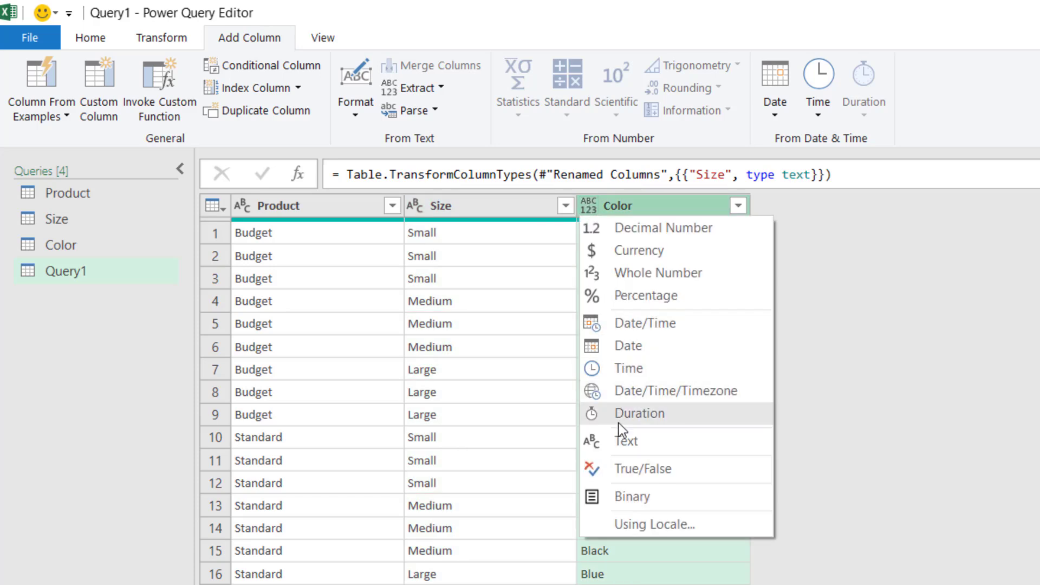
left_click(625, 441)
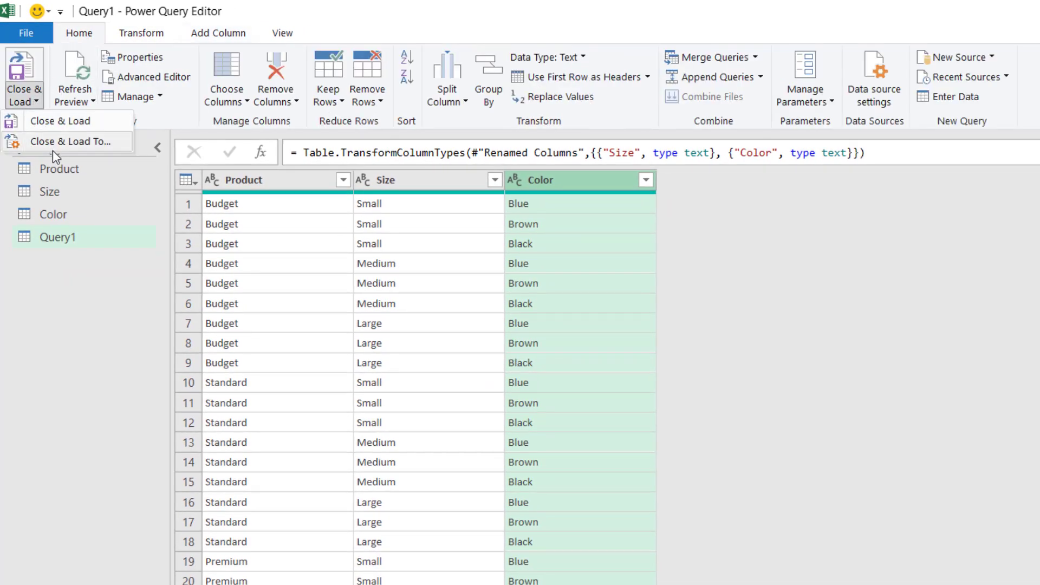
- Close & Load To a Table on a New worksheet listing every Product, Size and Color row
left_click(59, 120)
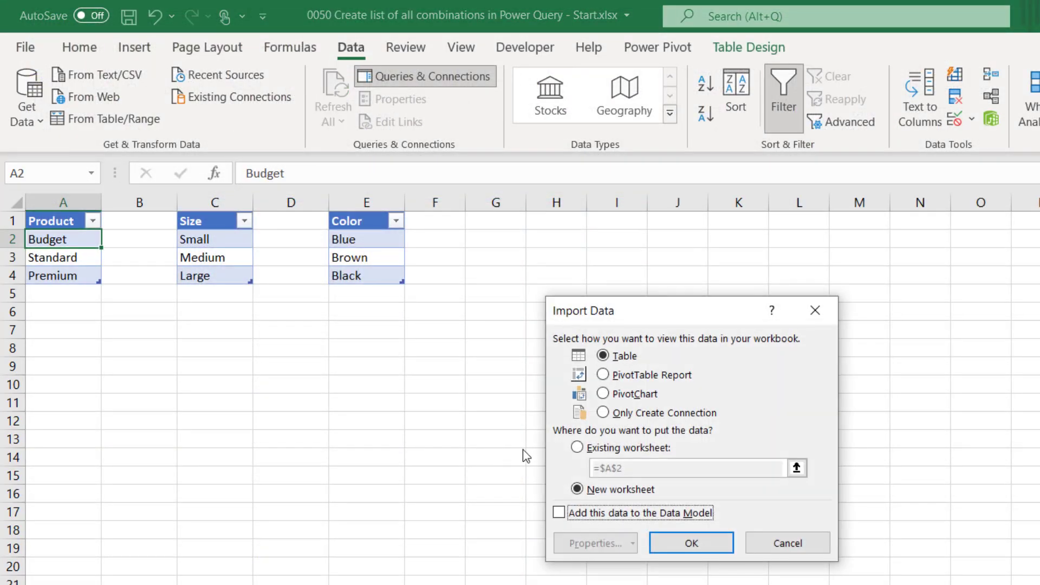
mouse_move(684, 480)
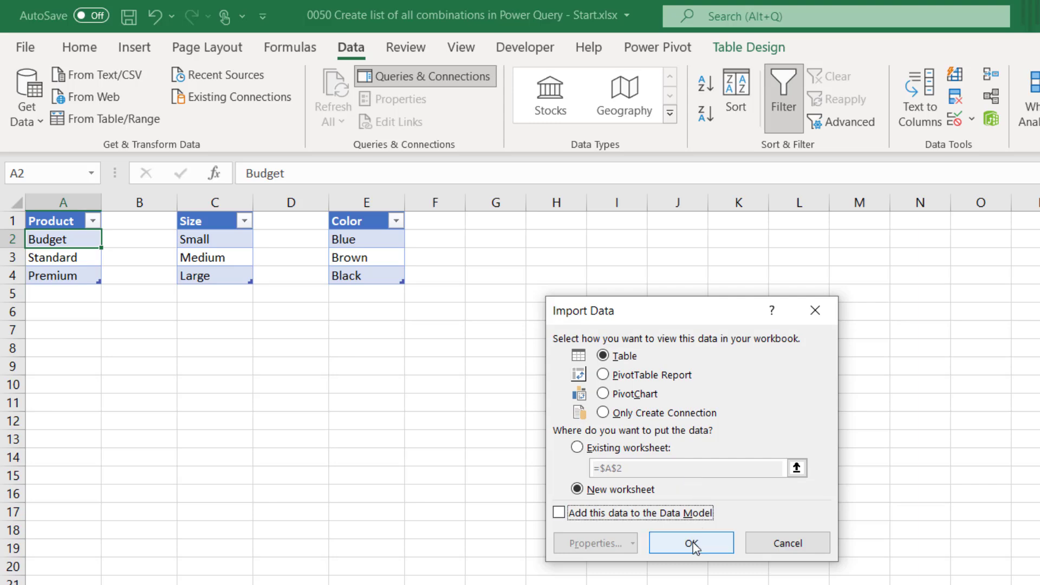
left_click(691, 542)
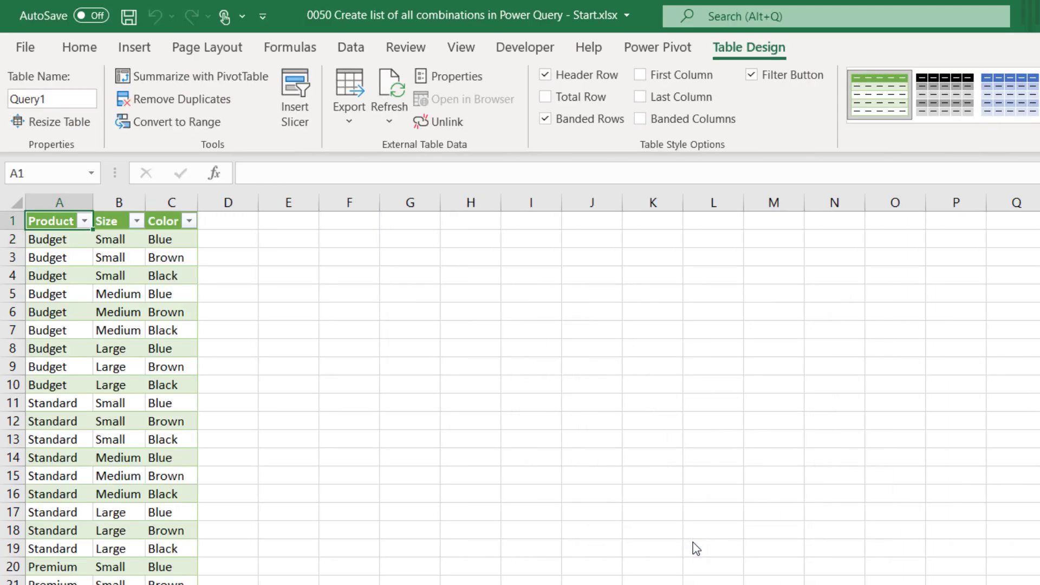